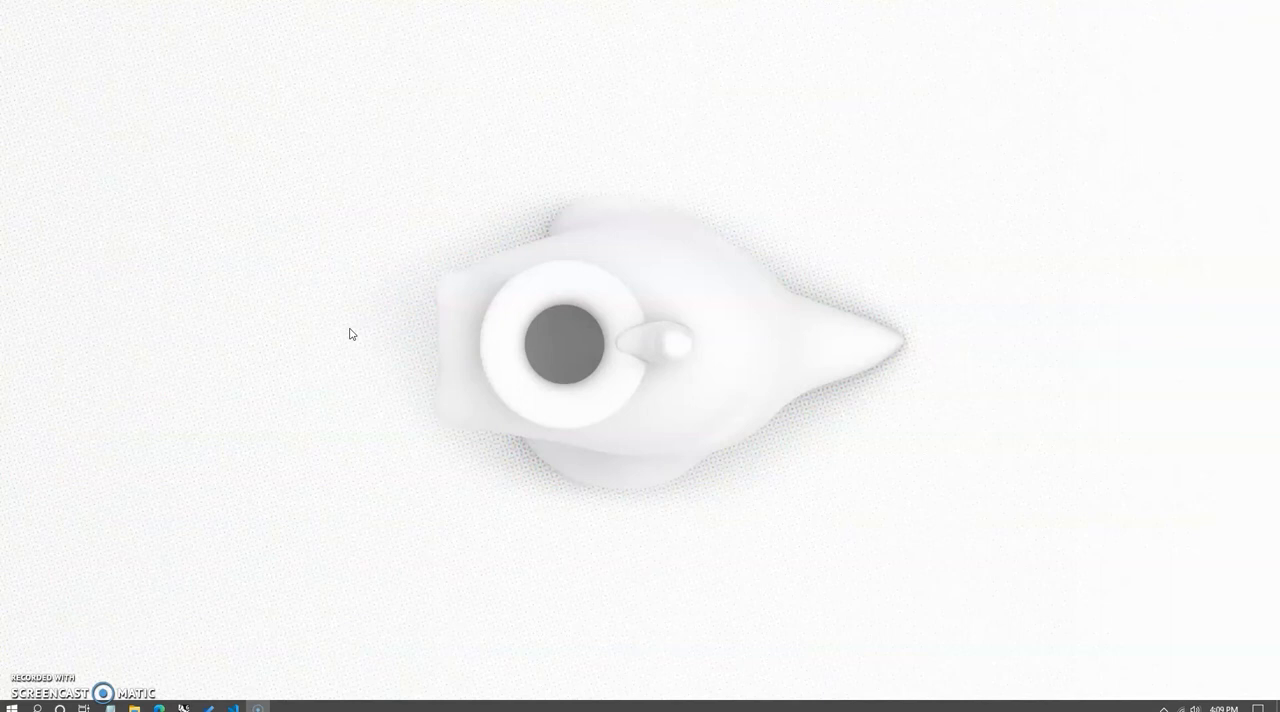
Launch RunwayML and select the username field on the Welcome to Runway screen
click(347, 335)
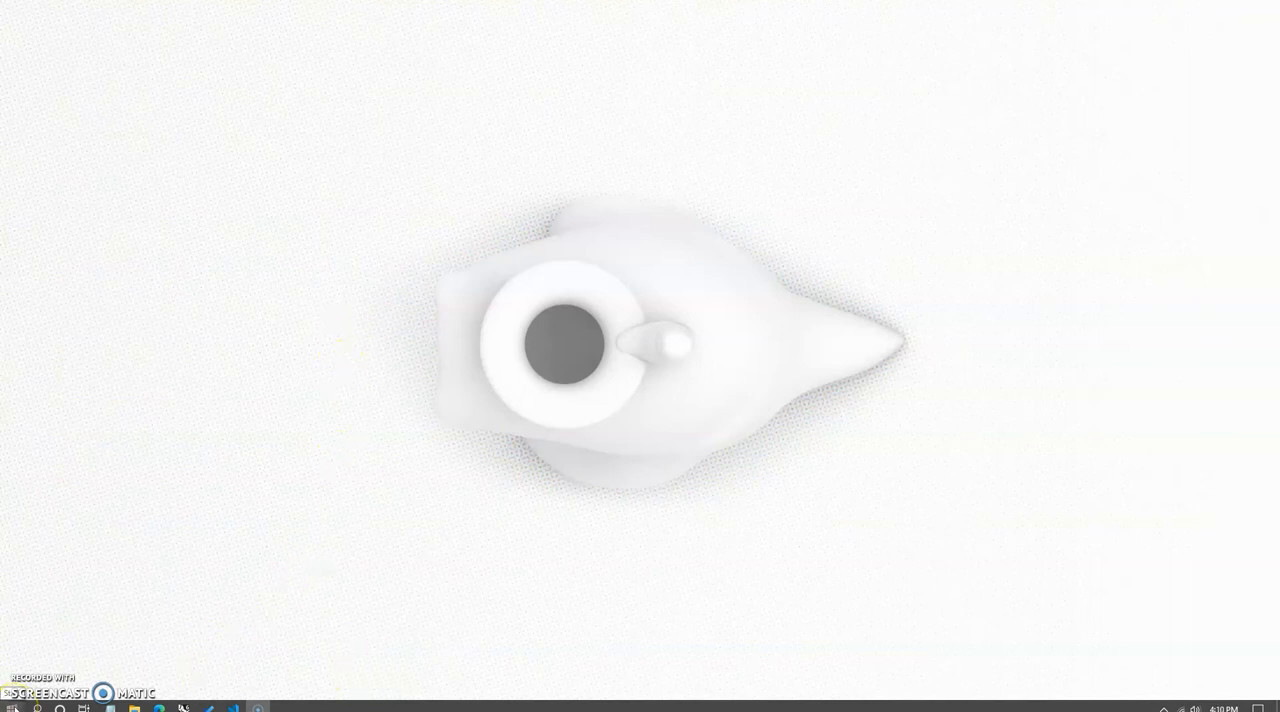
click(14, 708)
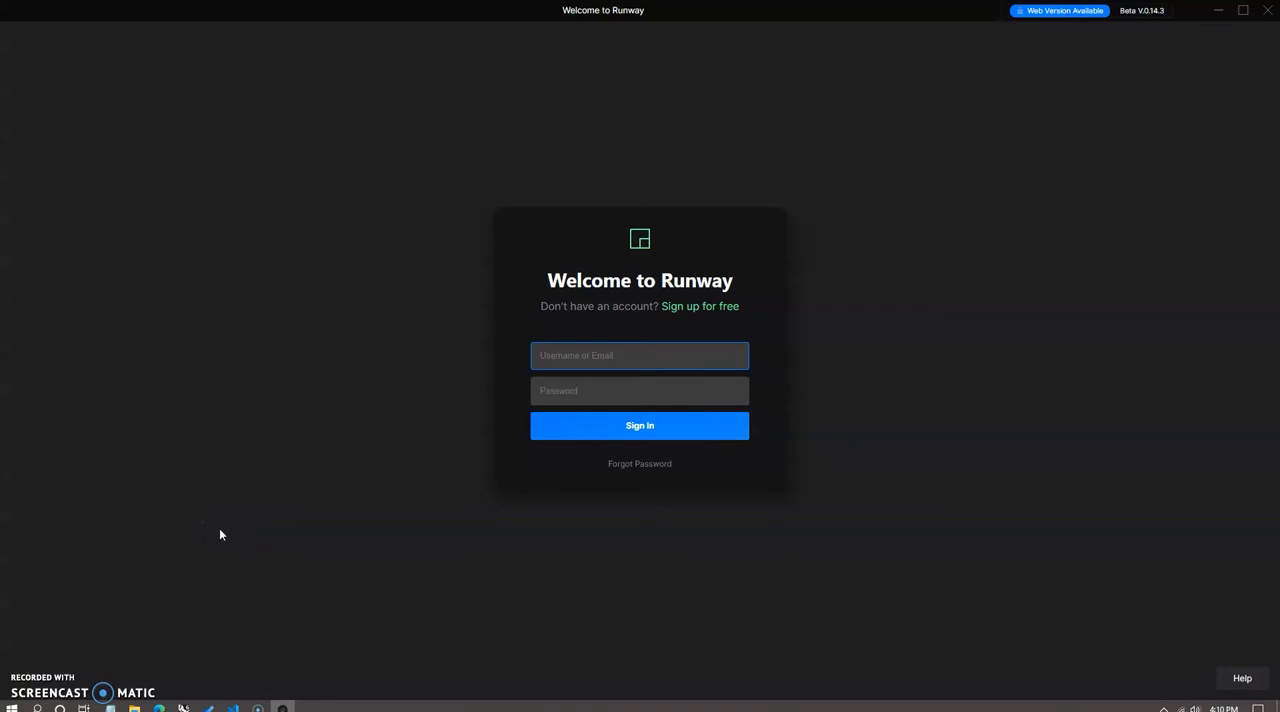
click(639, 355)
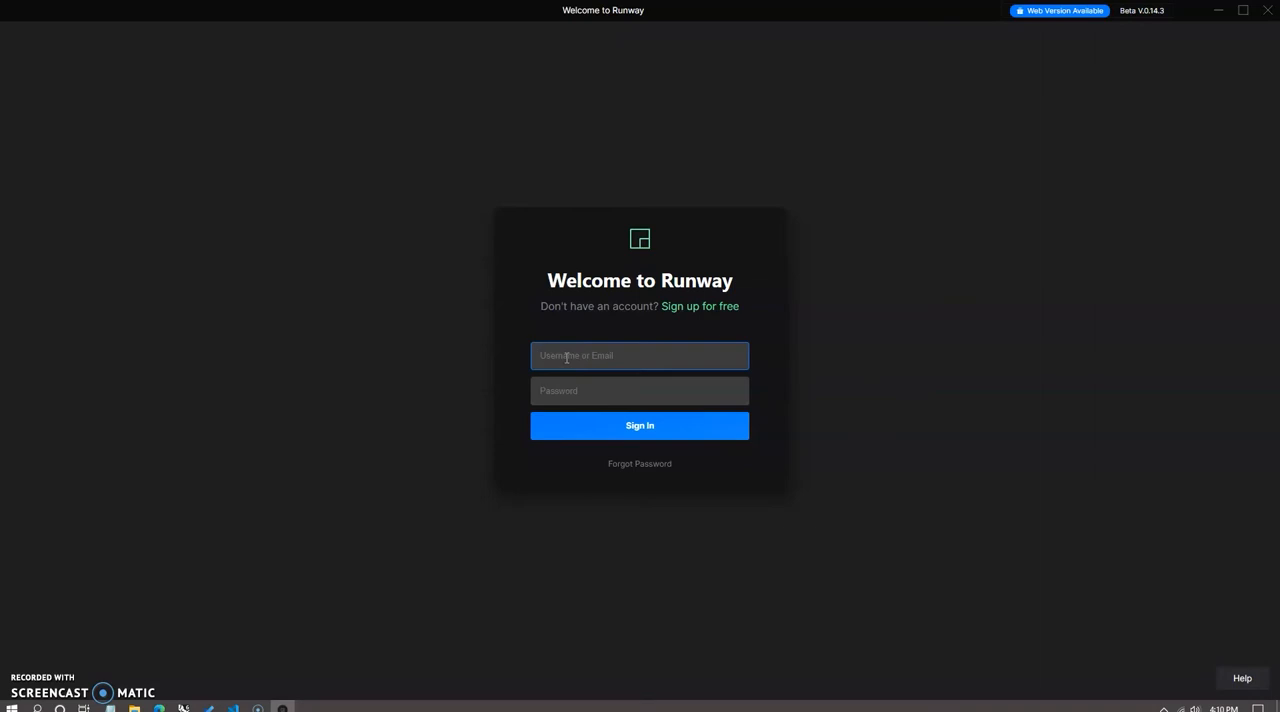
click(639, 355)
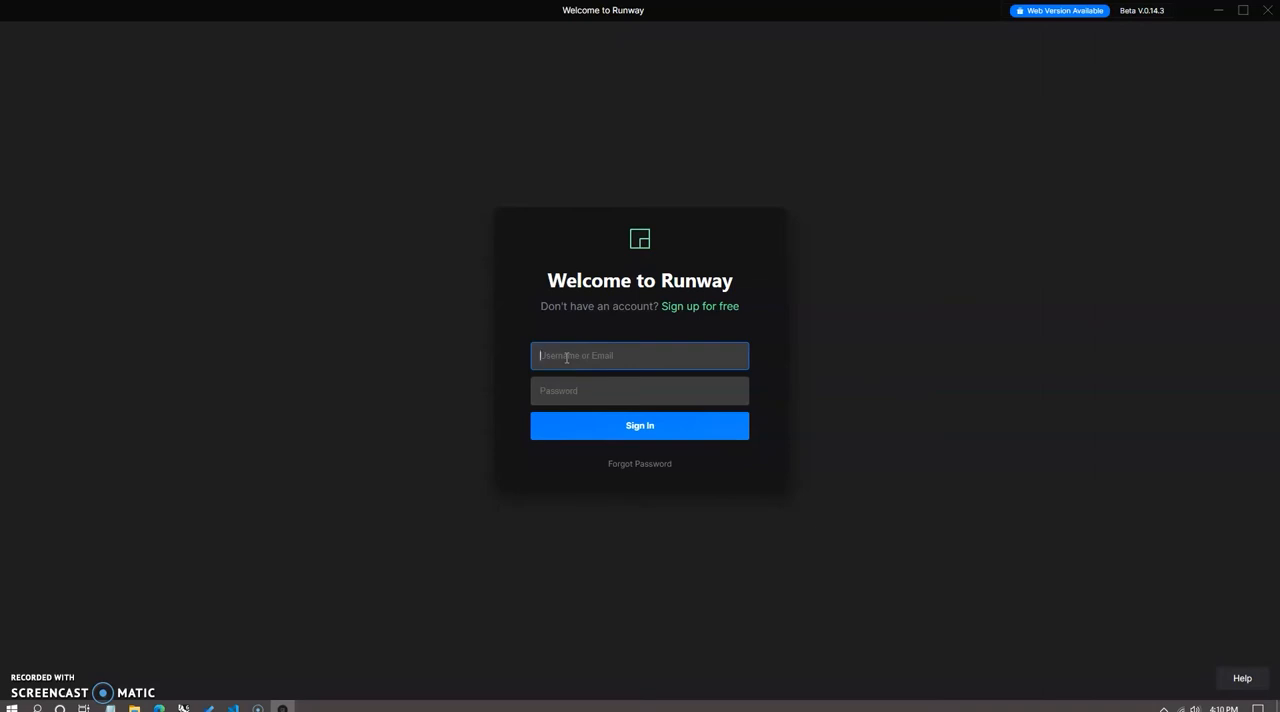
click(639, 425)
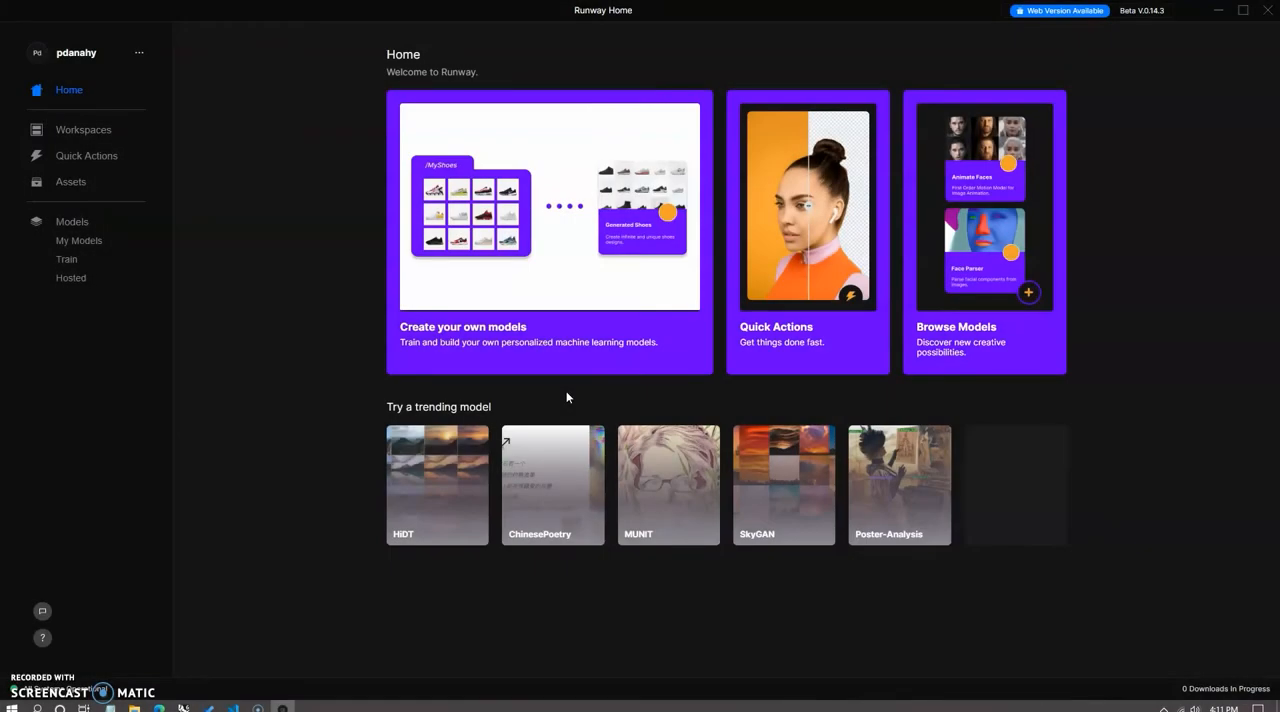
mouse_move(576, 391)
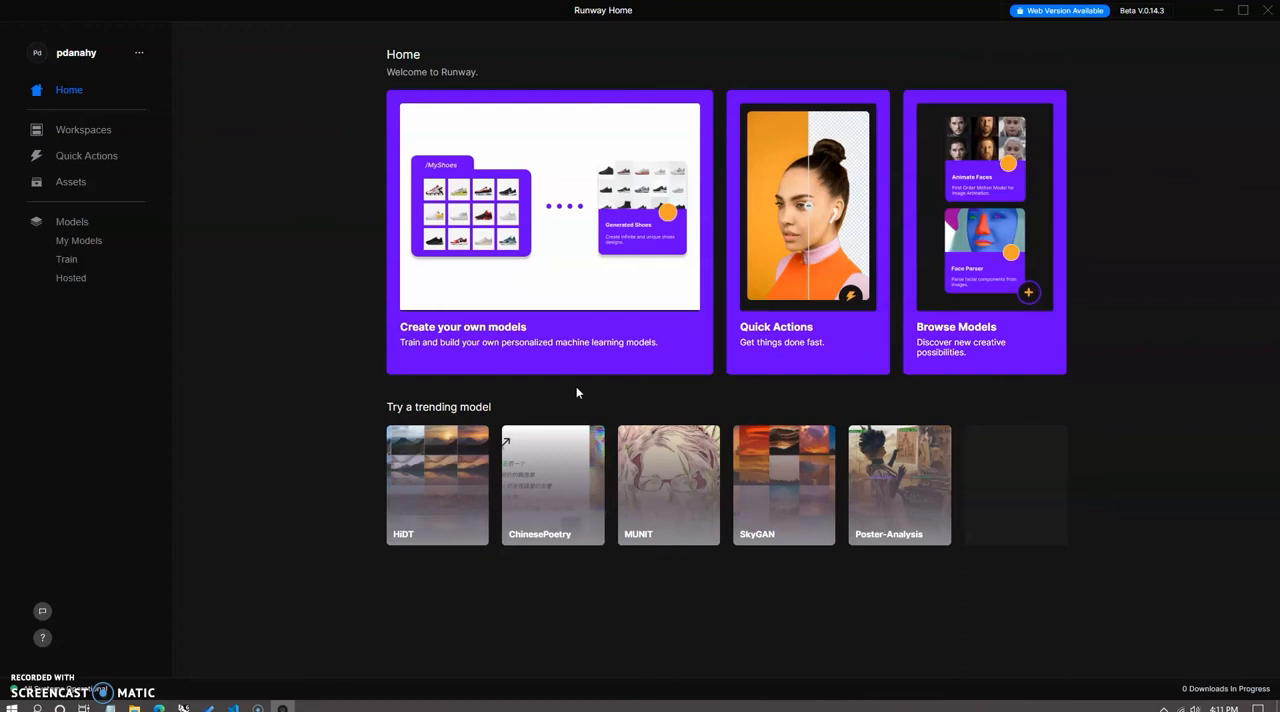
mouse_move(975, 328)
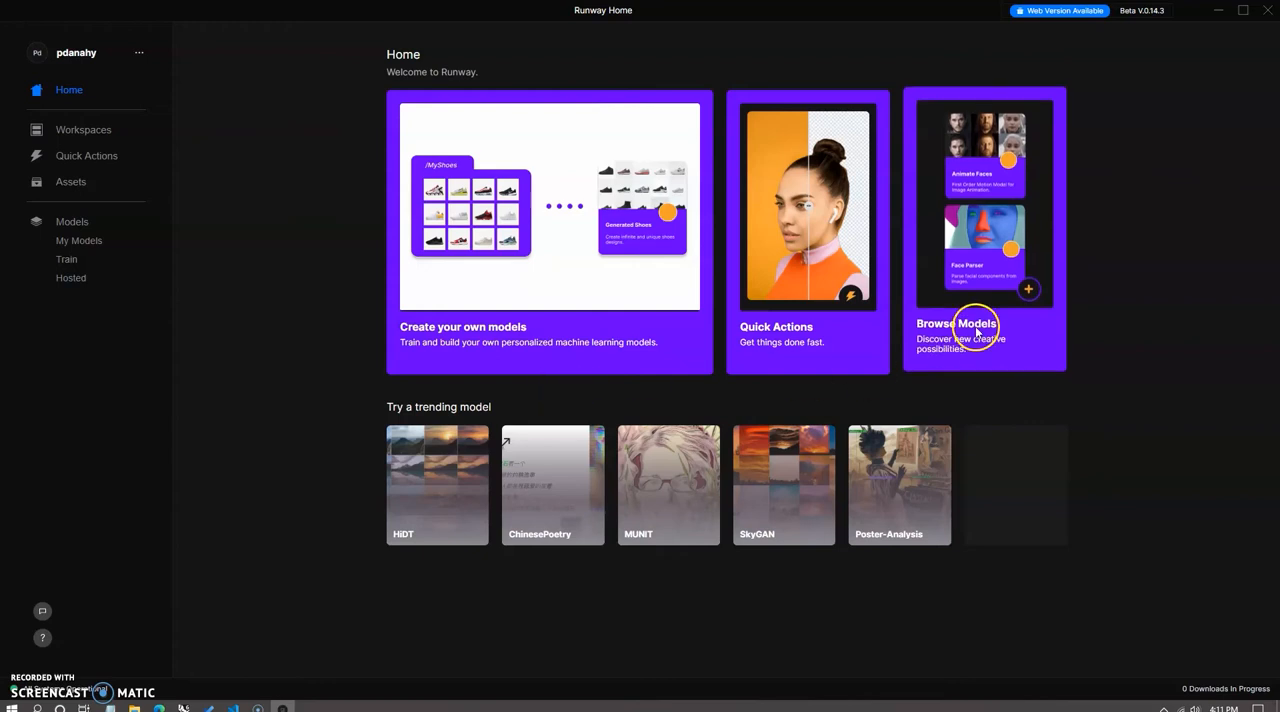
Browse the models catalogue and scroll down to the private Morris StyleGAN2 model
click(984, 323)
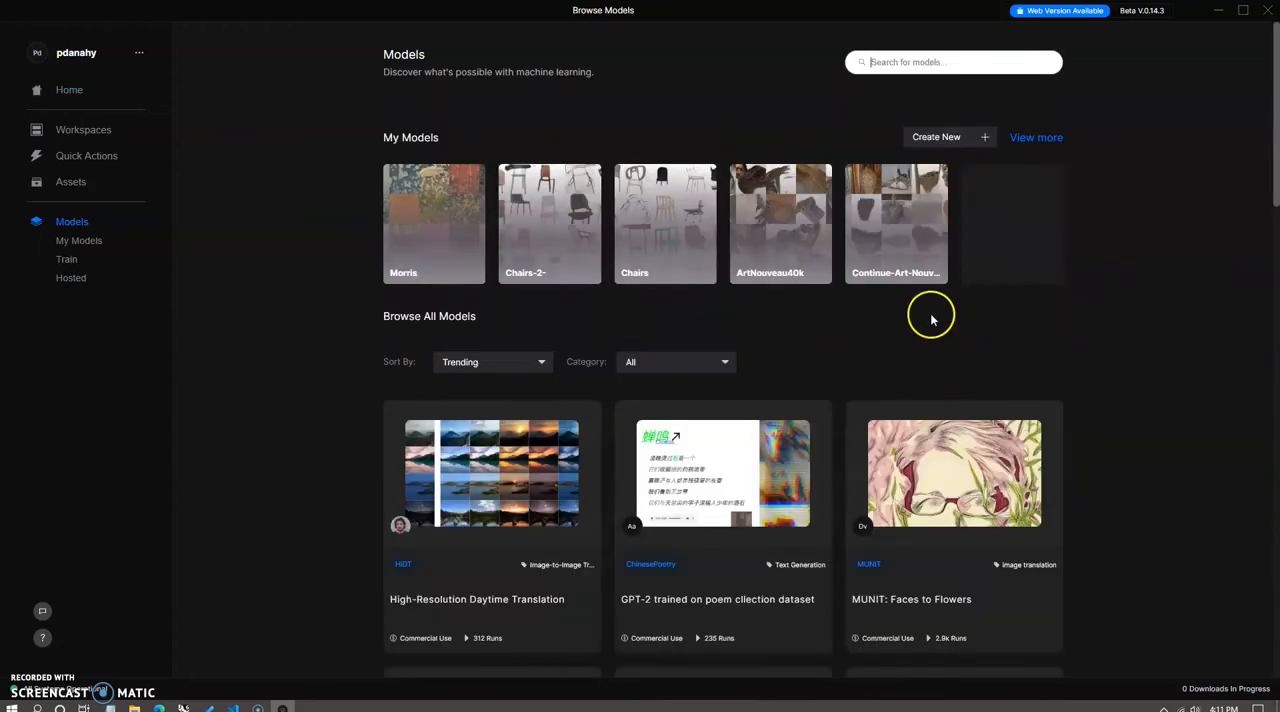
scroll(down, 3)
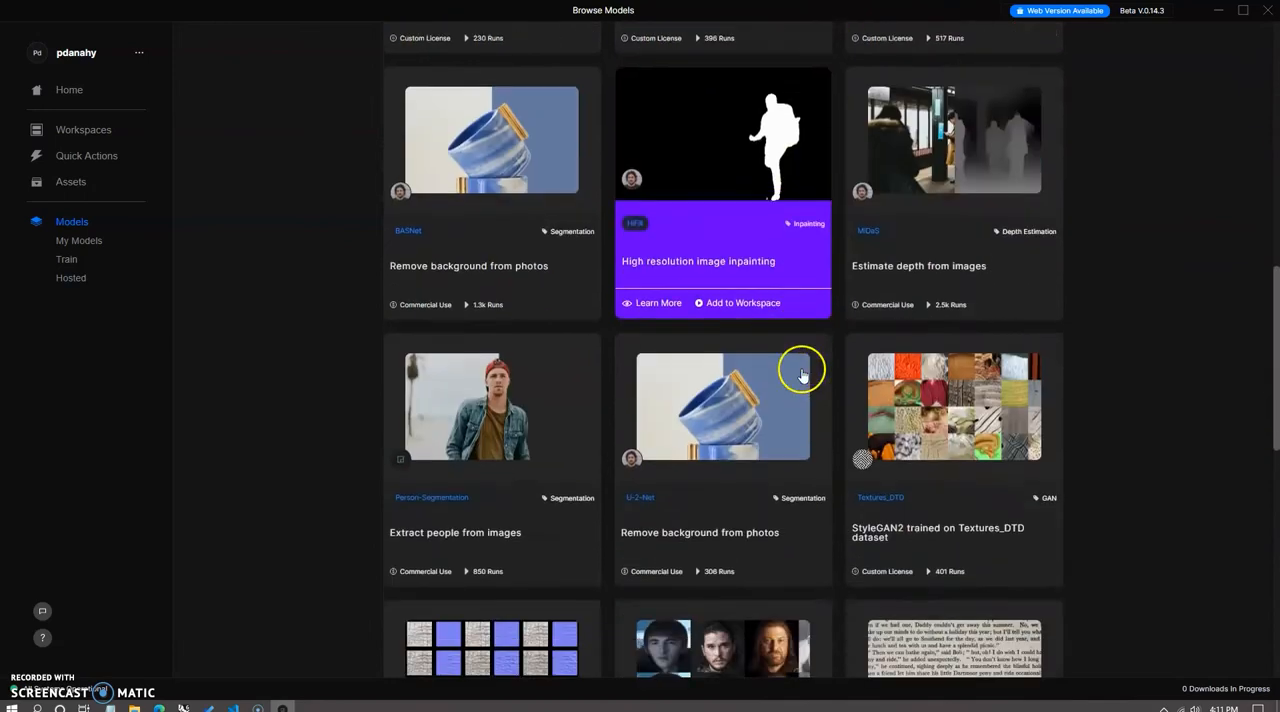
scroll(down, 3)
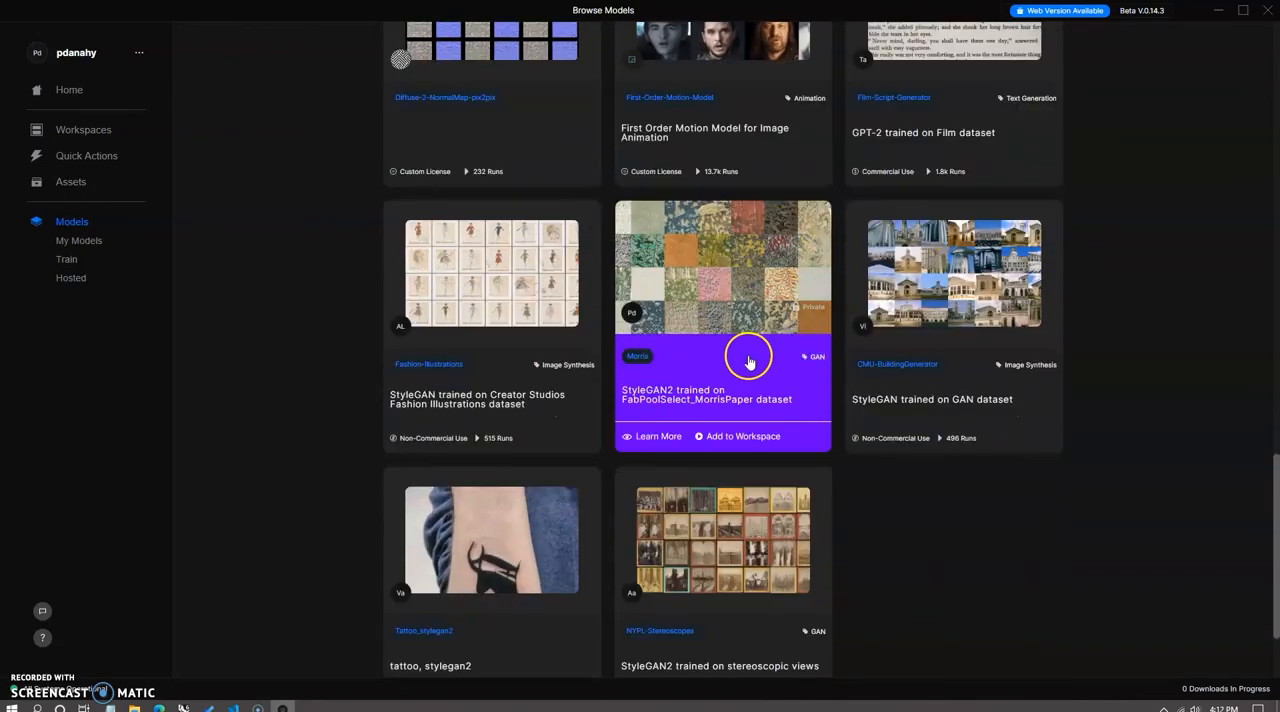
mouse_move(760, 338)
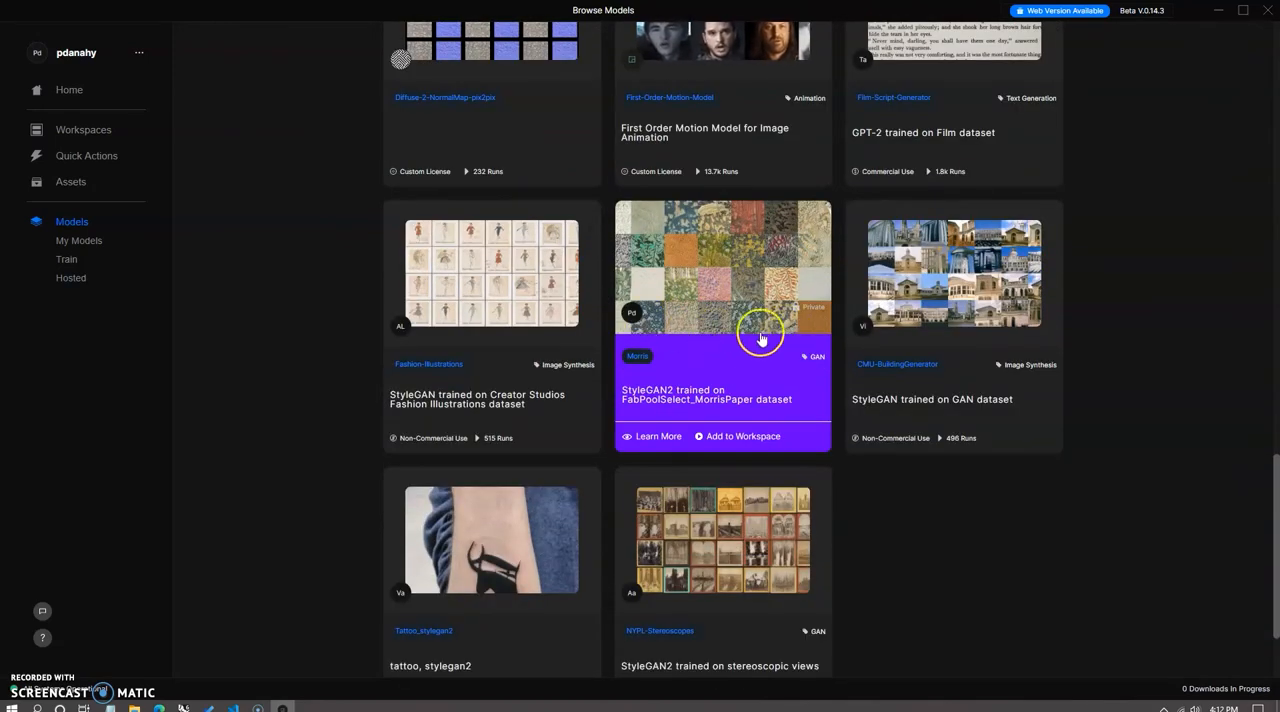
mouse_move(735, 367)
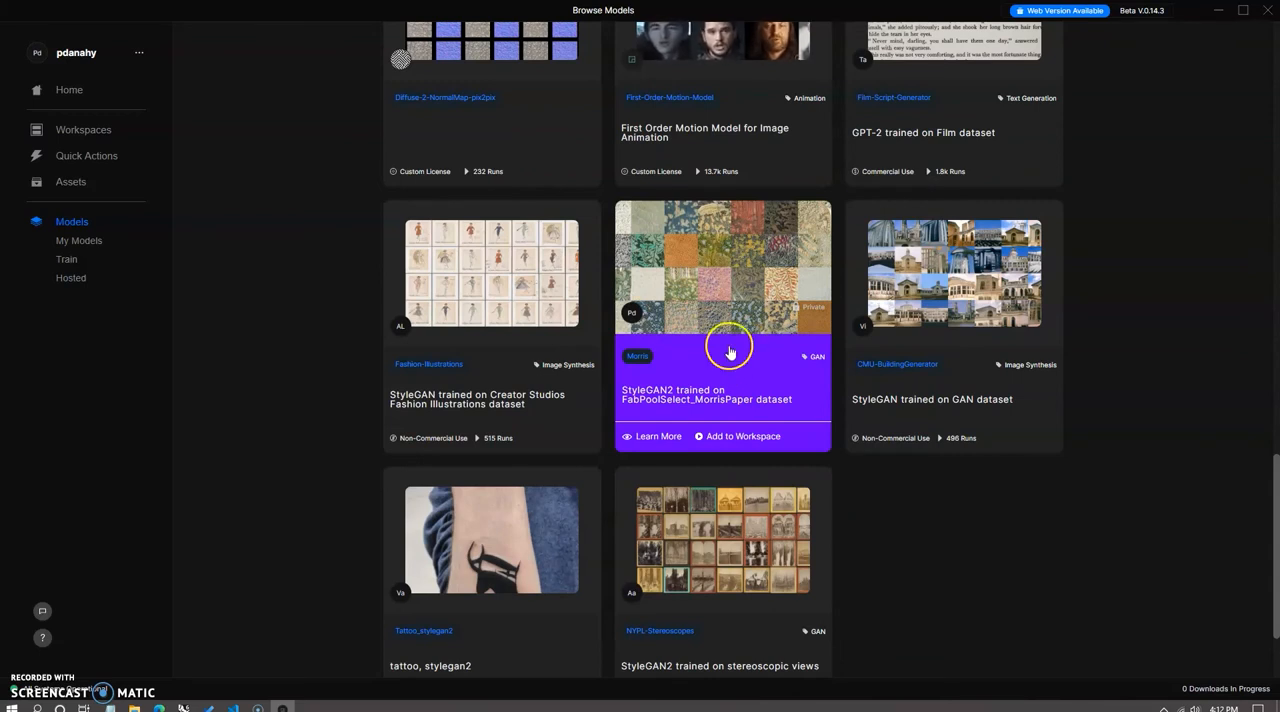
mouse_move(910, 354)
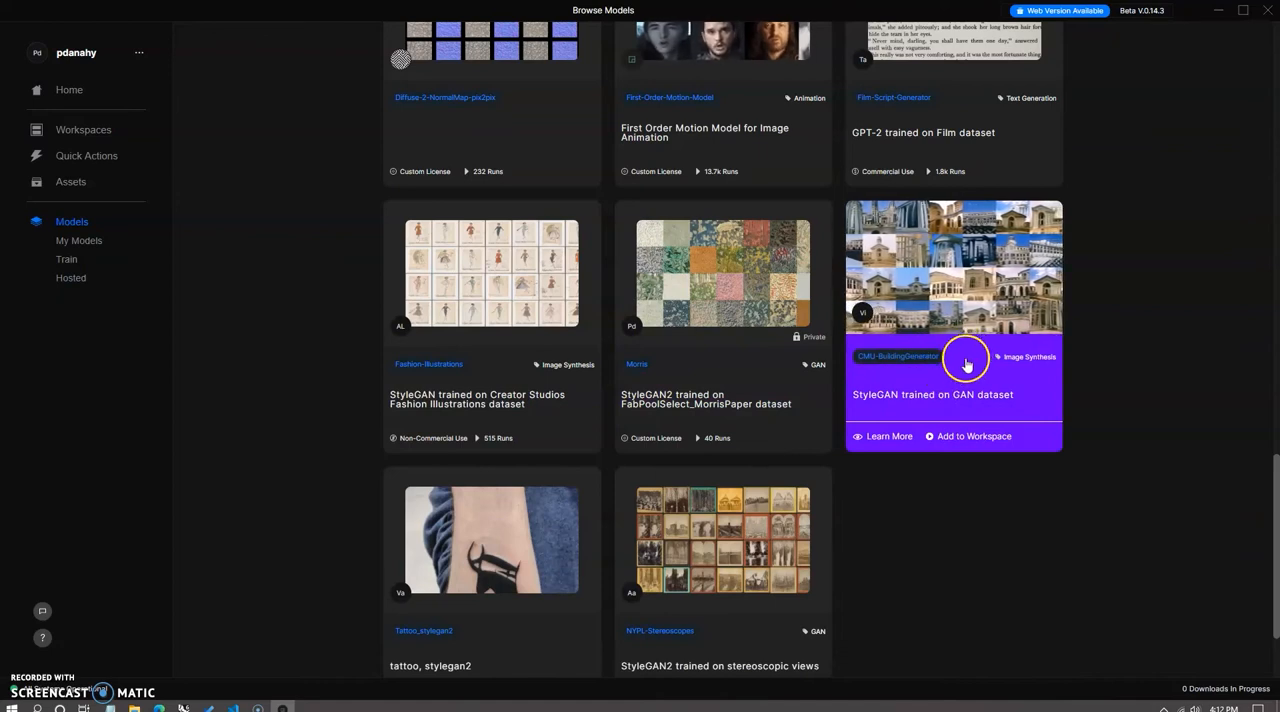
mouse_move(972, 436)
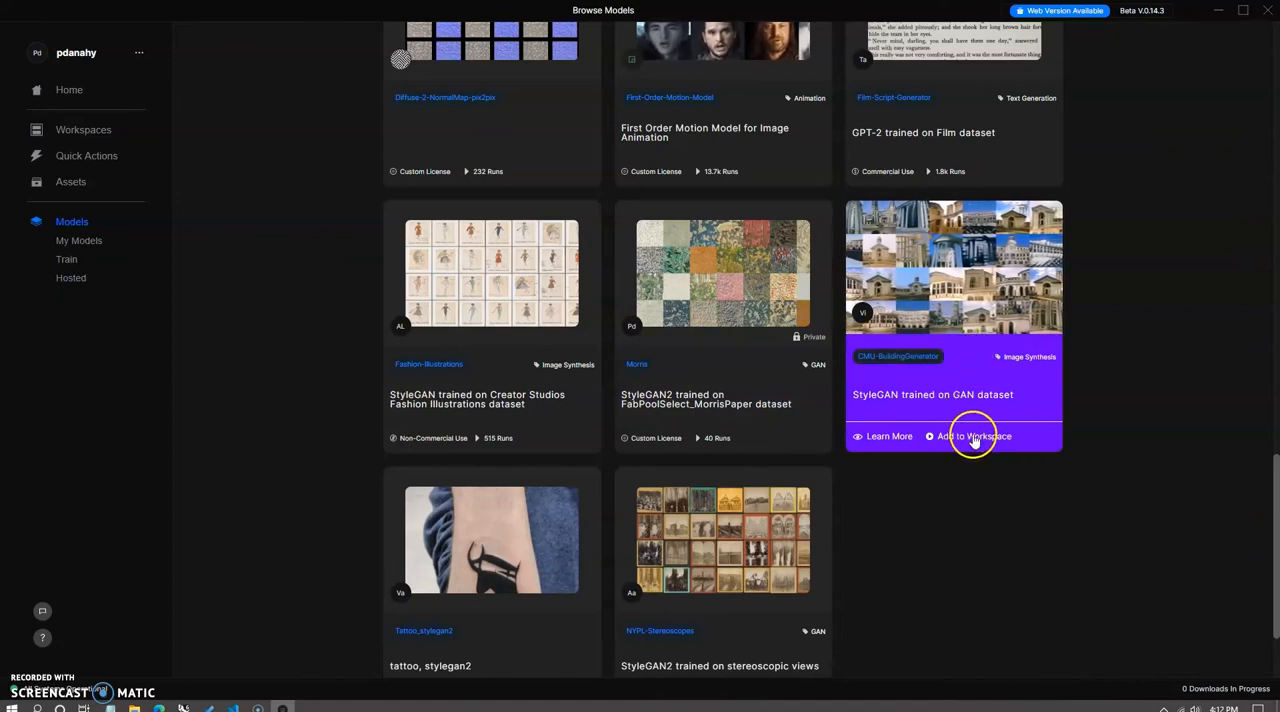
mouse_move(978, 327)
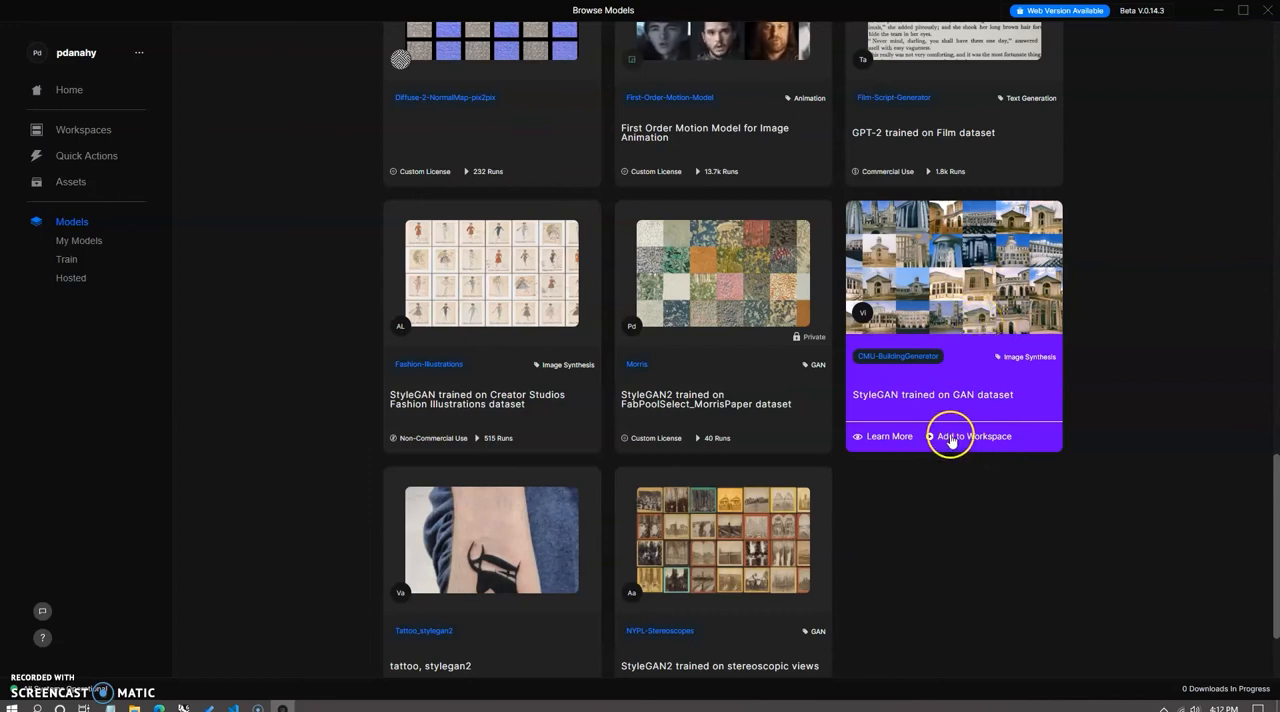
mouse_move(972, 440)
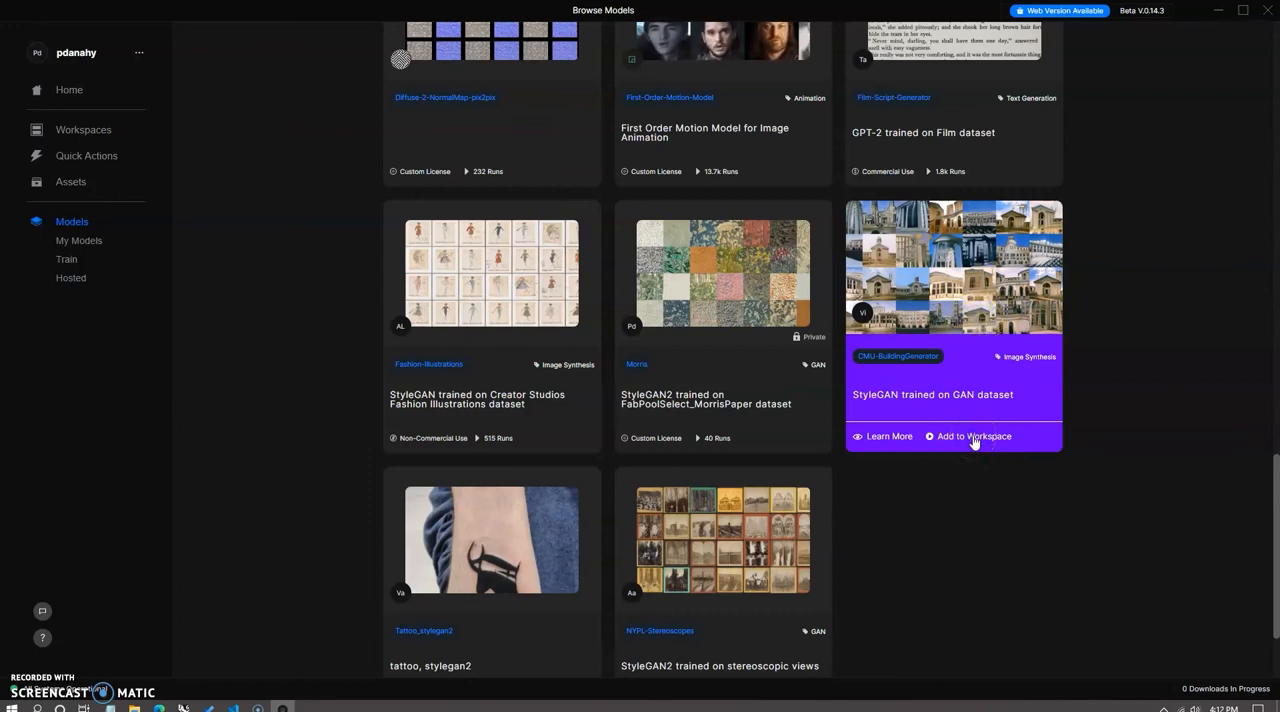
Add the Morris StyleGAN2 model to a new workspace
click(972, 436)
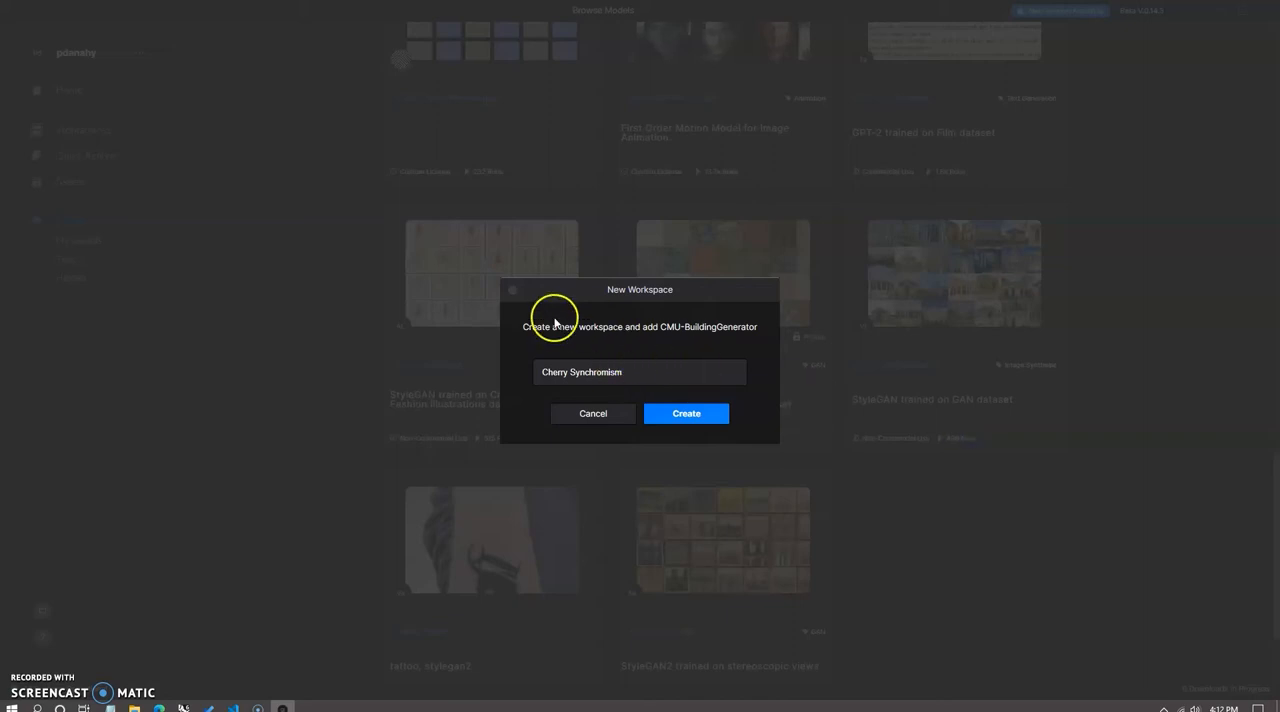
mouse_move(593, 413)
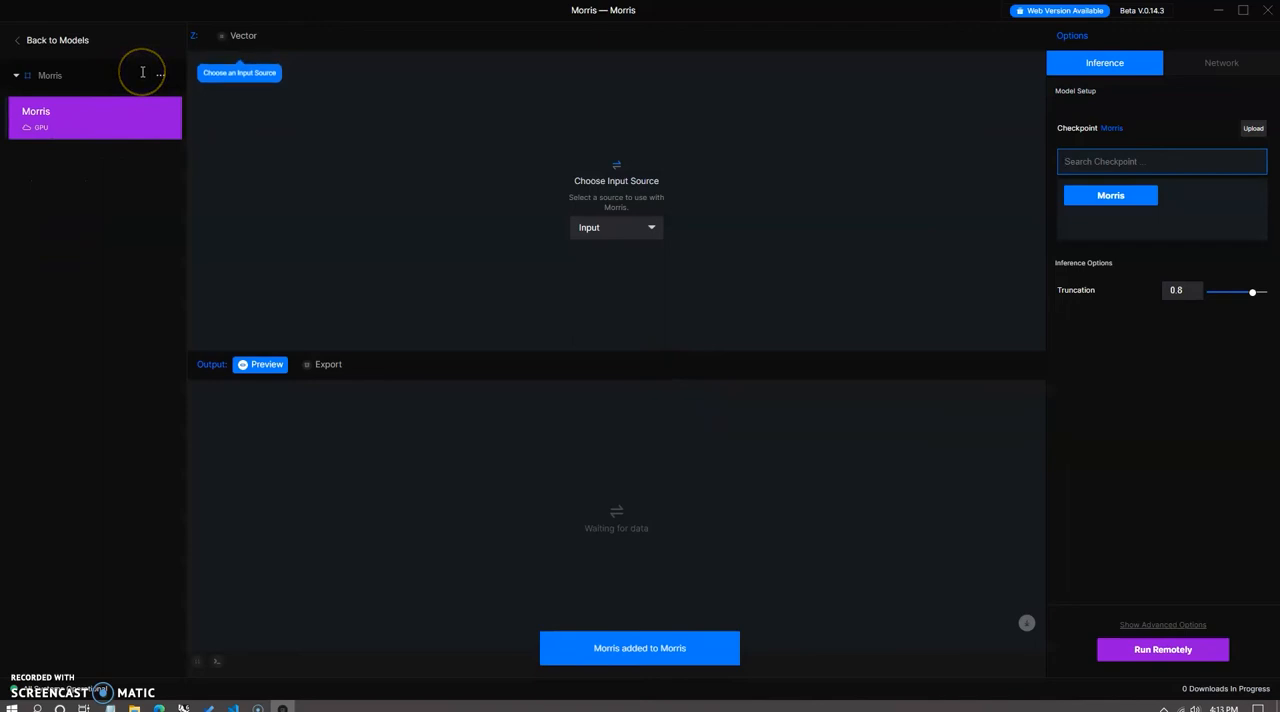
mouse_move(360, 175)
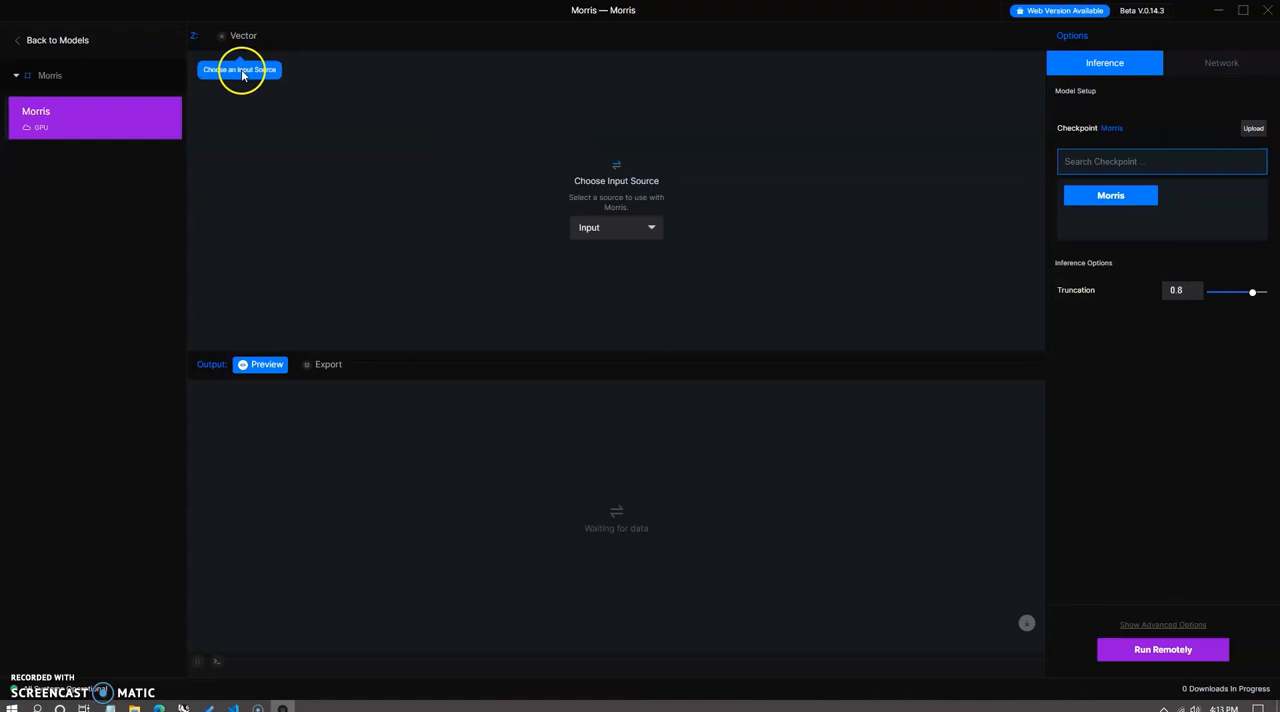
mouse_move(584, 267)
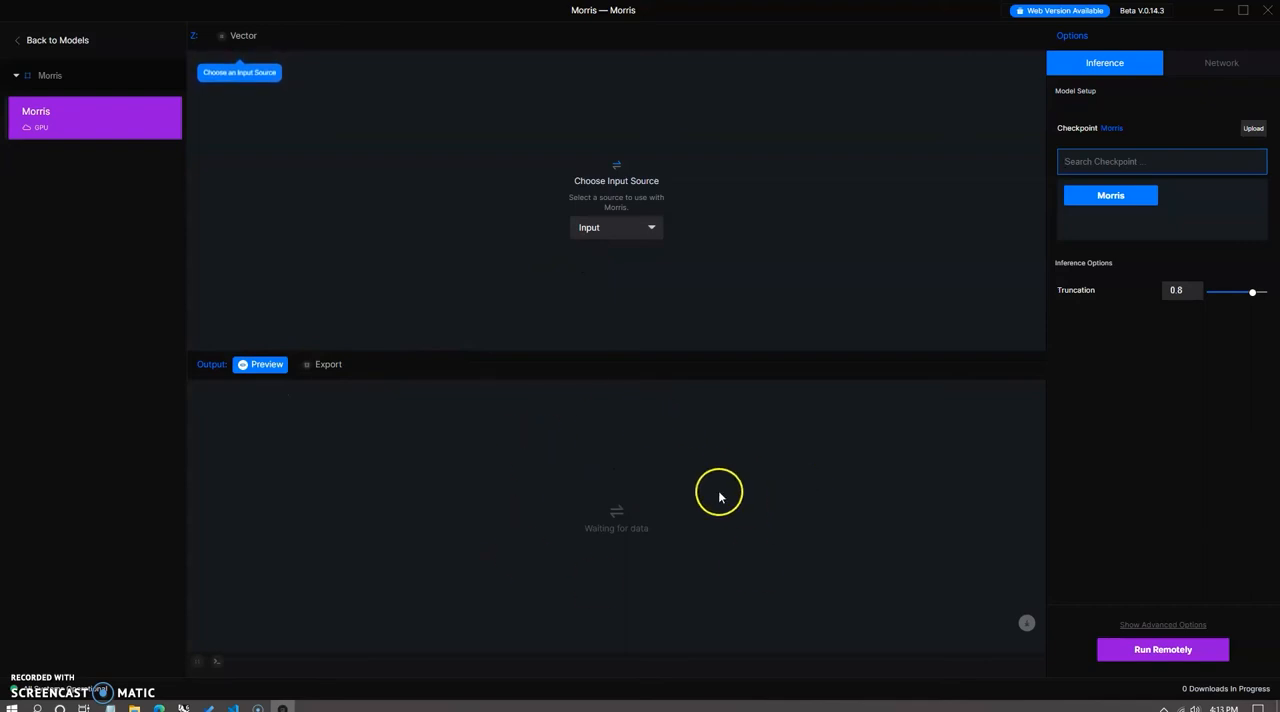
mouse_move(1017, 335)
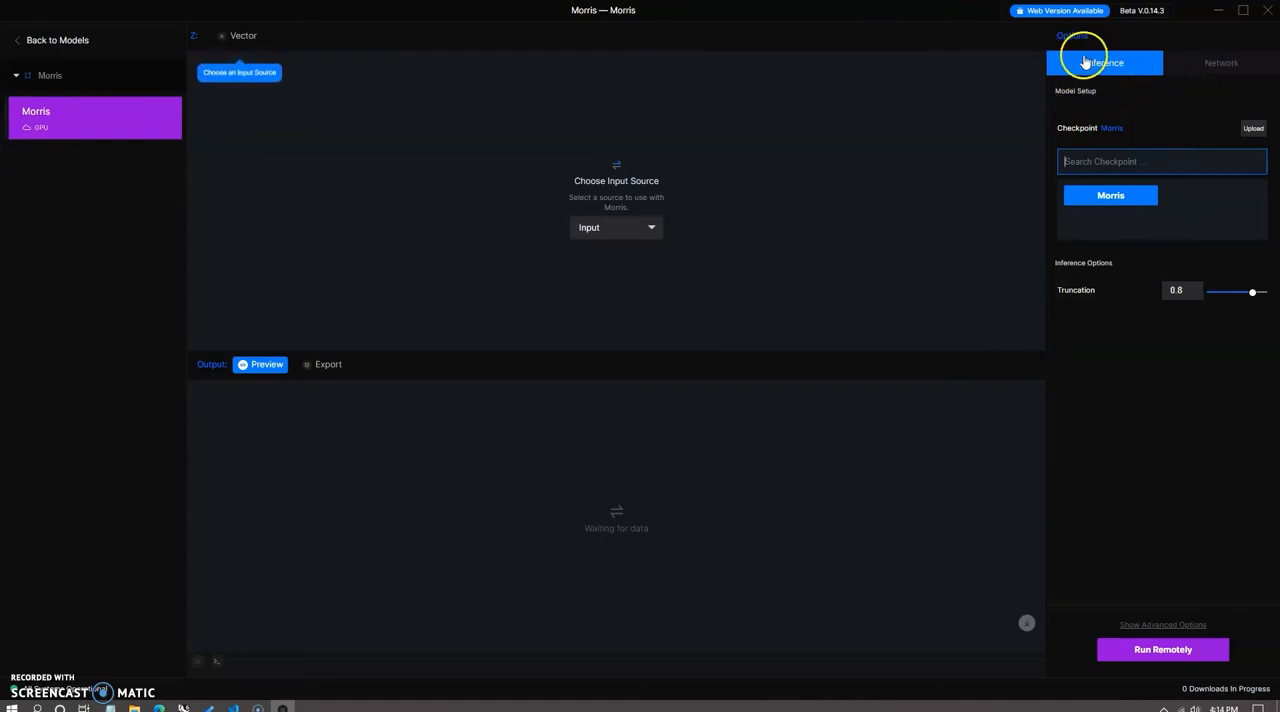
mouse_move(1221, 63)
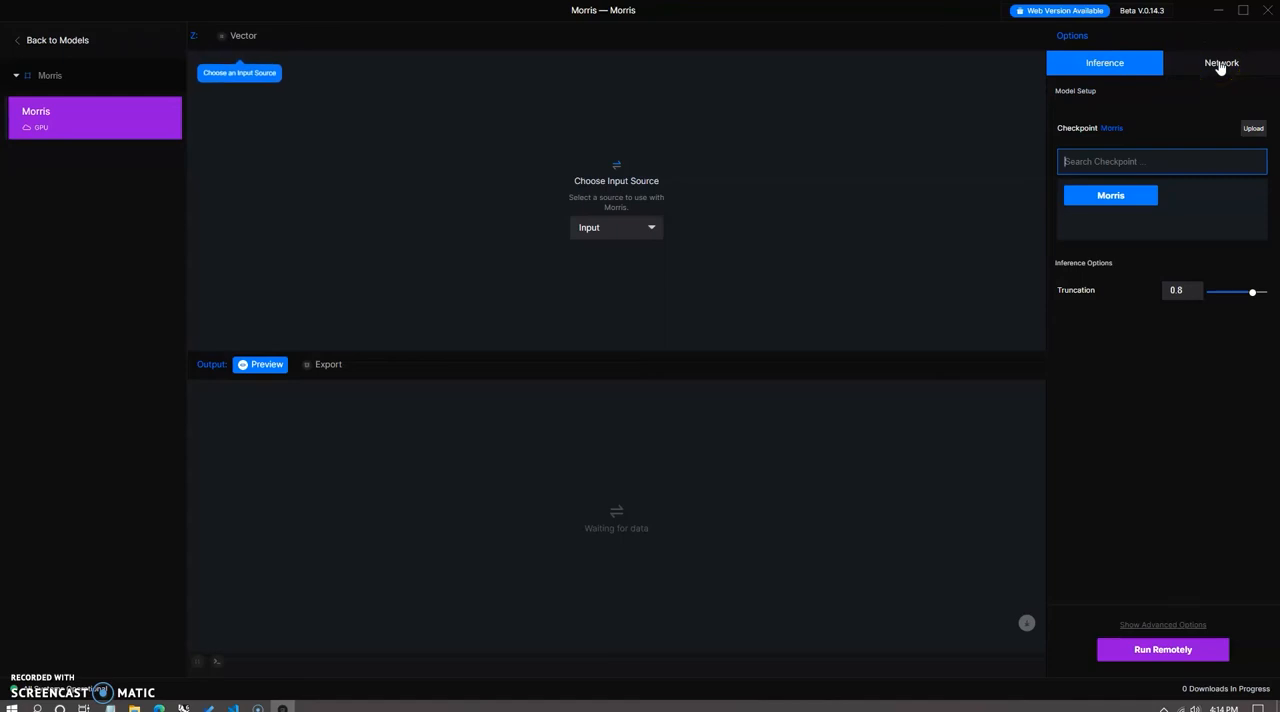
click(1221, 62)
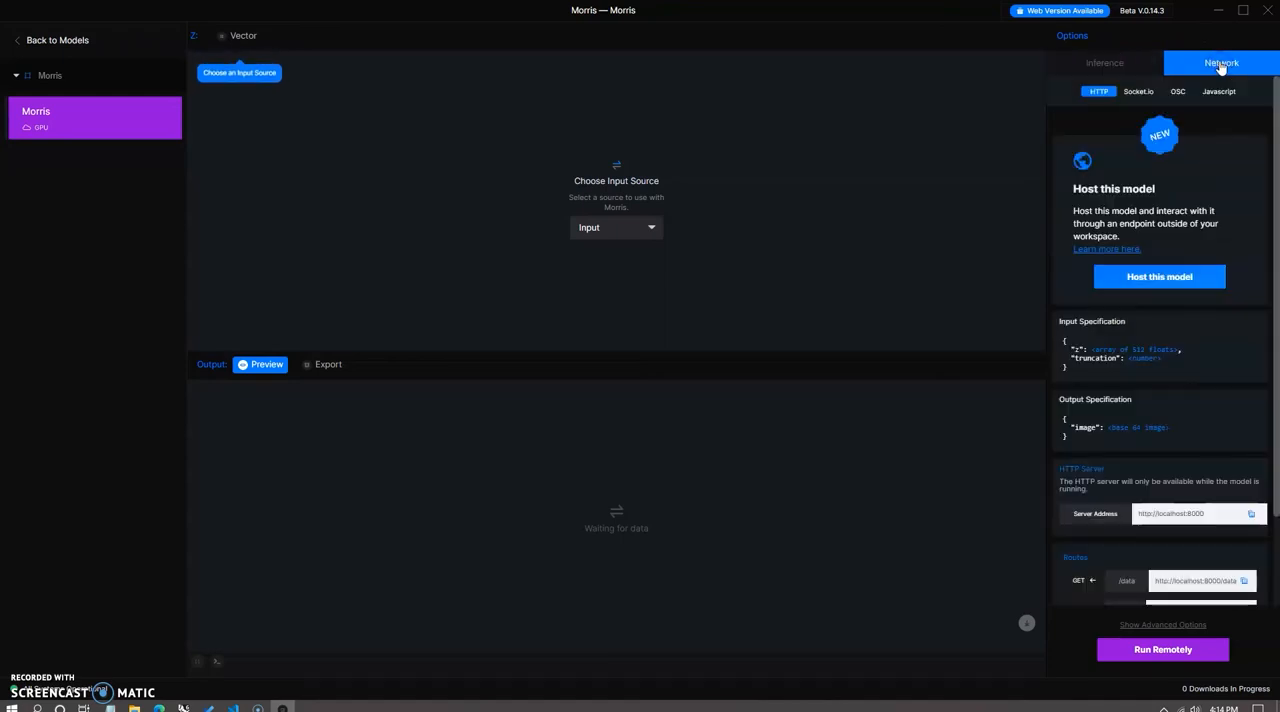
scroll(down, 3)
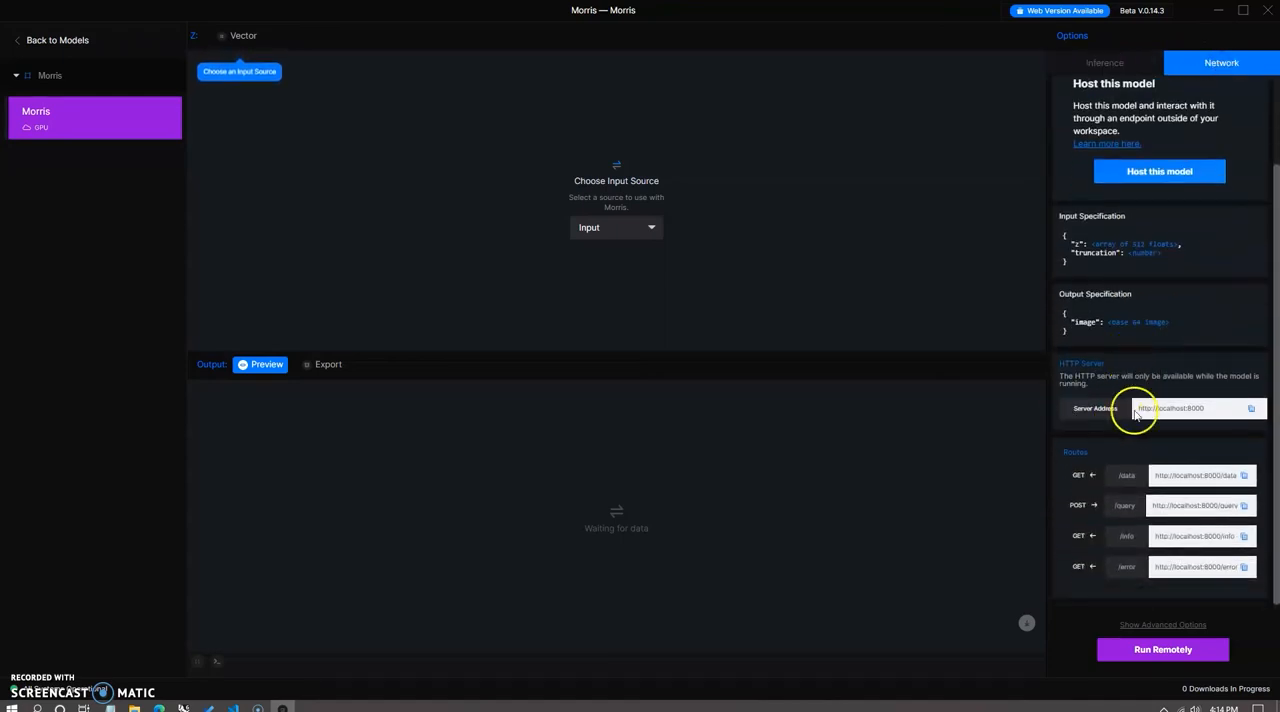
mouse_move(1122, 377)
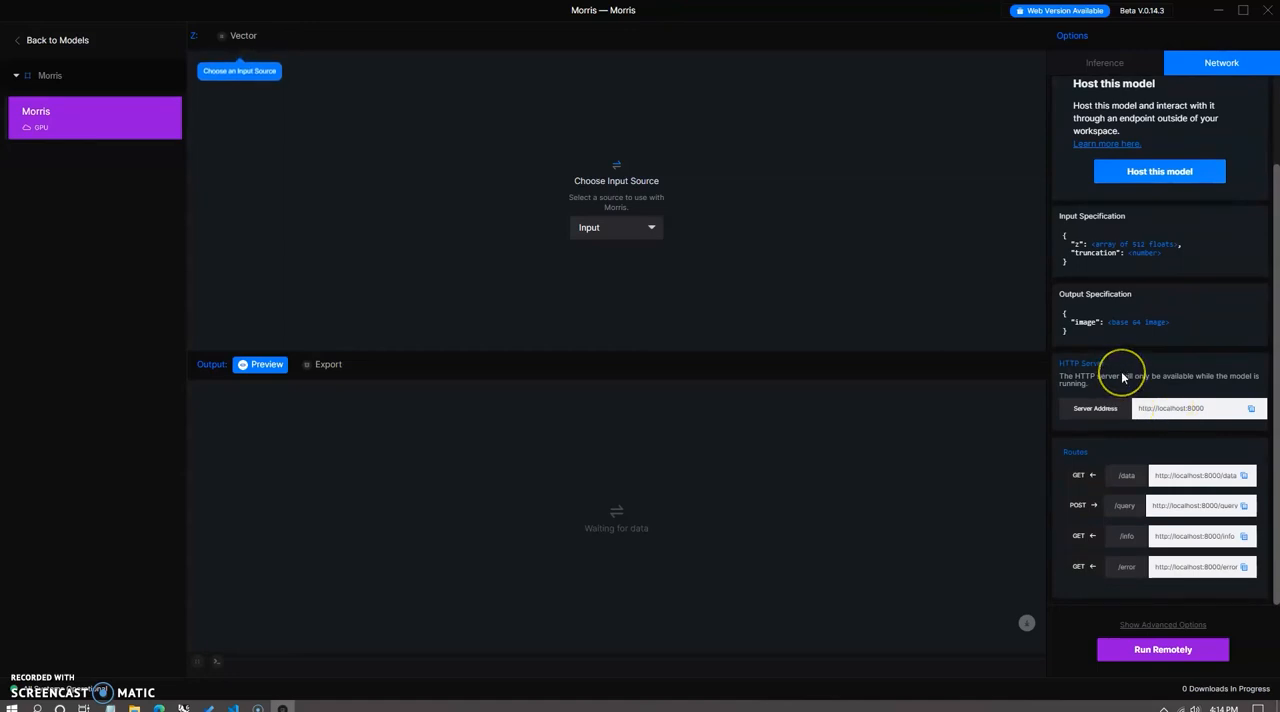
mouse_move(1151, 388)
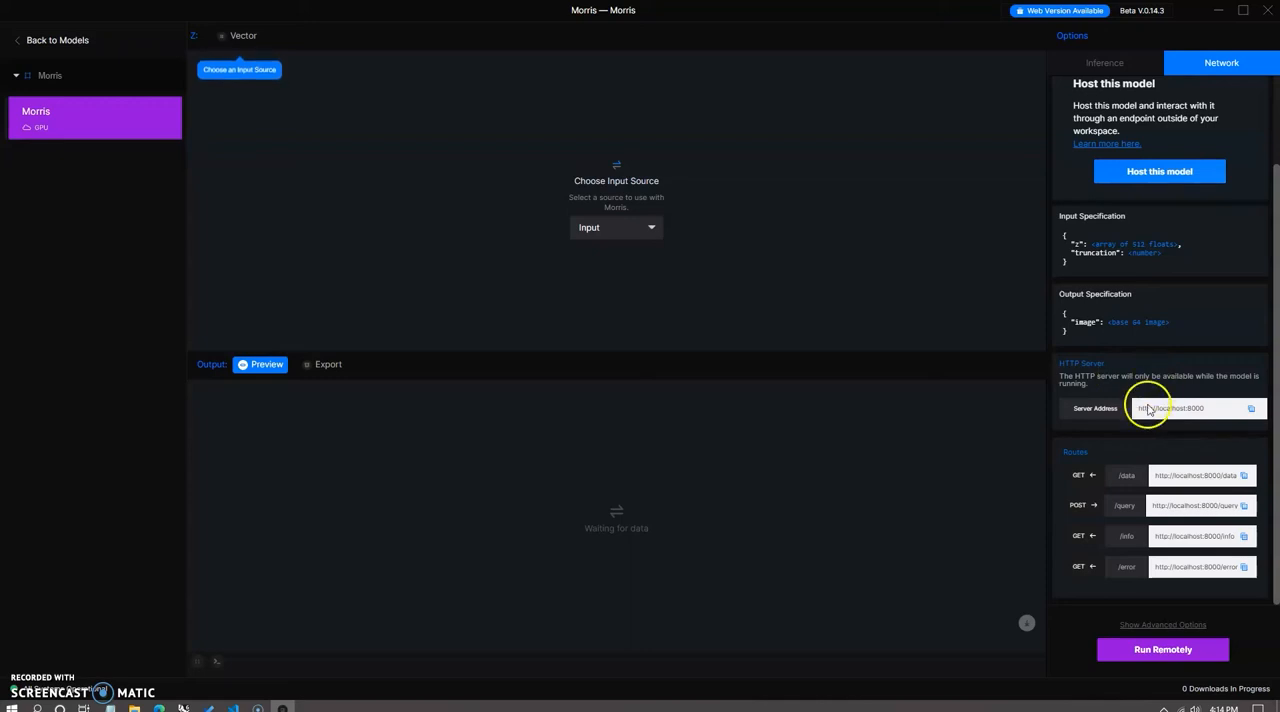
click(1104, 62)
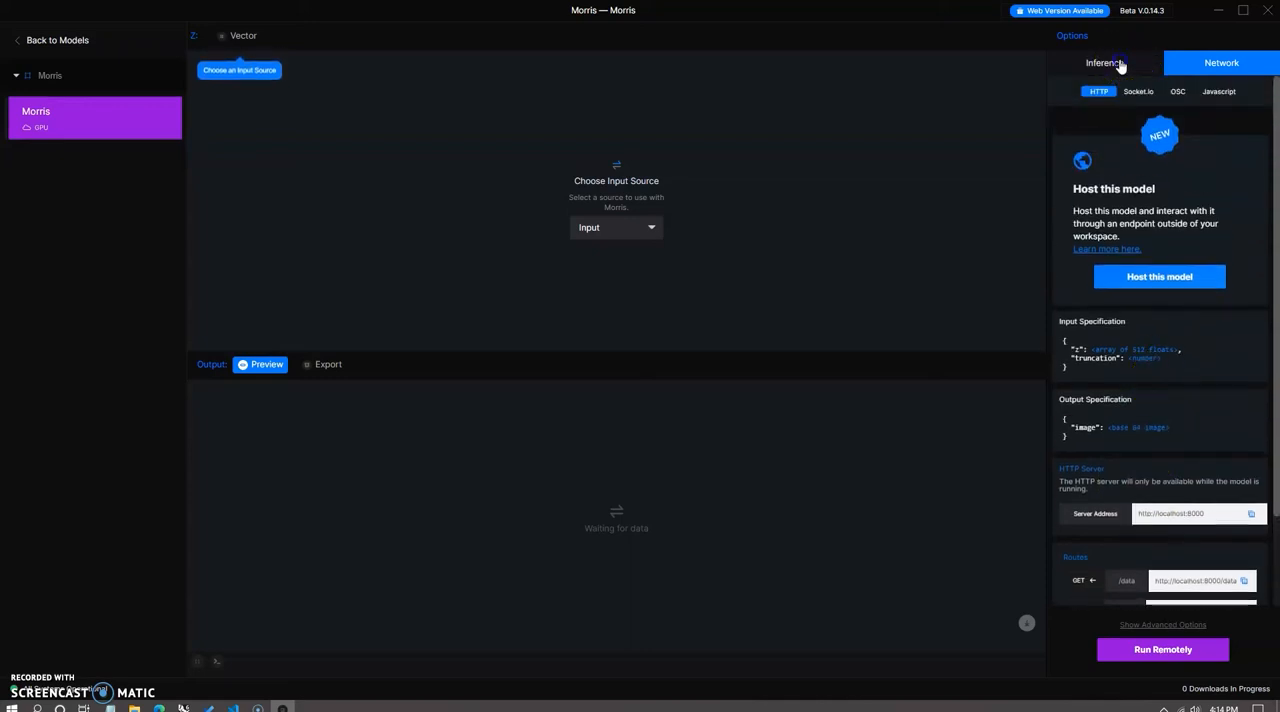
click(1104, 62)
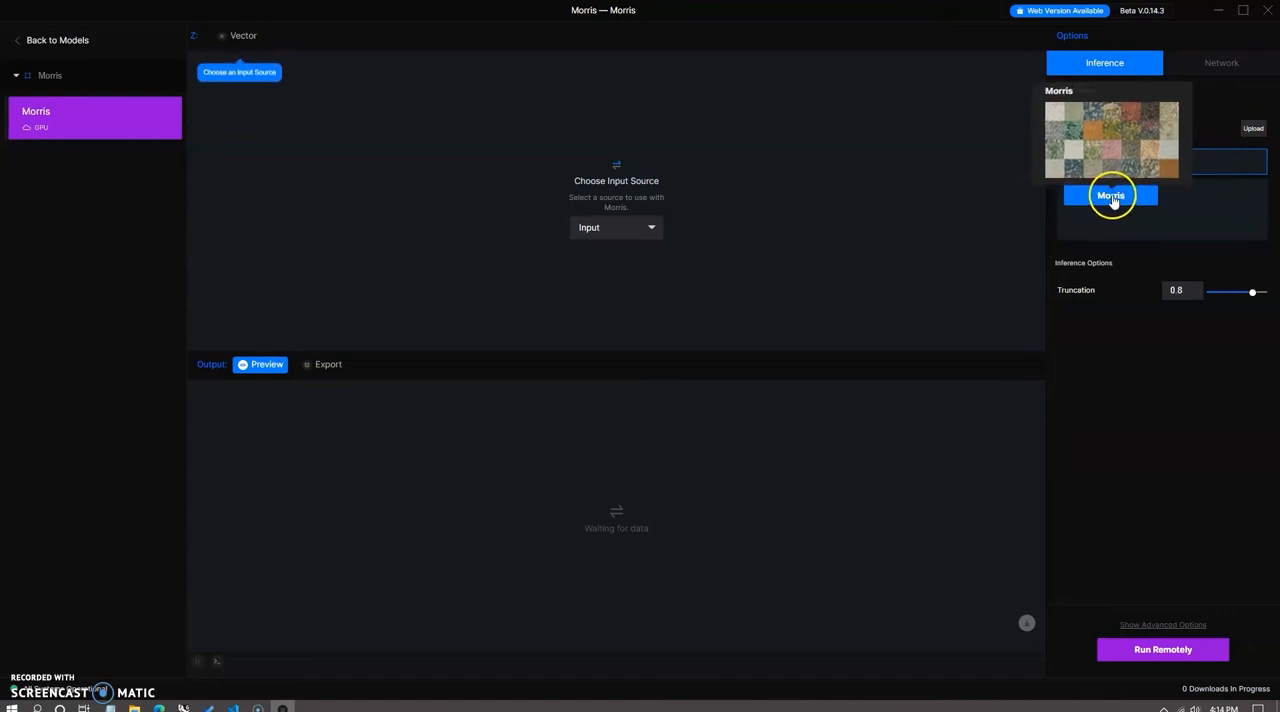
Select the Morris checkpoint and GPU hardware, then run the model remotely
click(1110, 195)
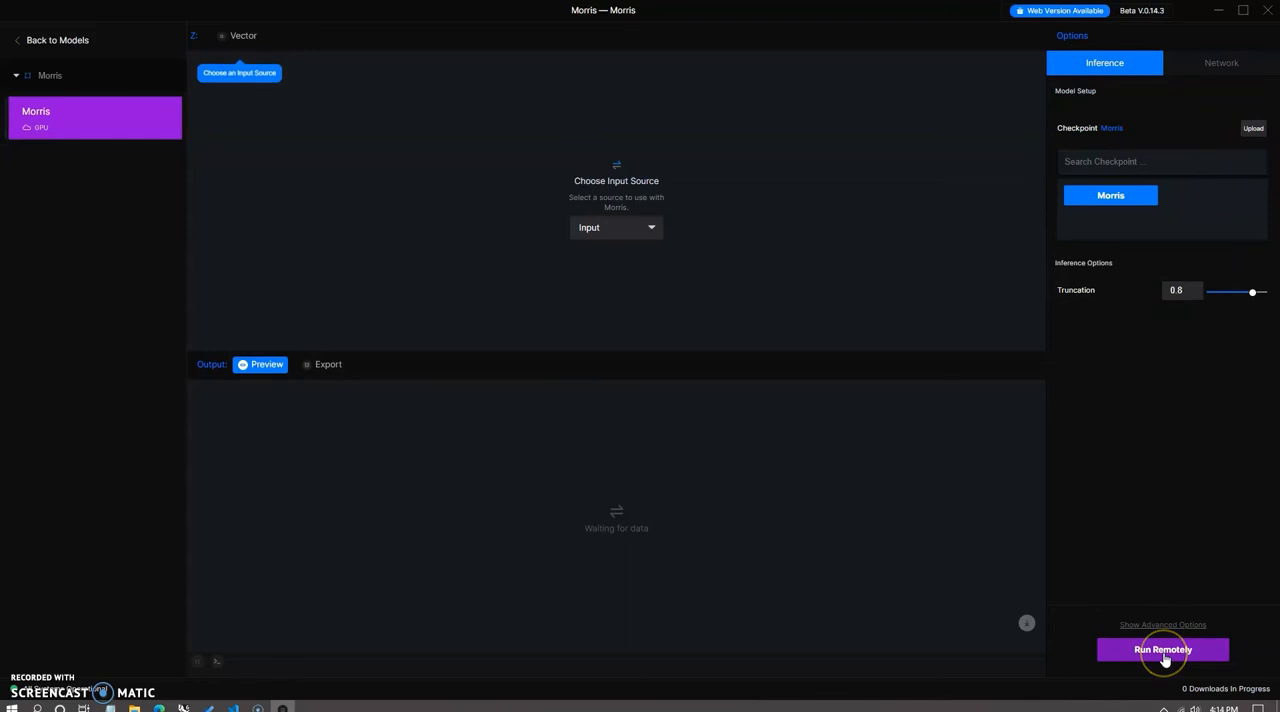
click(1162, 624)
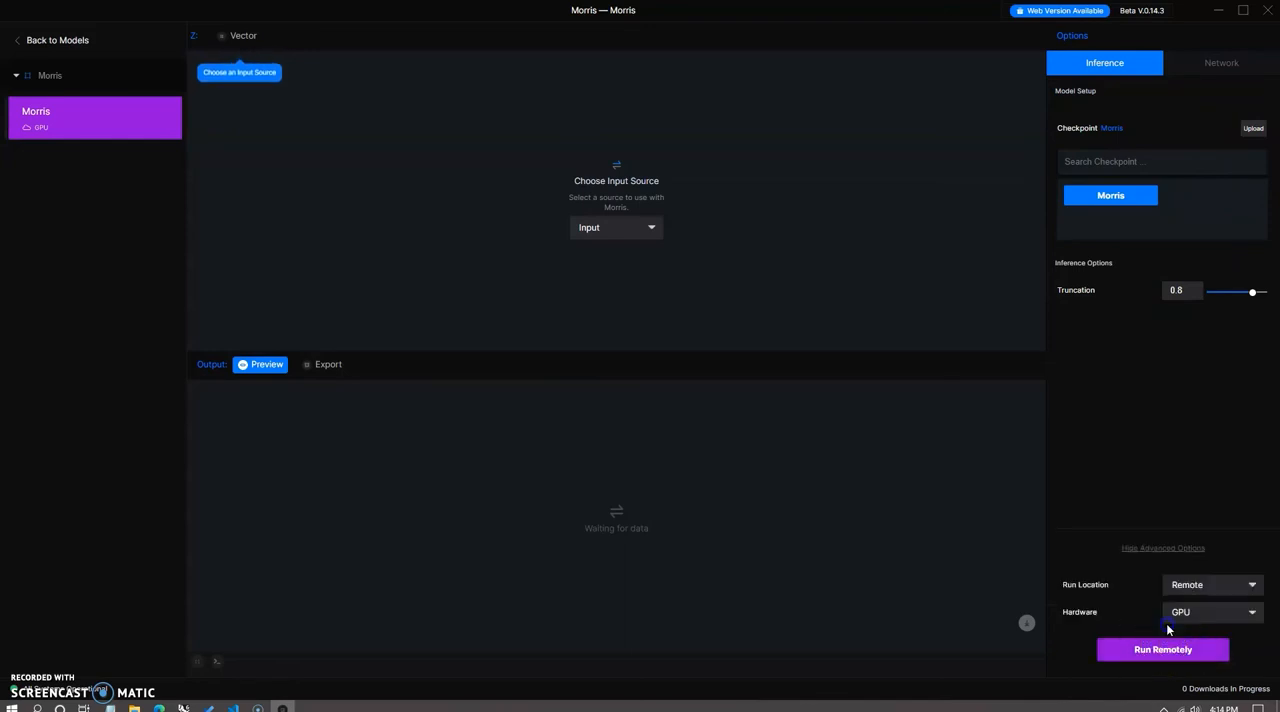
mouse_move(1205, 585)
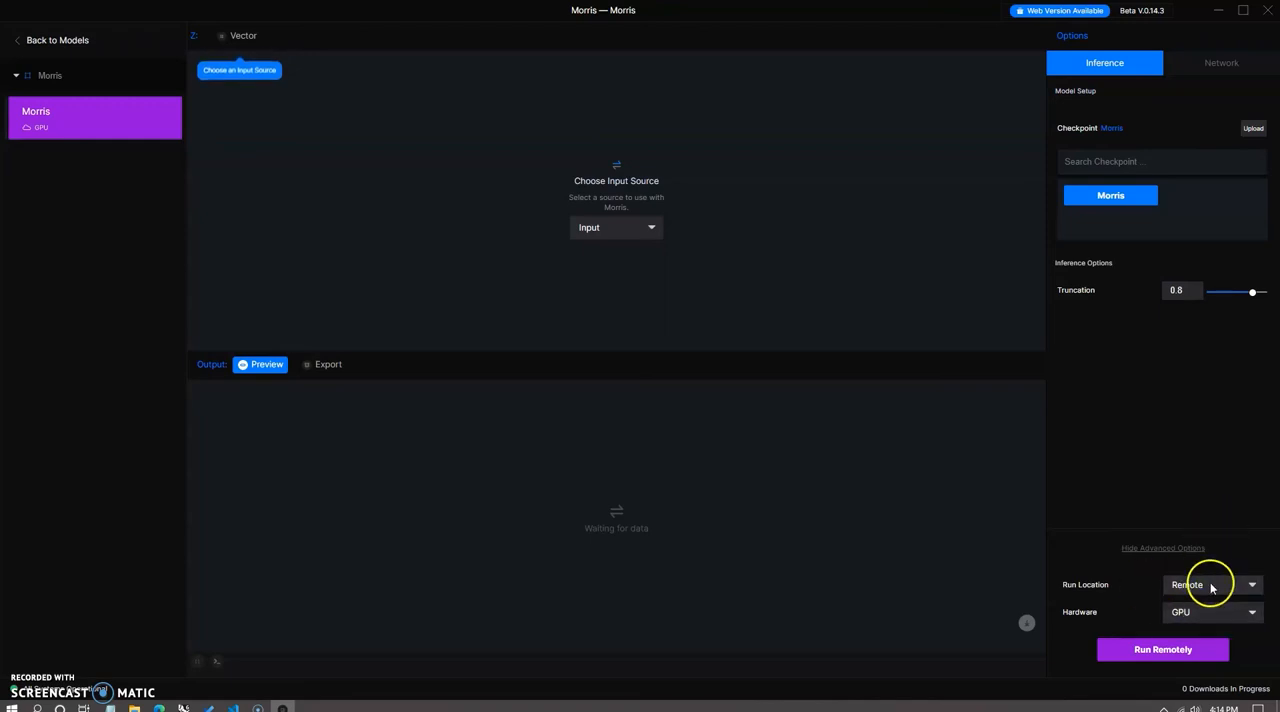
mouse_move(1192, 512)
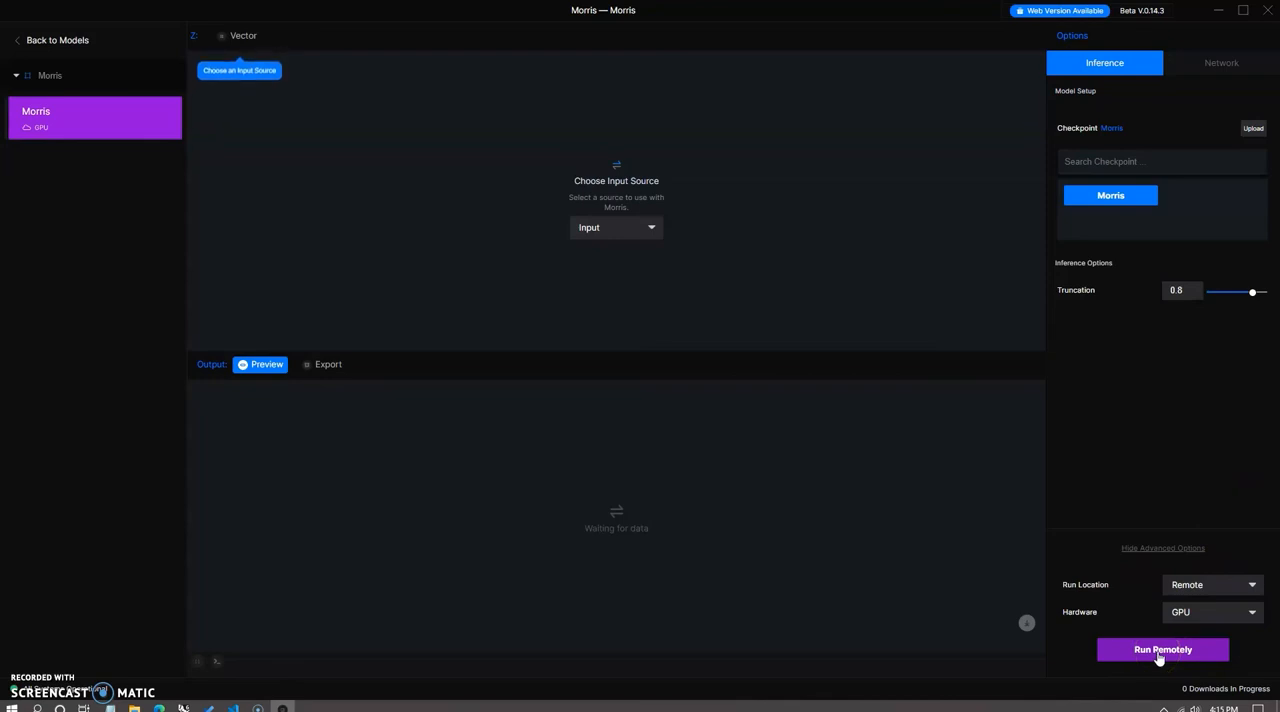
click(1162, 649)
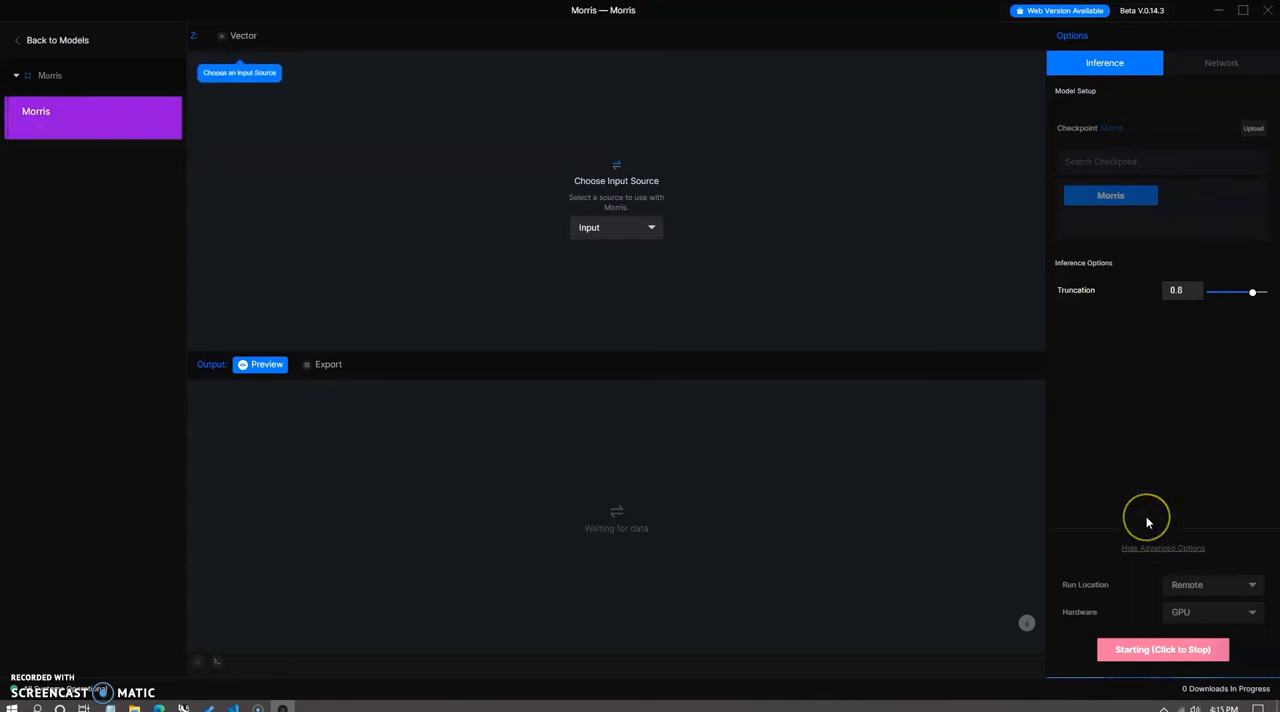
mouse_move(1193, 500)
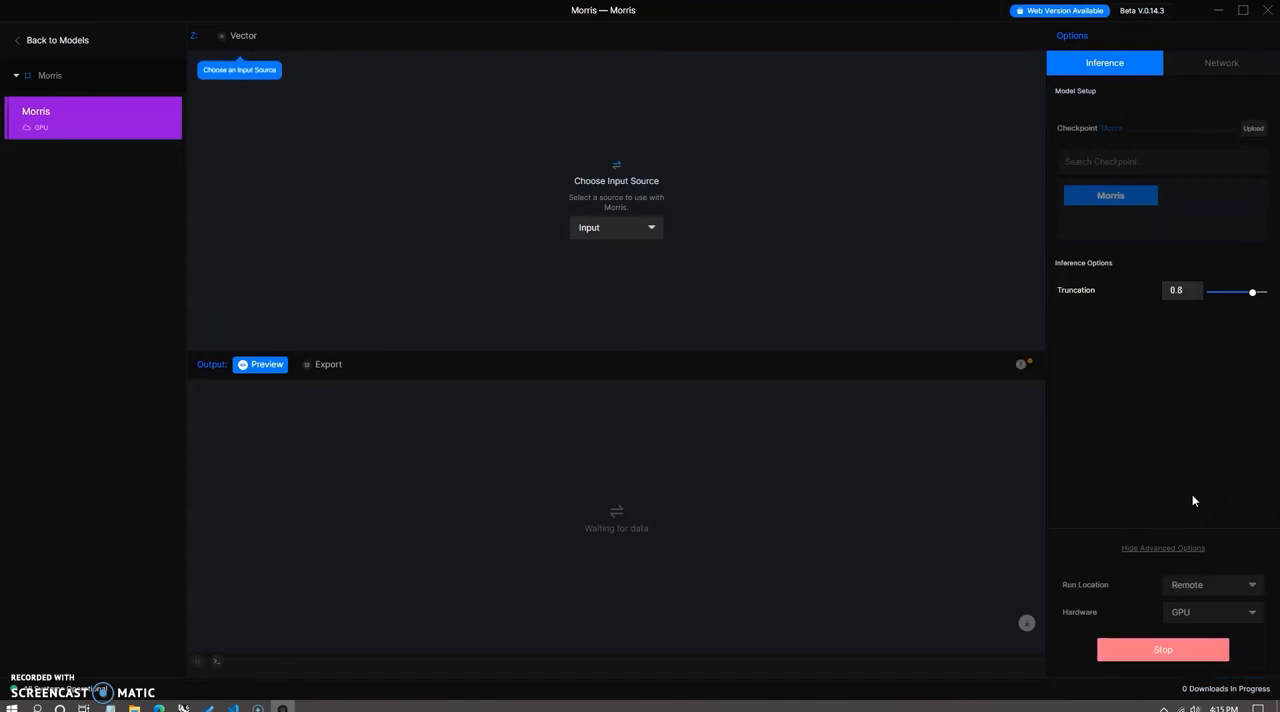
mouse_move(1021, 363)
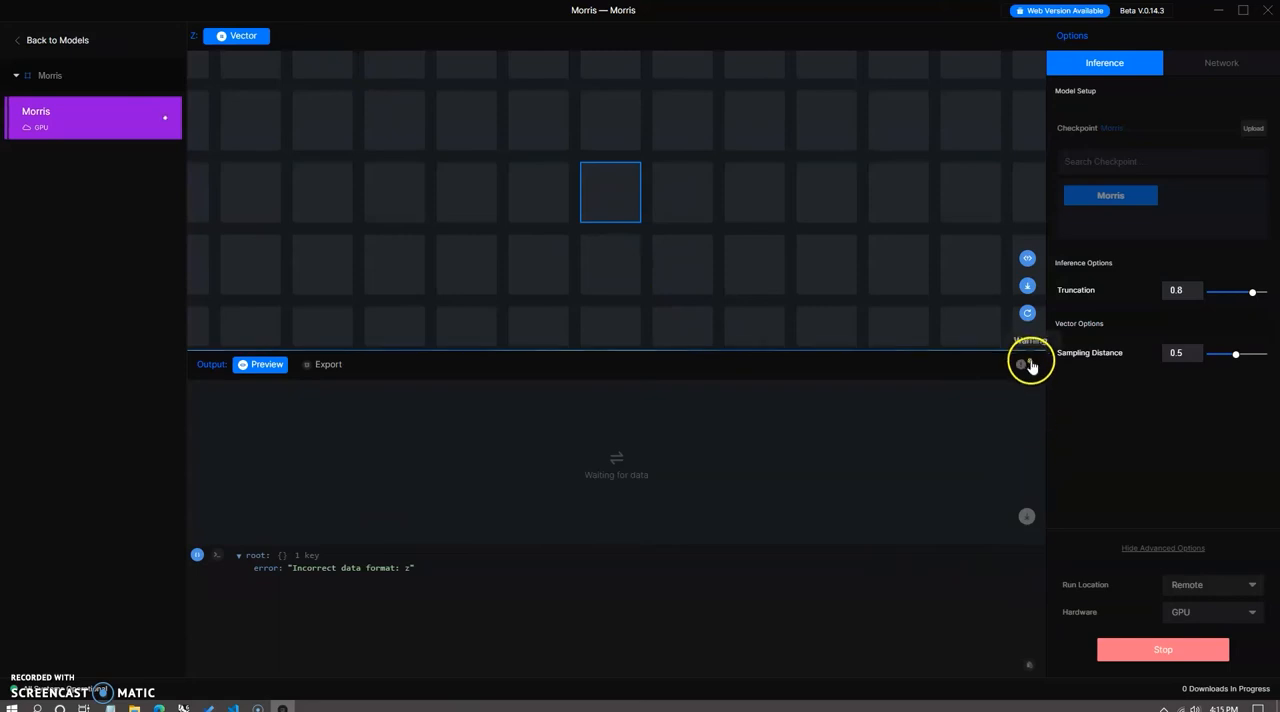
Inspect the data format warning and scroll through the Morris wallpaper vector grid
click(1026, 362)
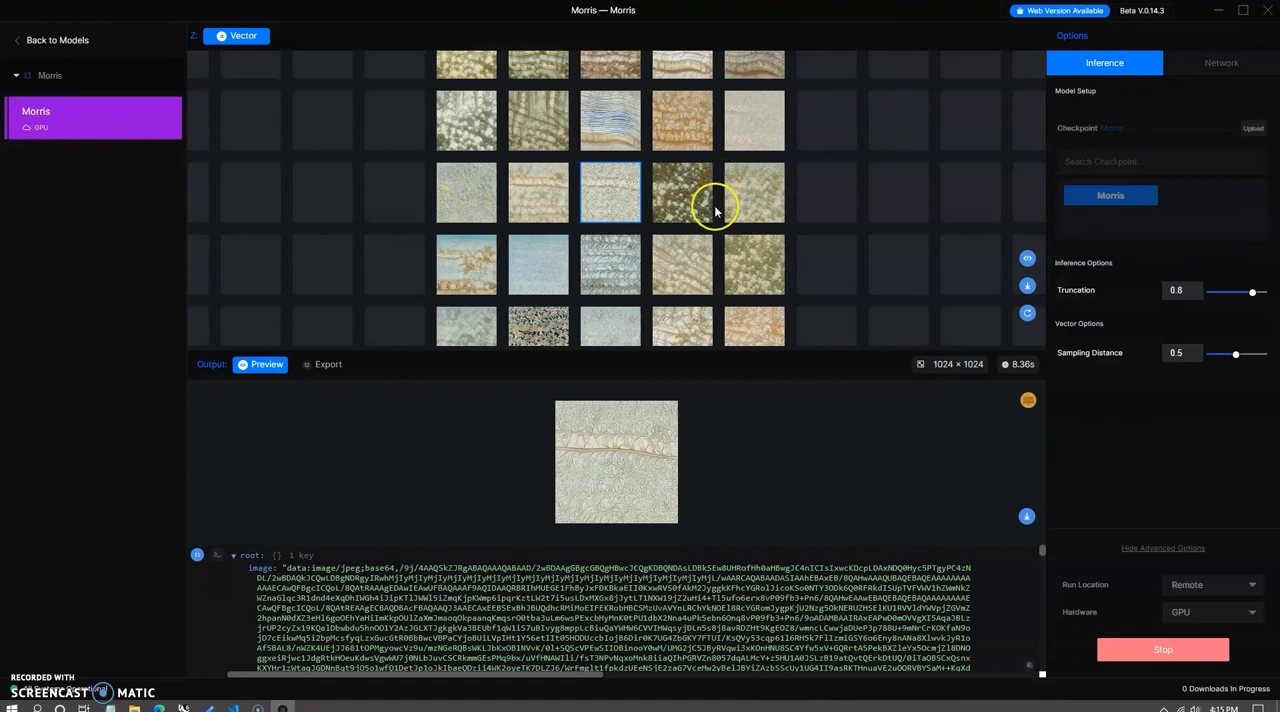
scroll(up, 3)
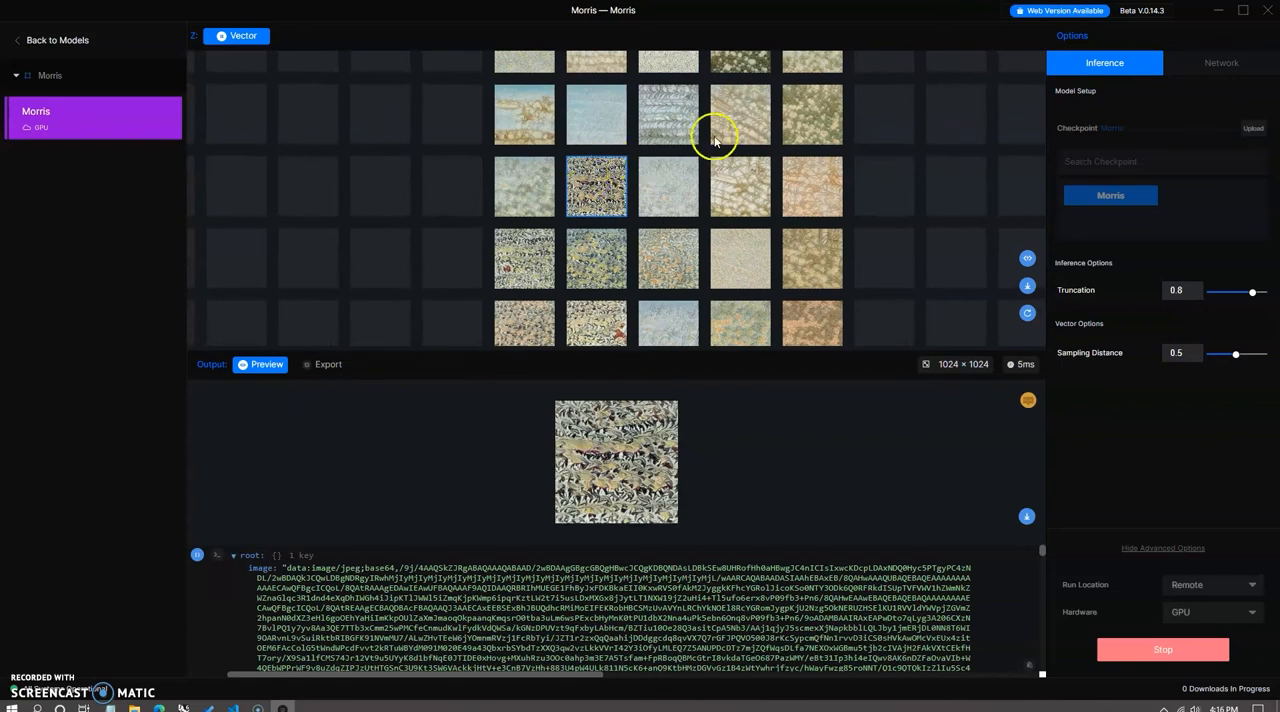
mouse_move(750, 134)
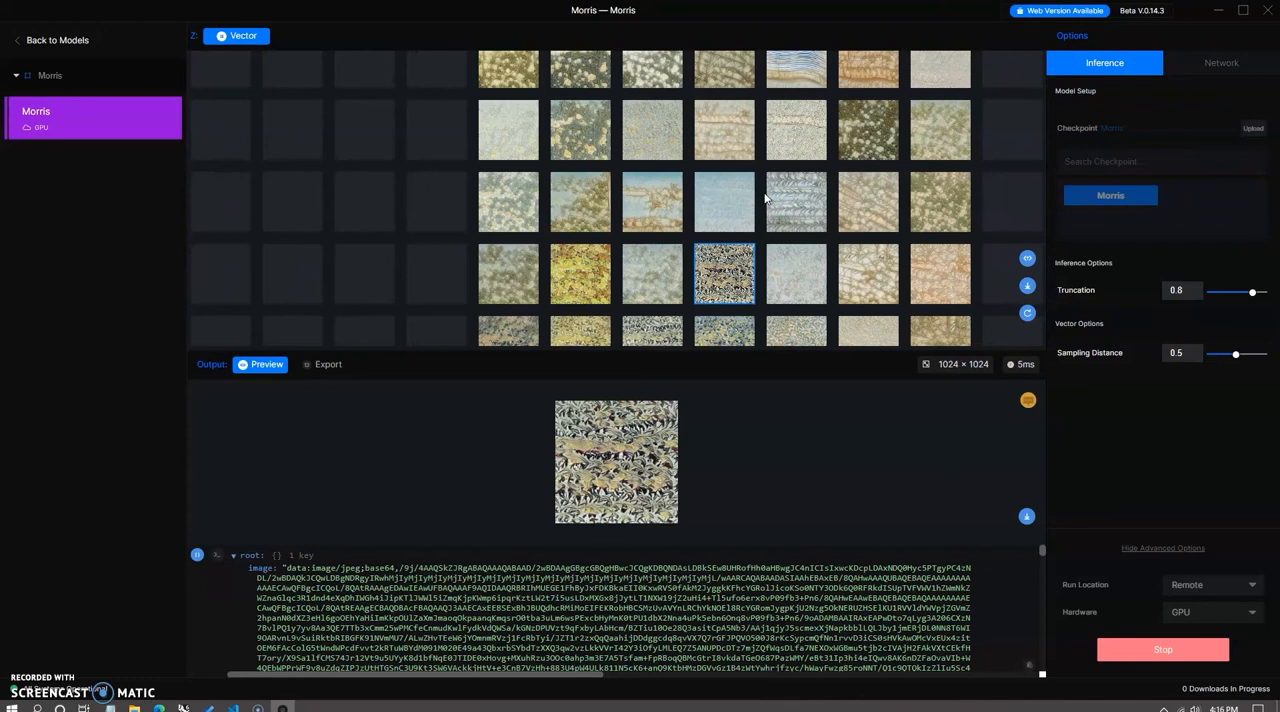
scroll(up, 3)
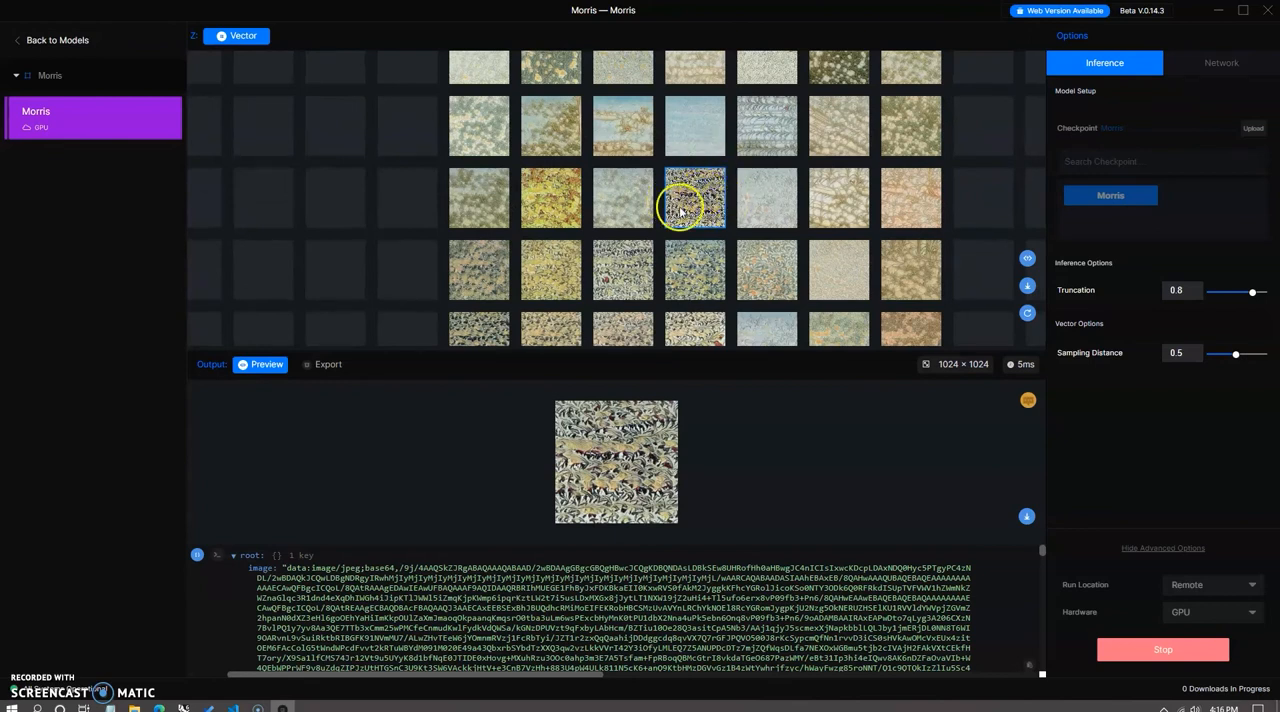
mouse_move(1027, 258)
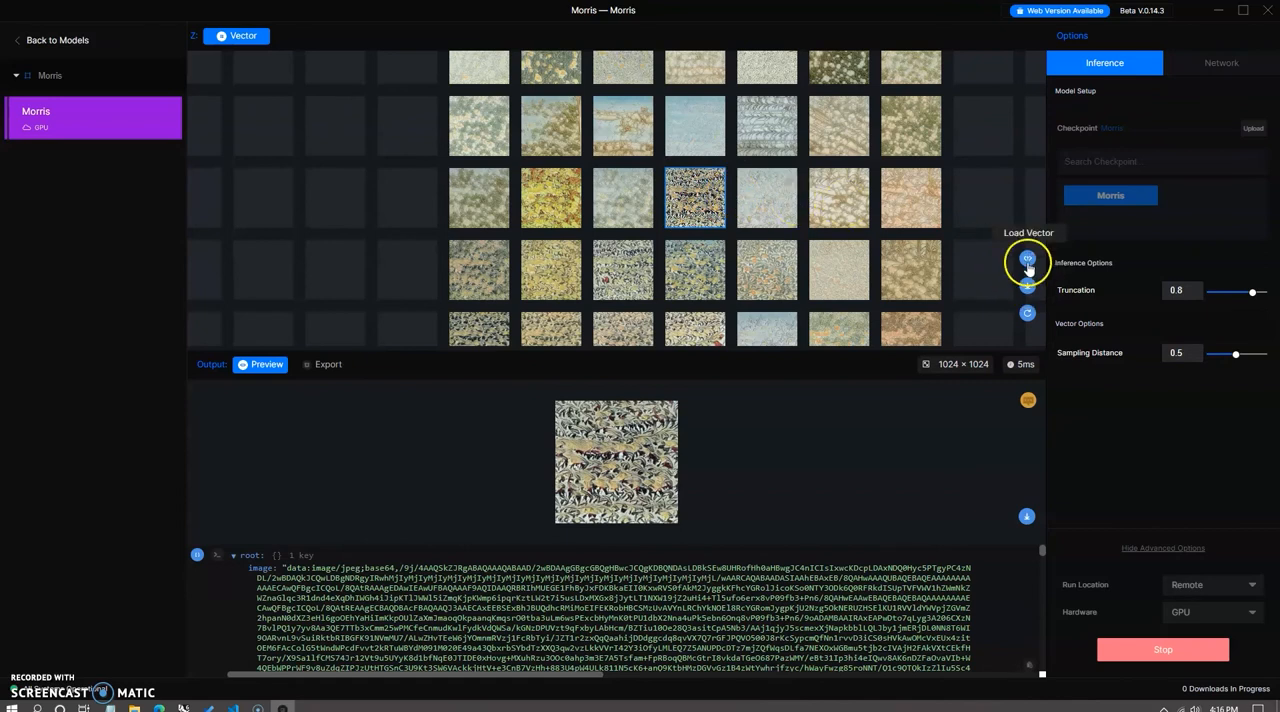
mouse_move(1026, 516)
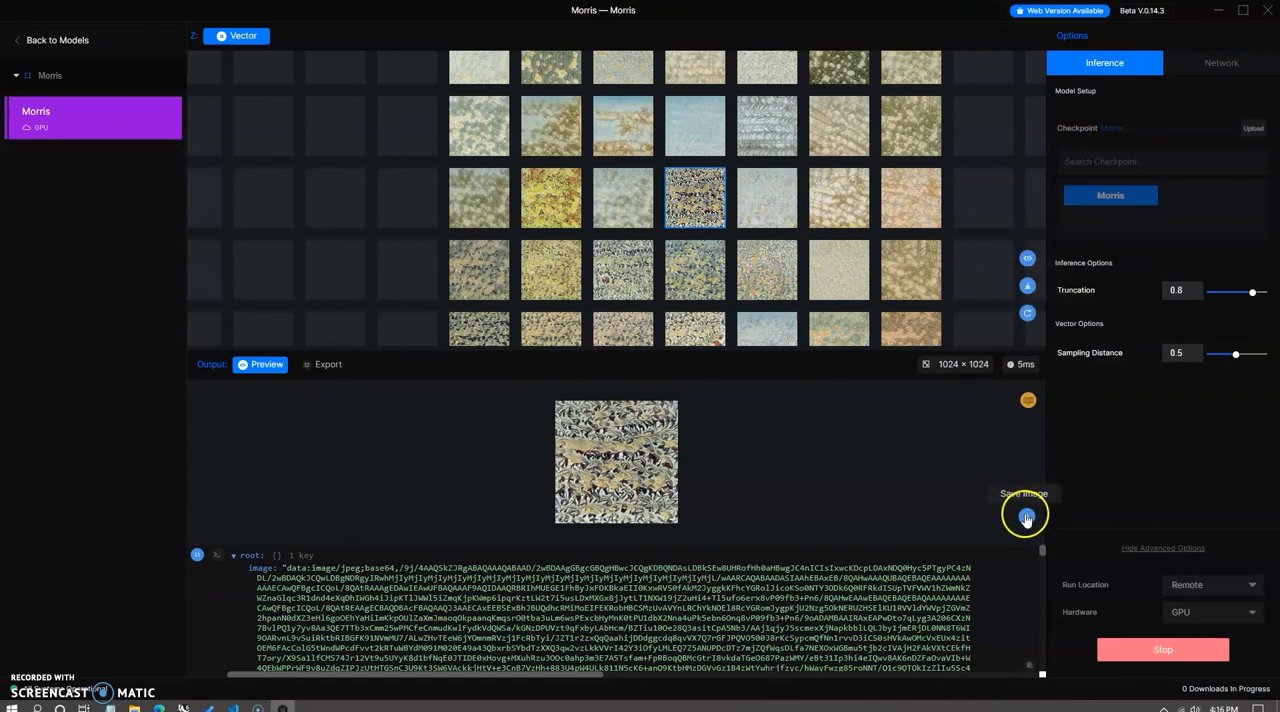
Save the previewed wallpaper image and its latent vector JSON into the Json folder
click(1026, 516)
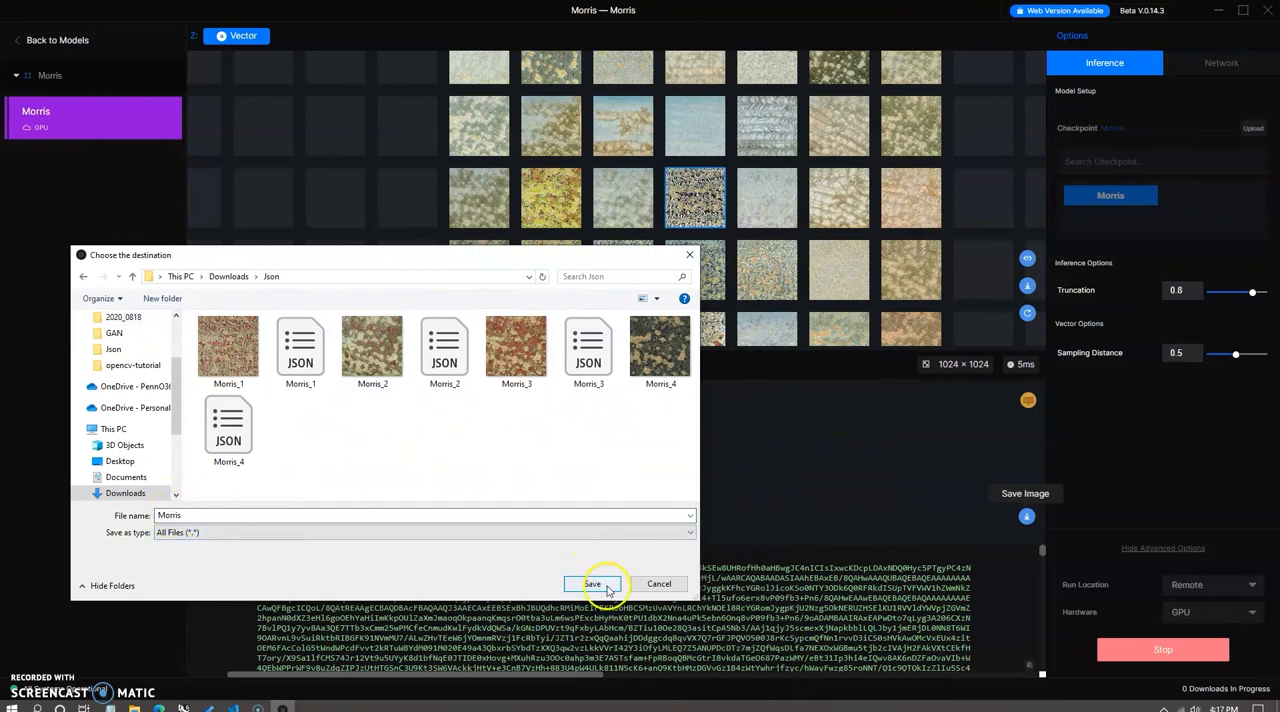
click(592, 583)
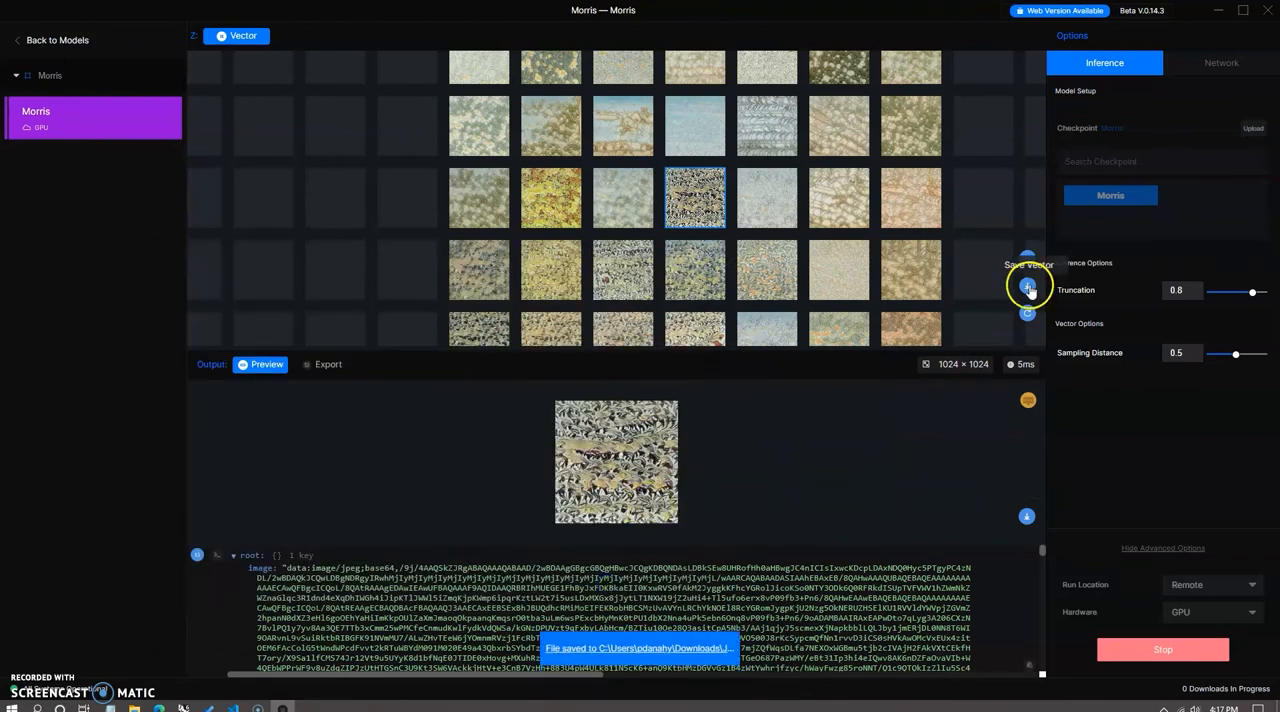
click(1027, 286)
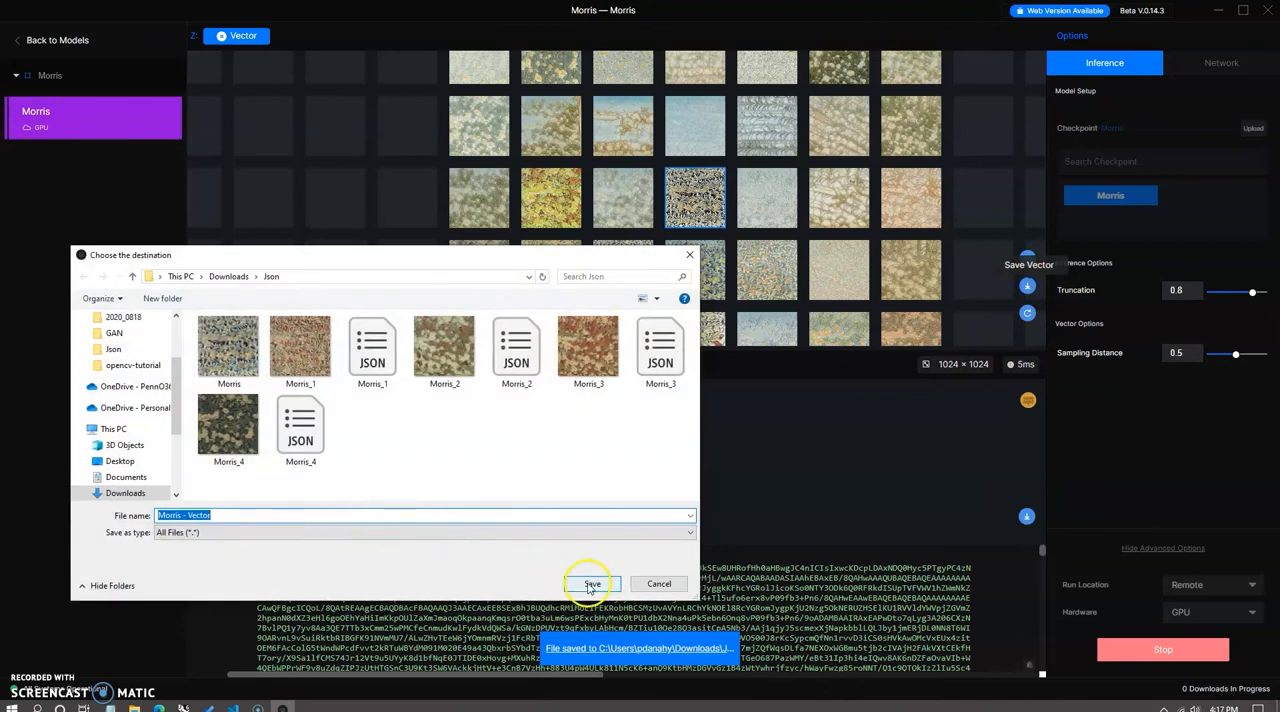
click(591, 583)
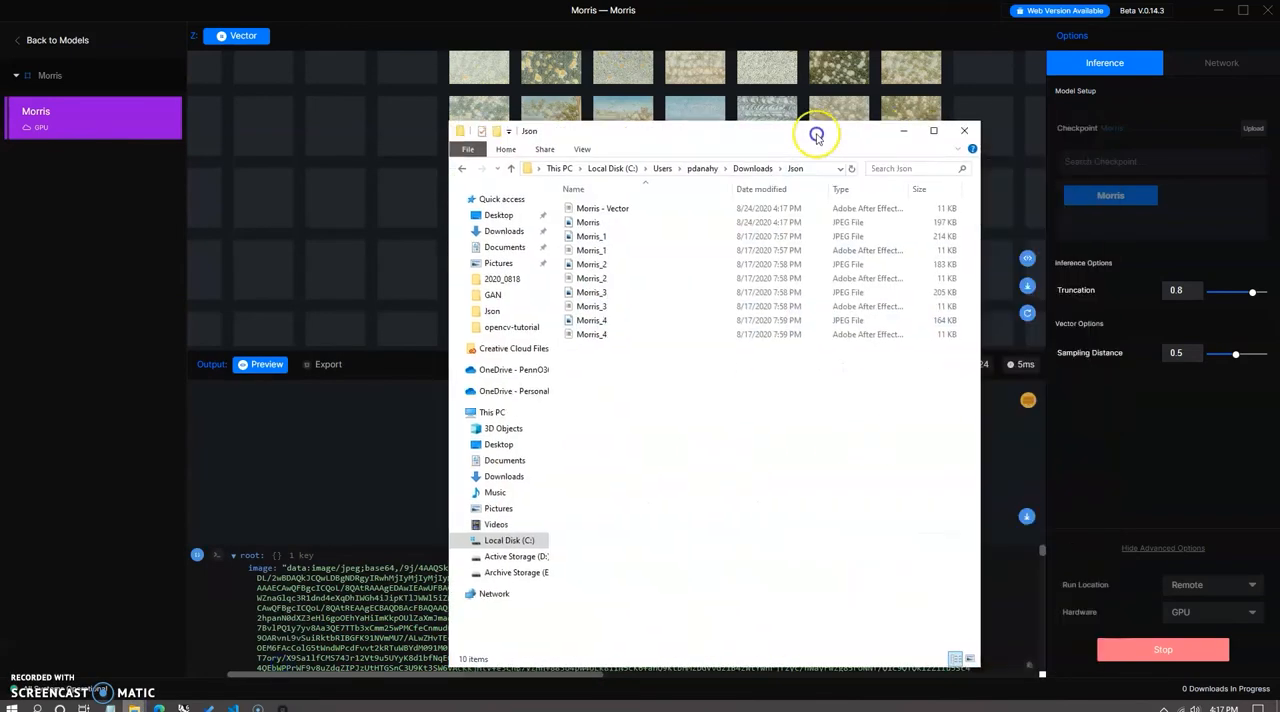
Rename the saved files and save more wallpaper pairs, up to Morris_7
click(955, 658)
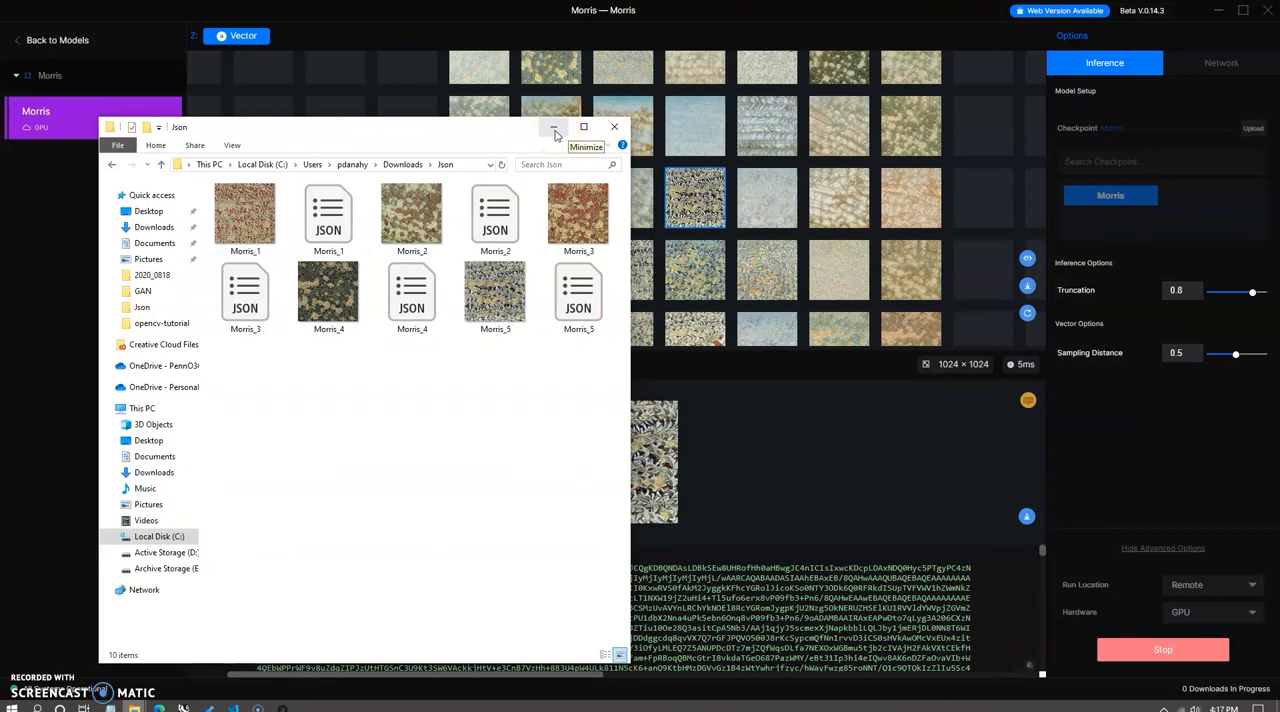
click(553, 127)
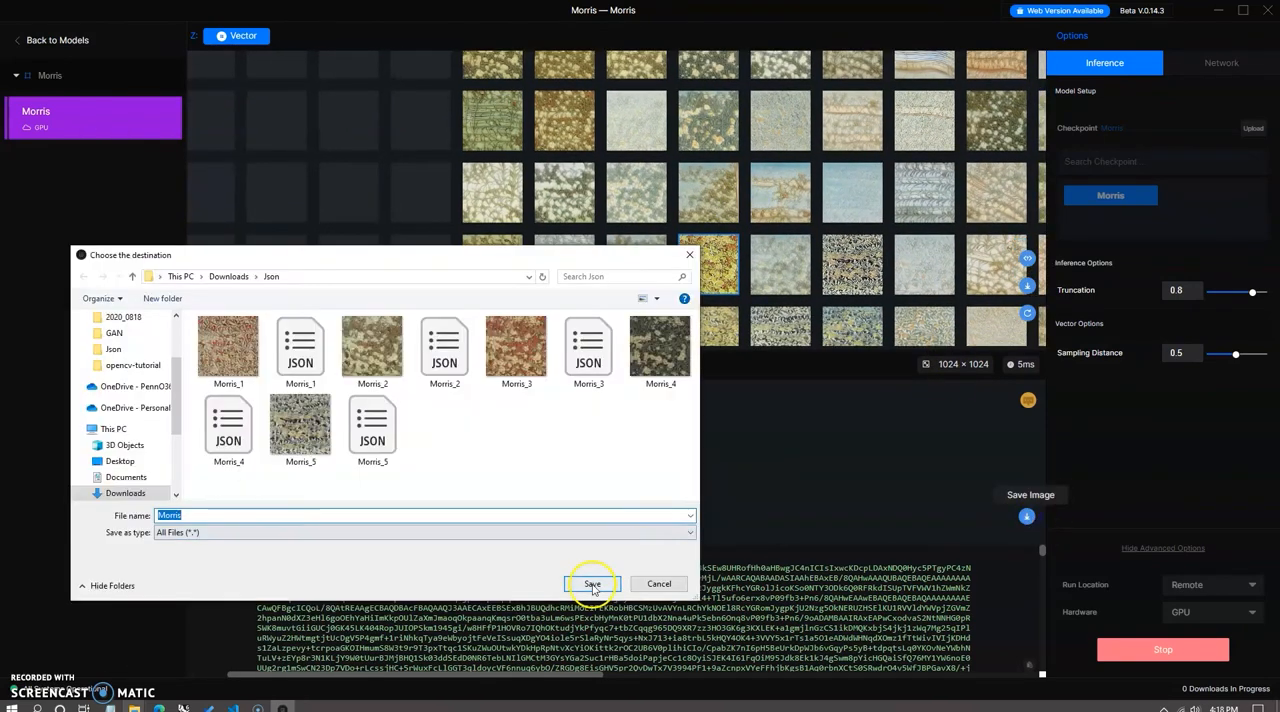
click(592, 584)
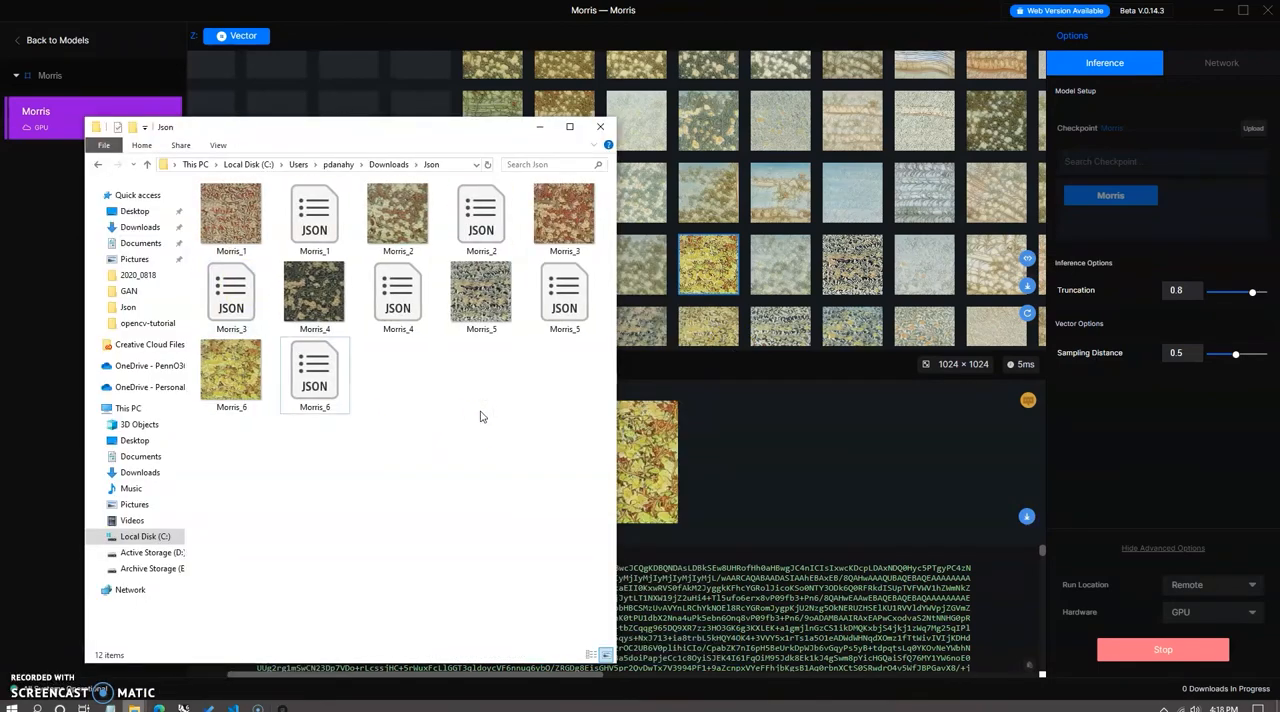
click(600, 126)
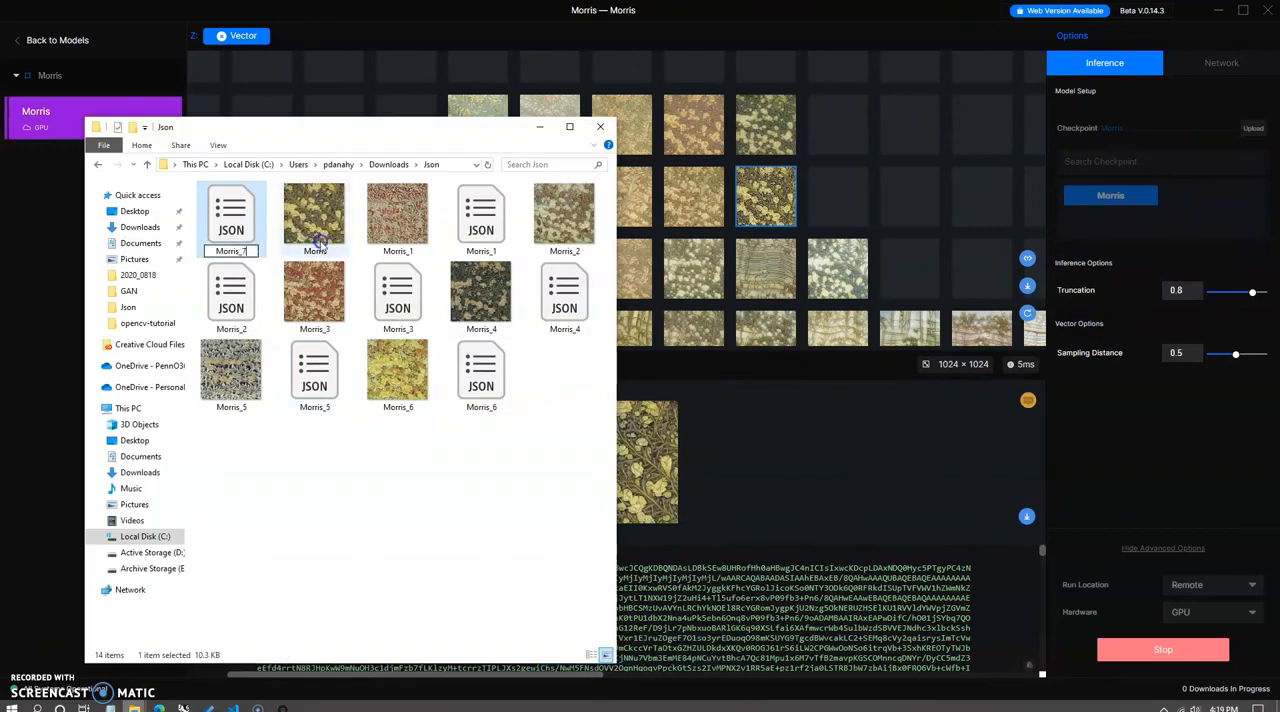
click(600, 127)
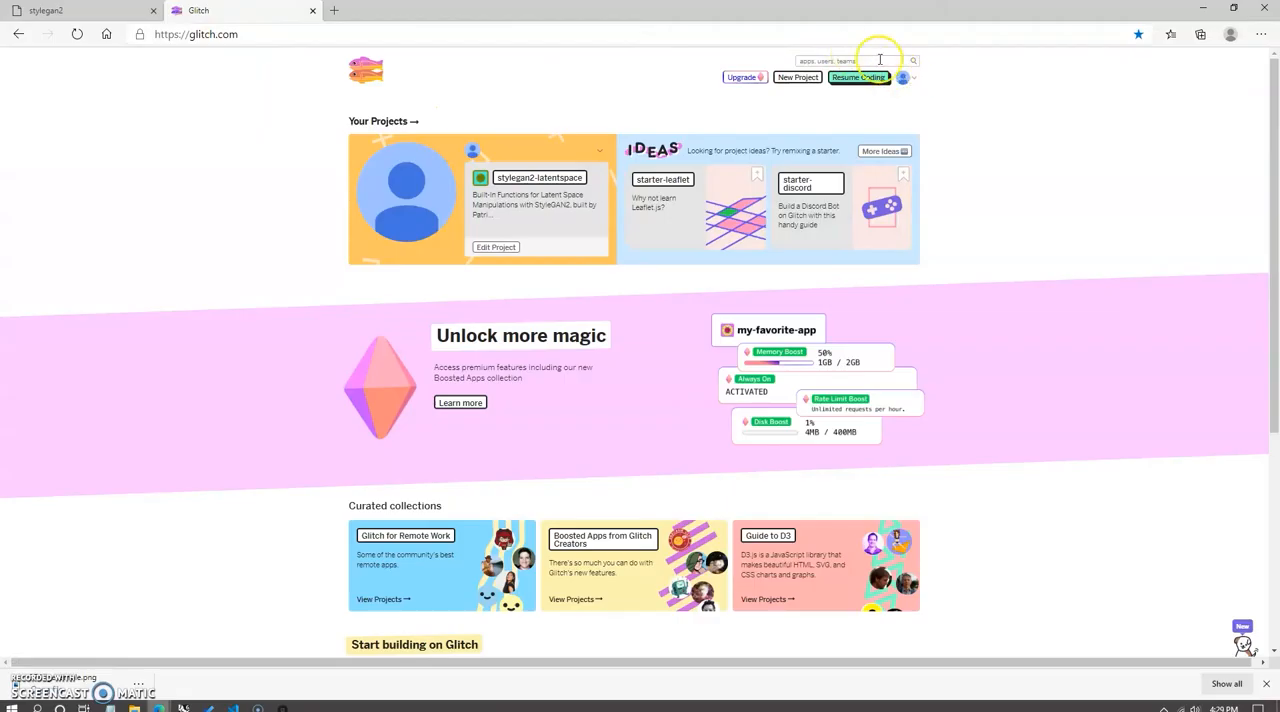
Search Glitch for stylegan, open stylegan2-latentspace, and remix it
text(stylegan3)
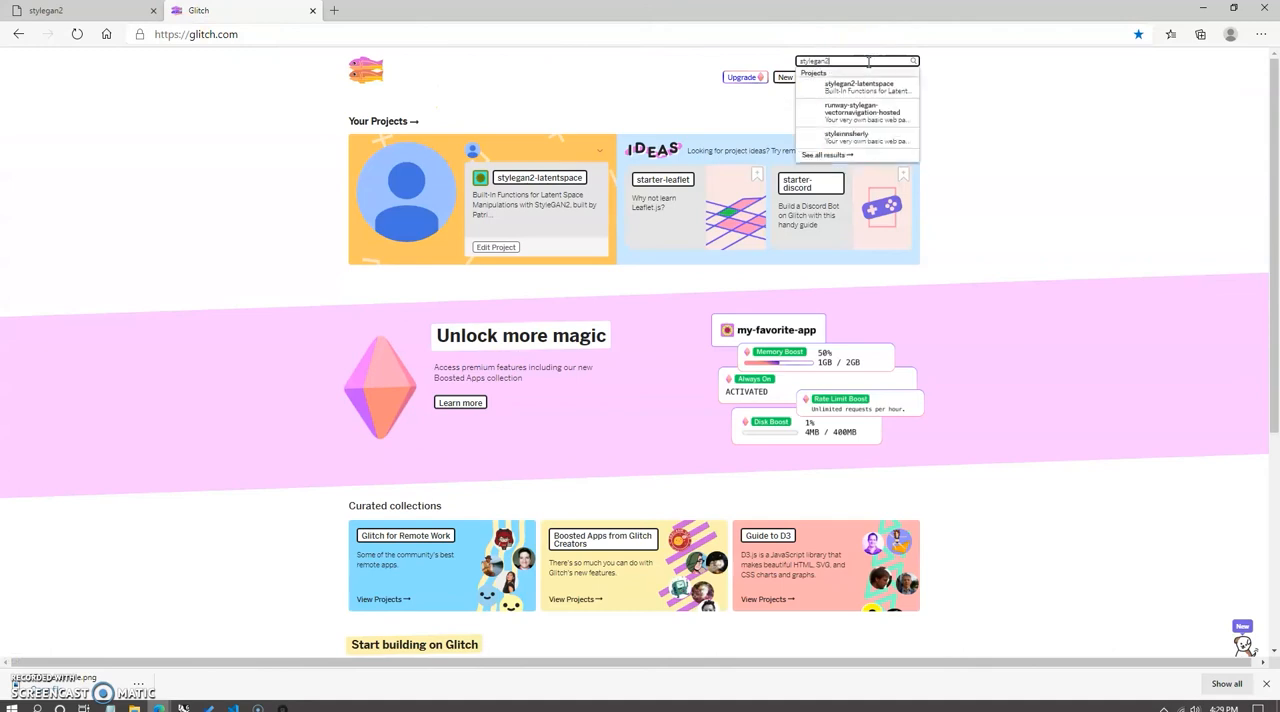
mouse_move(857, 88)
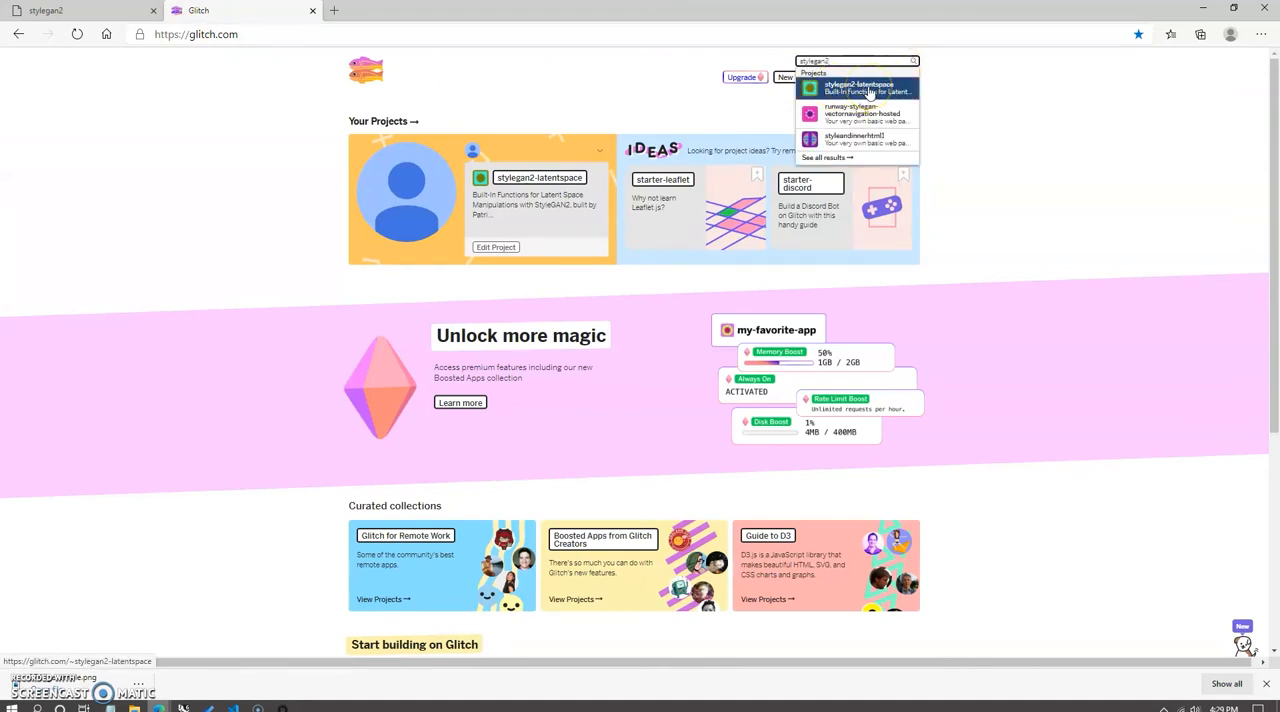
click(858, 87)
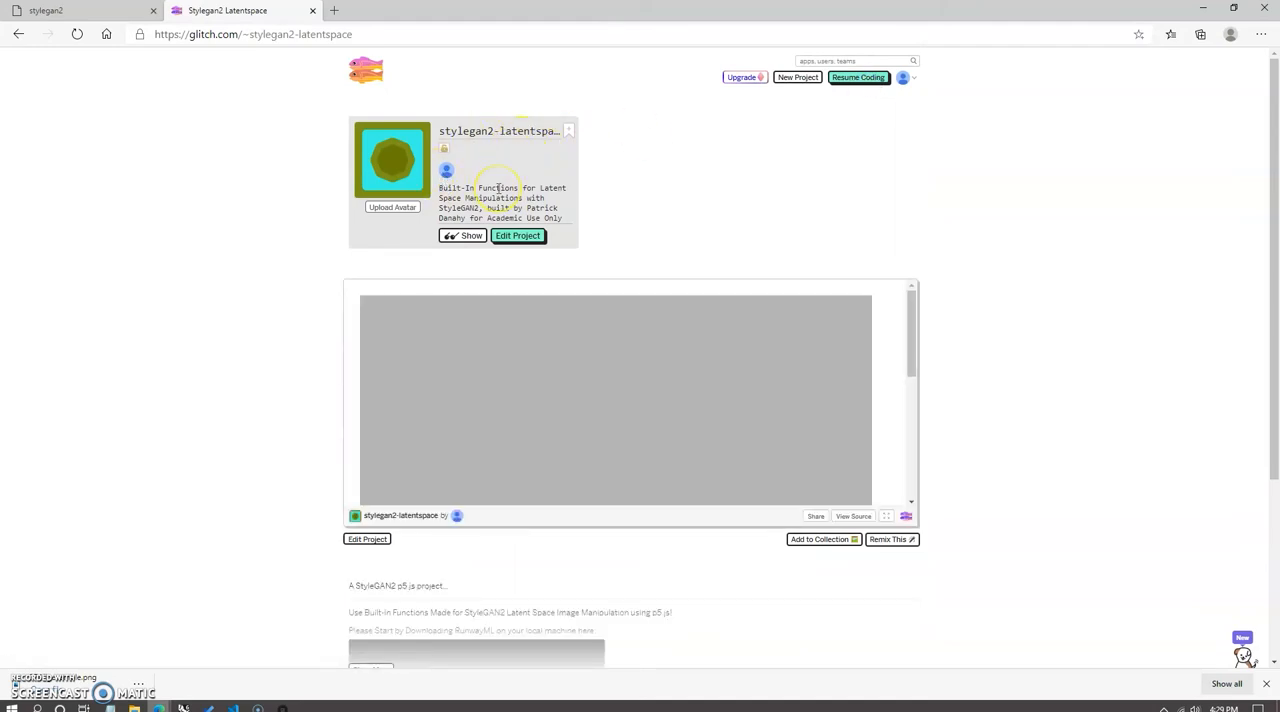
mouse_move(835, 388)
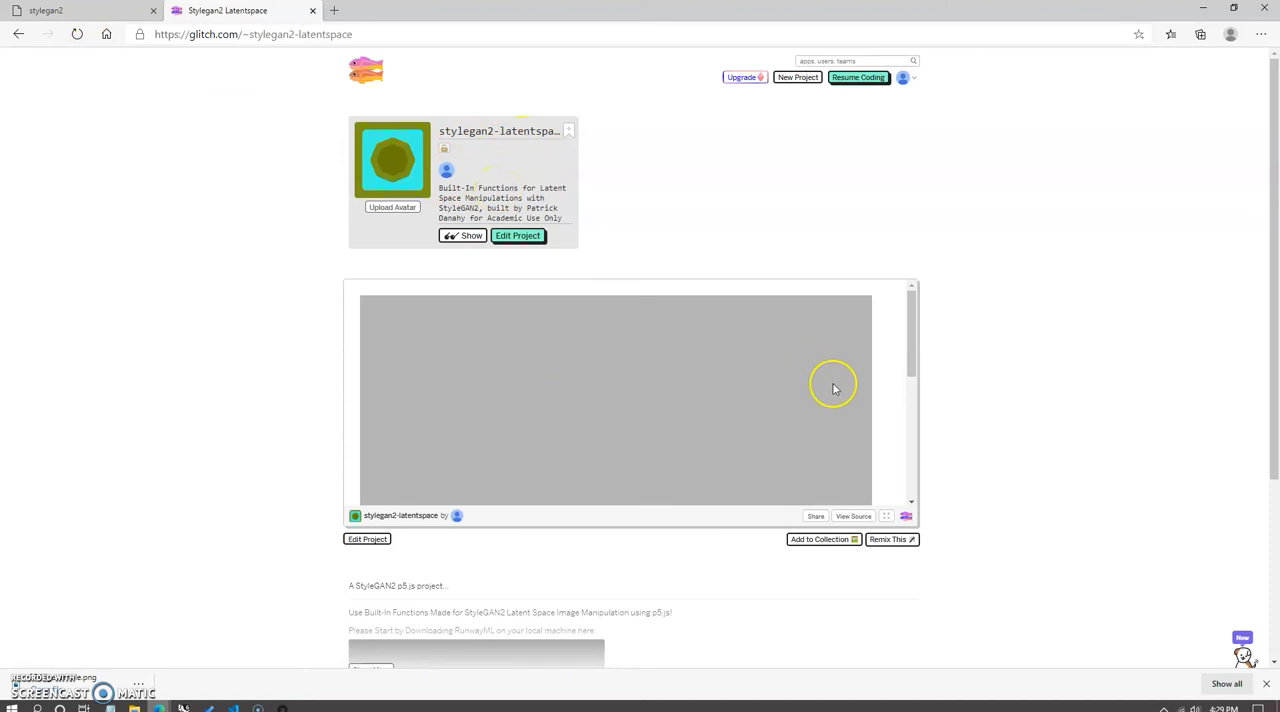
mouse_move(888, 545)
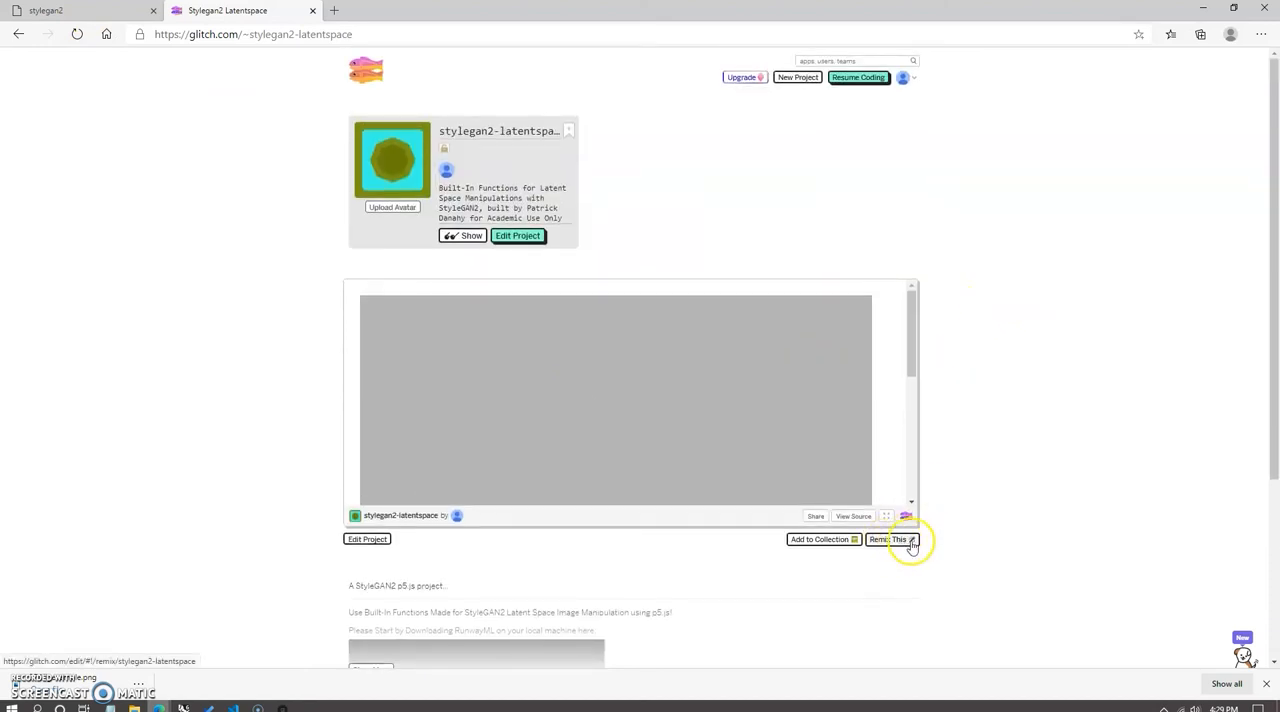
click(887, 539)
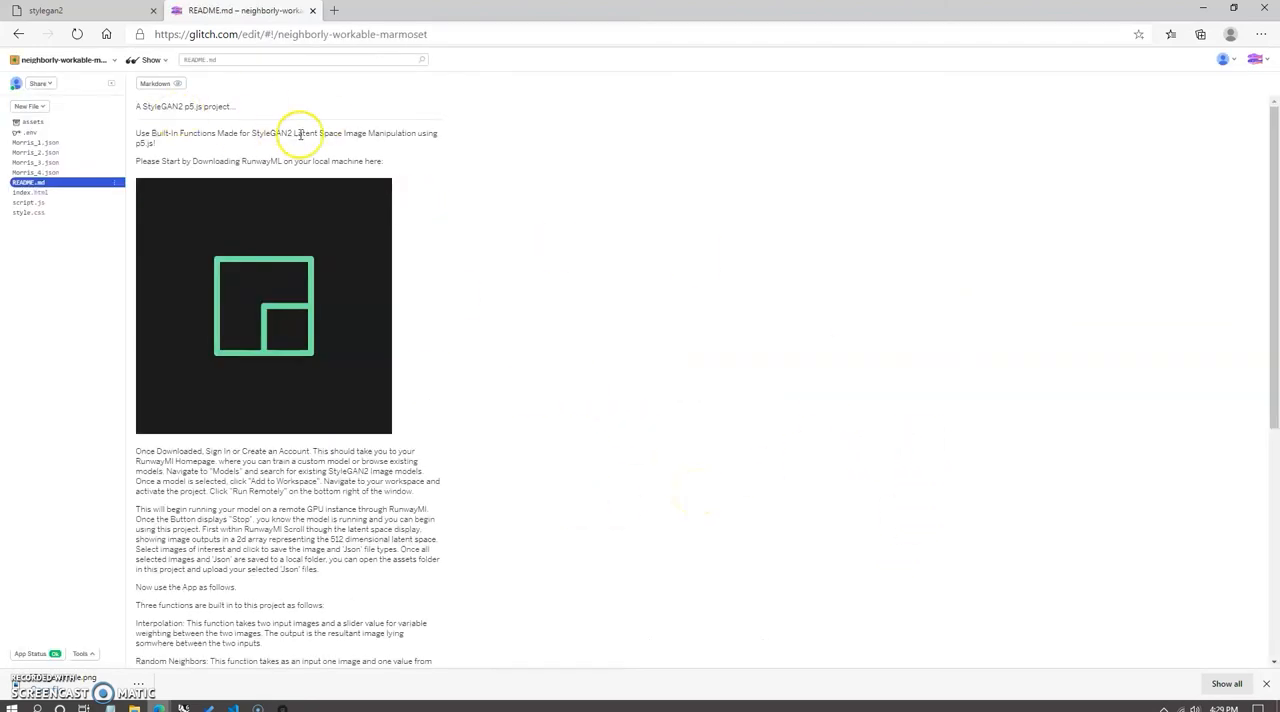
Drag the selected Morris_5, Morris_6 and Morris_7 JSON files into the project assets
scroll(down, 3)
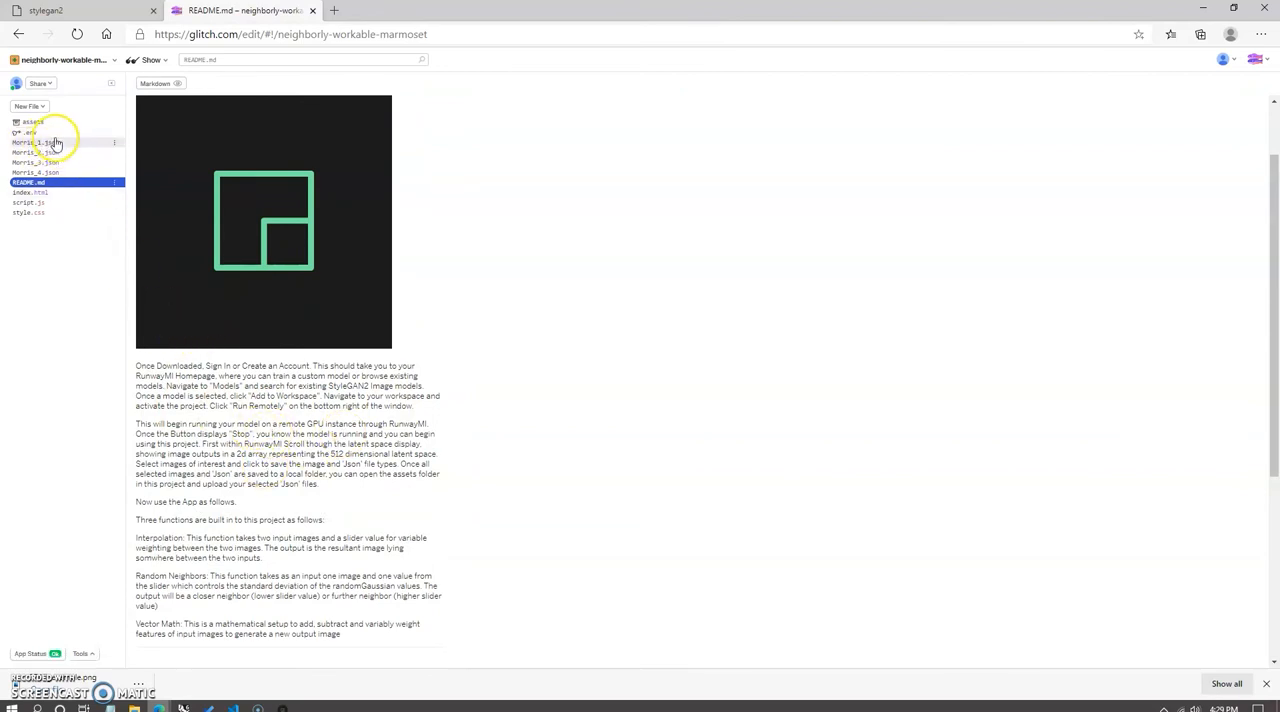
click(33, 121)
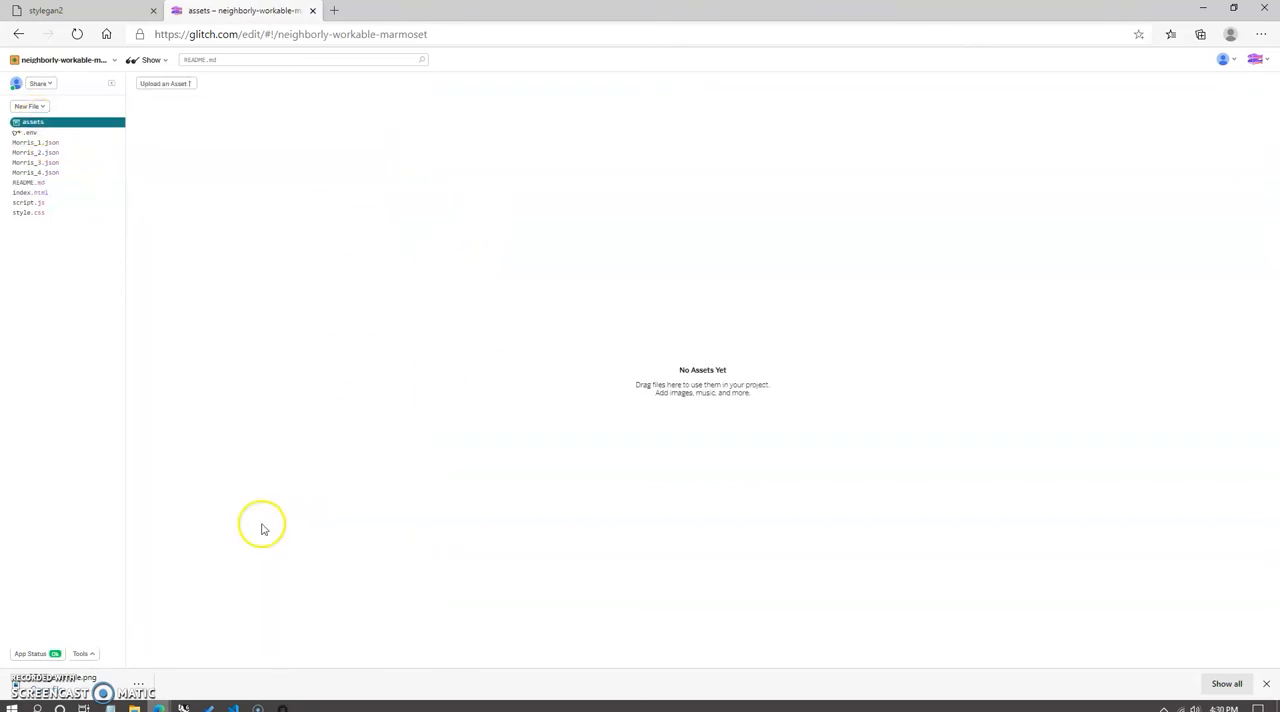
click(165, 83)
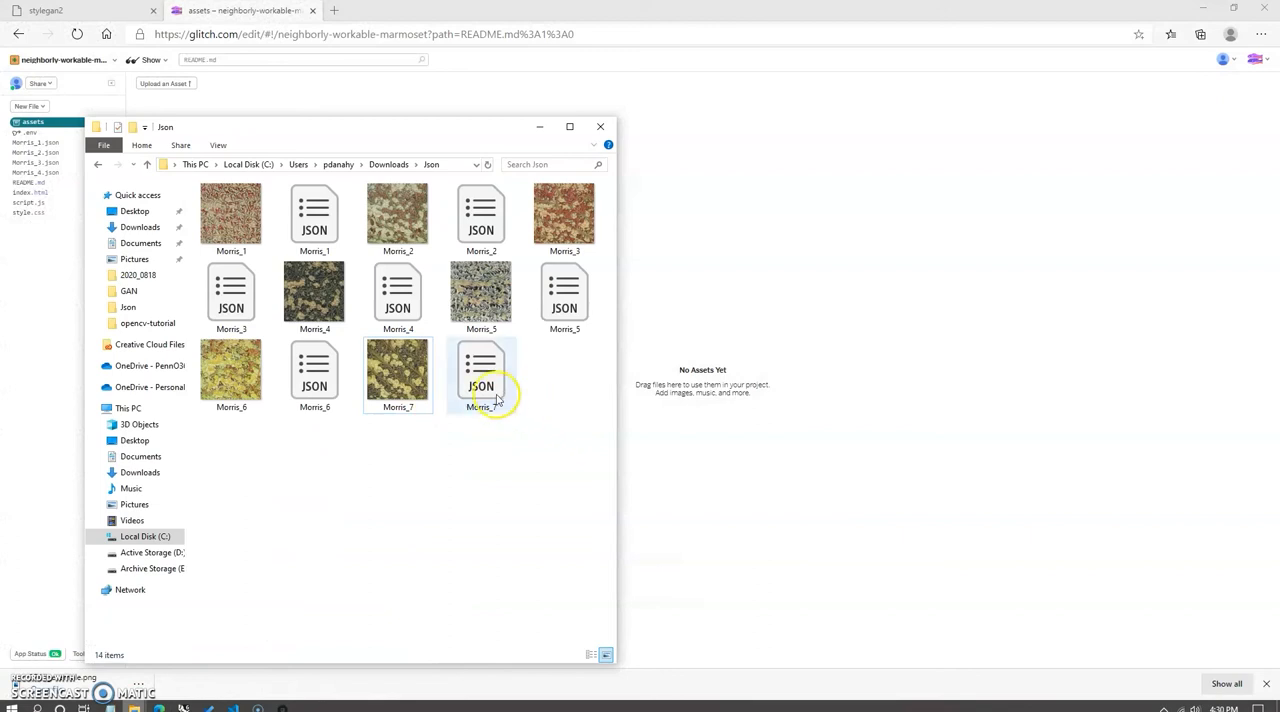
click(314, 375)
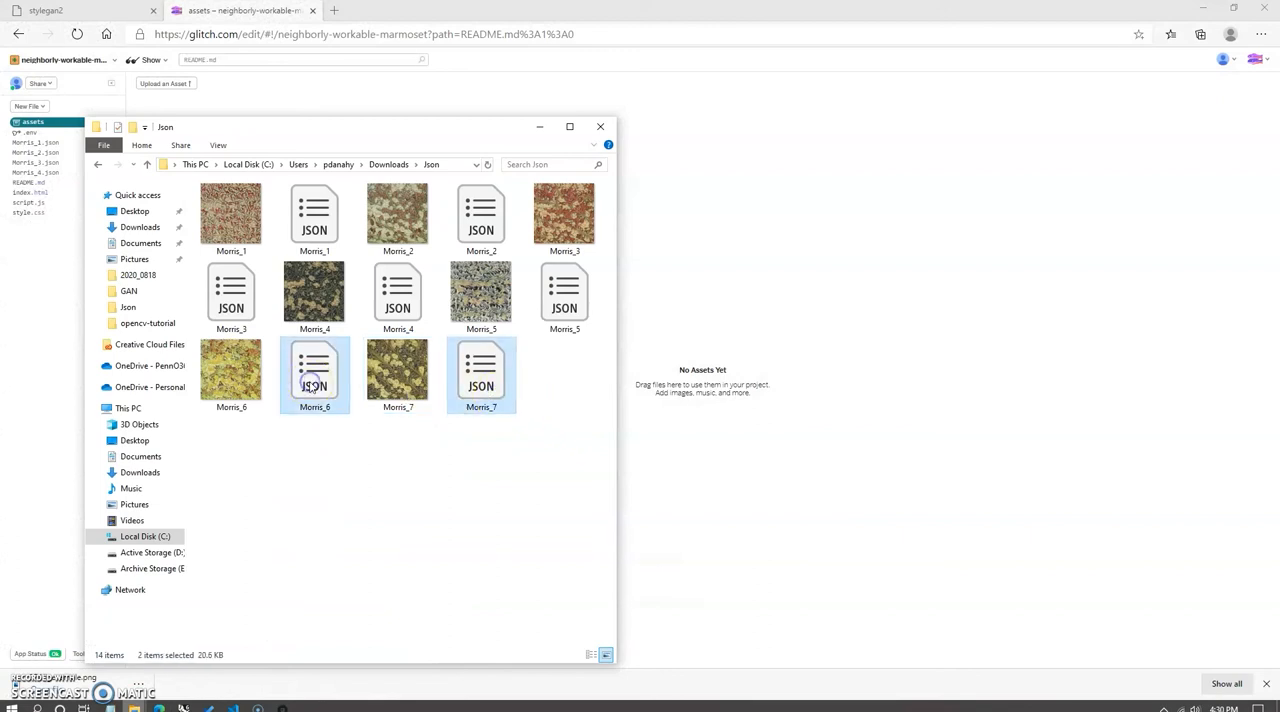
mouse_move(597, 322)
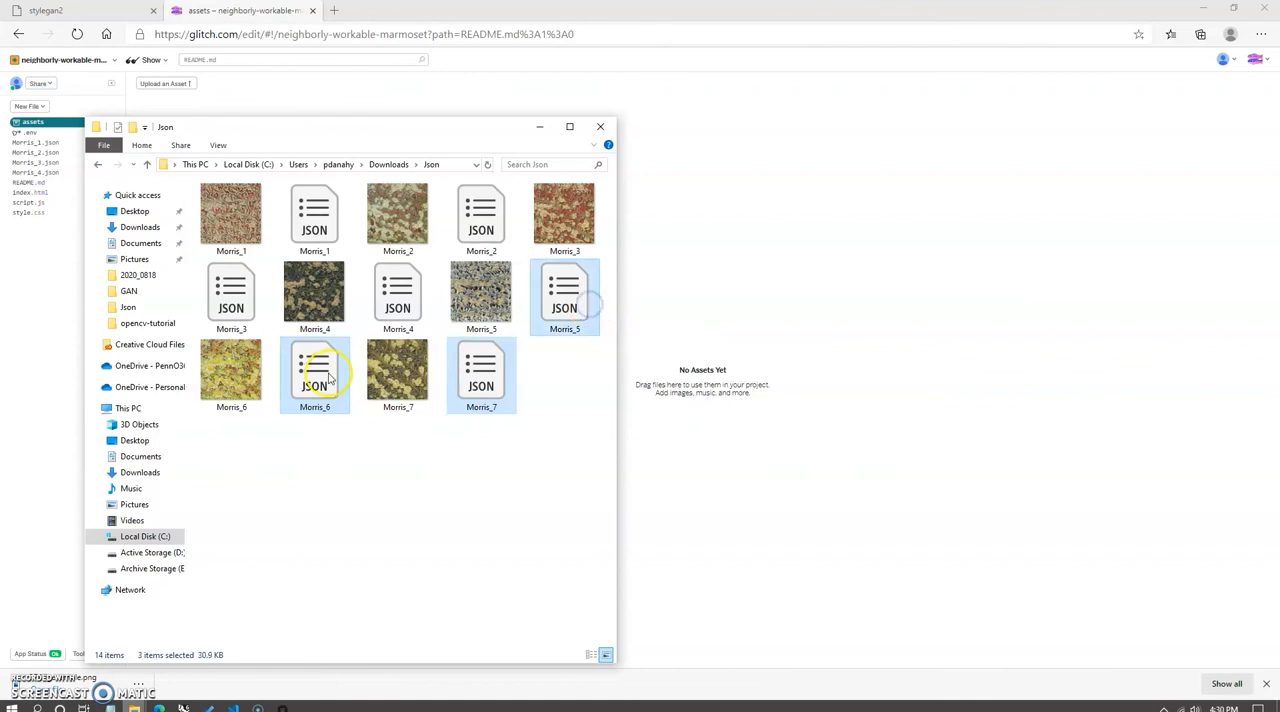
drag(315, 375, 719, 355)
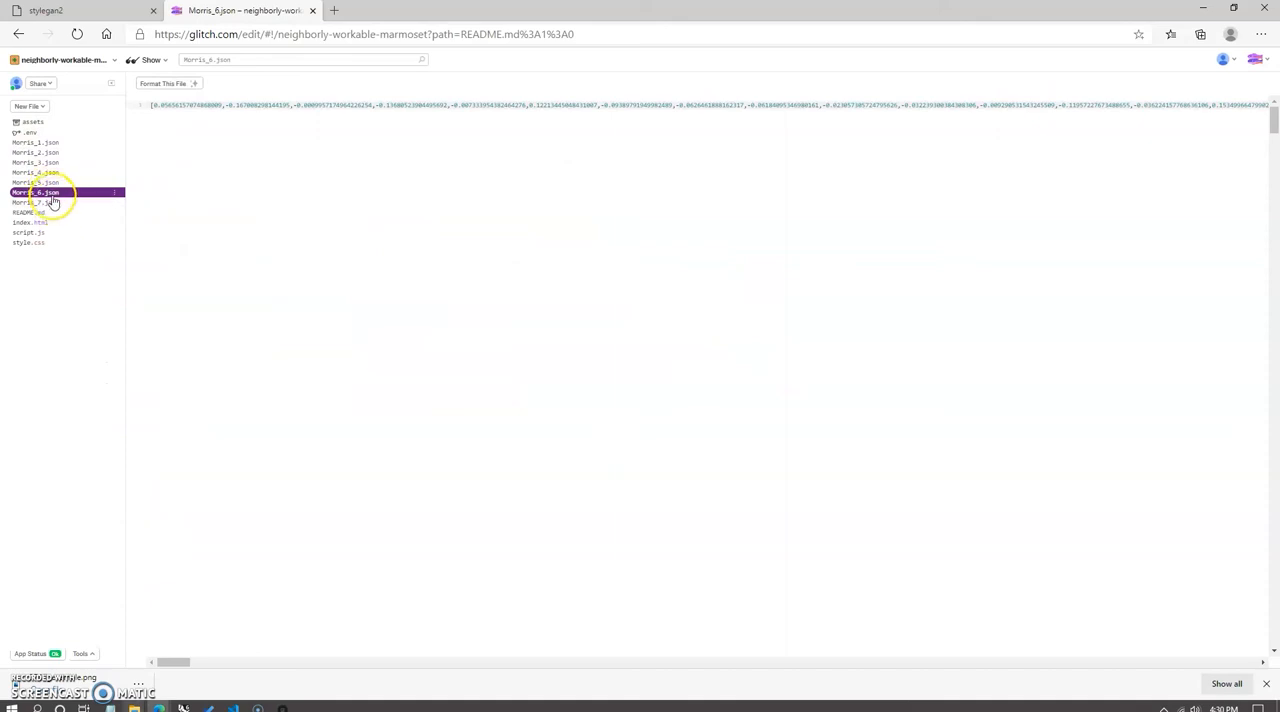
mouse_move(55, 172)
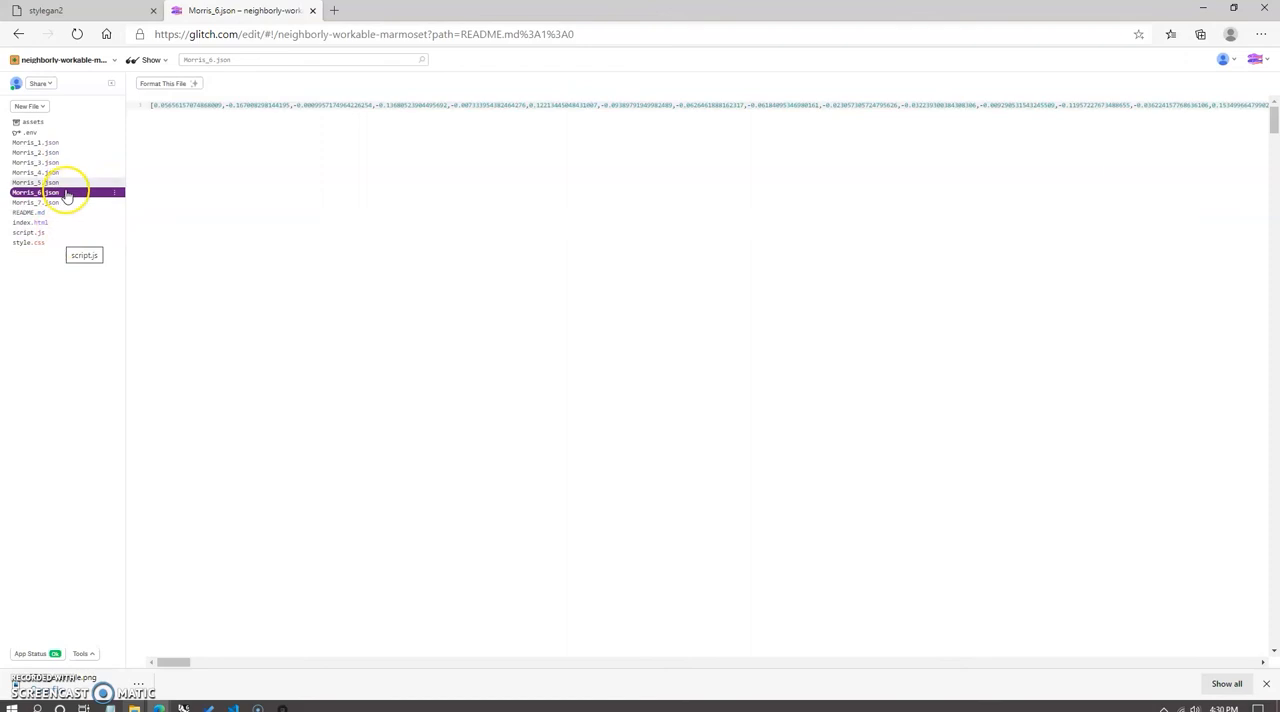
mouse_move(62, 164)
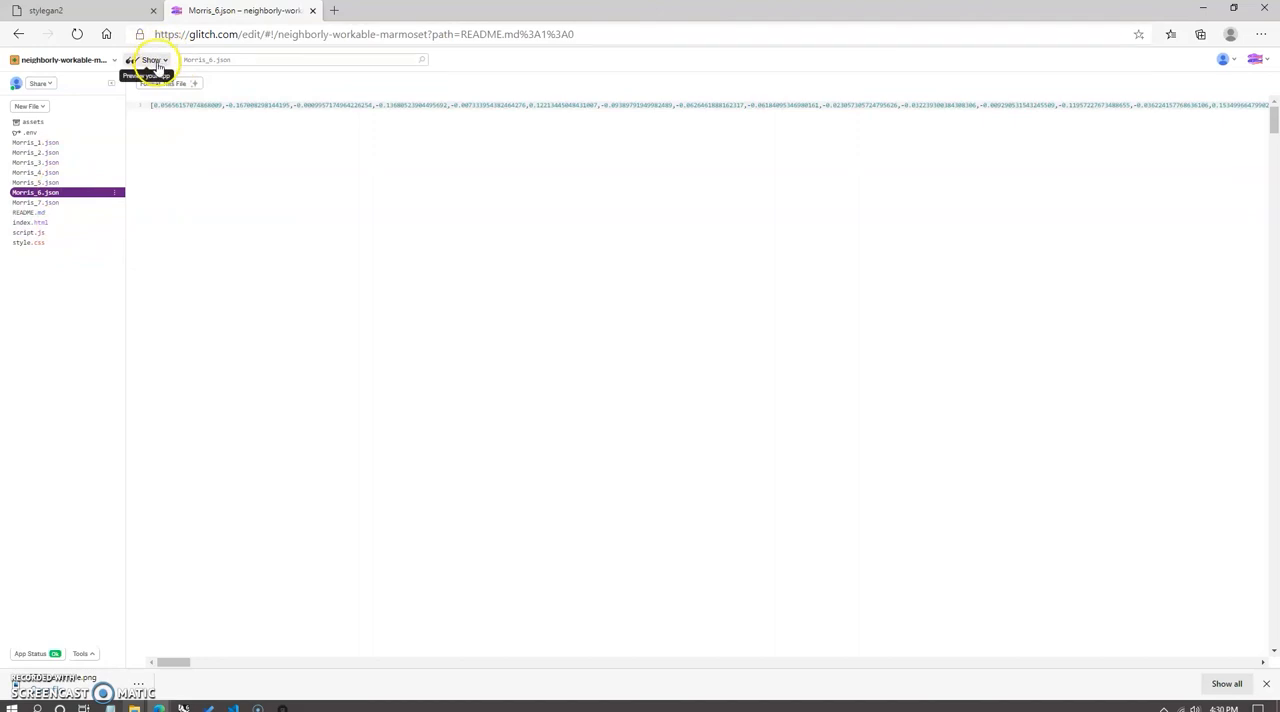
Launch the live preview of the StyleGAN2 App
click(152, 60)
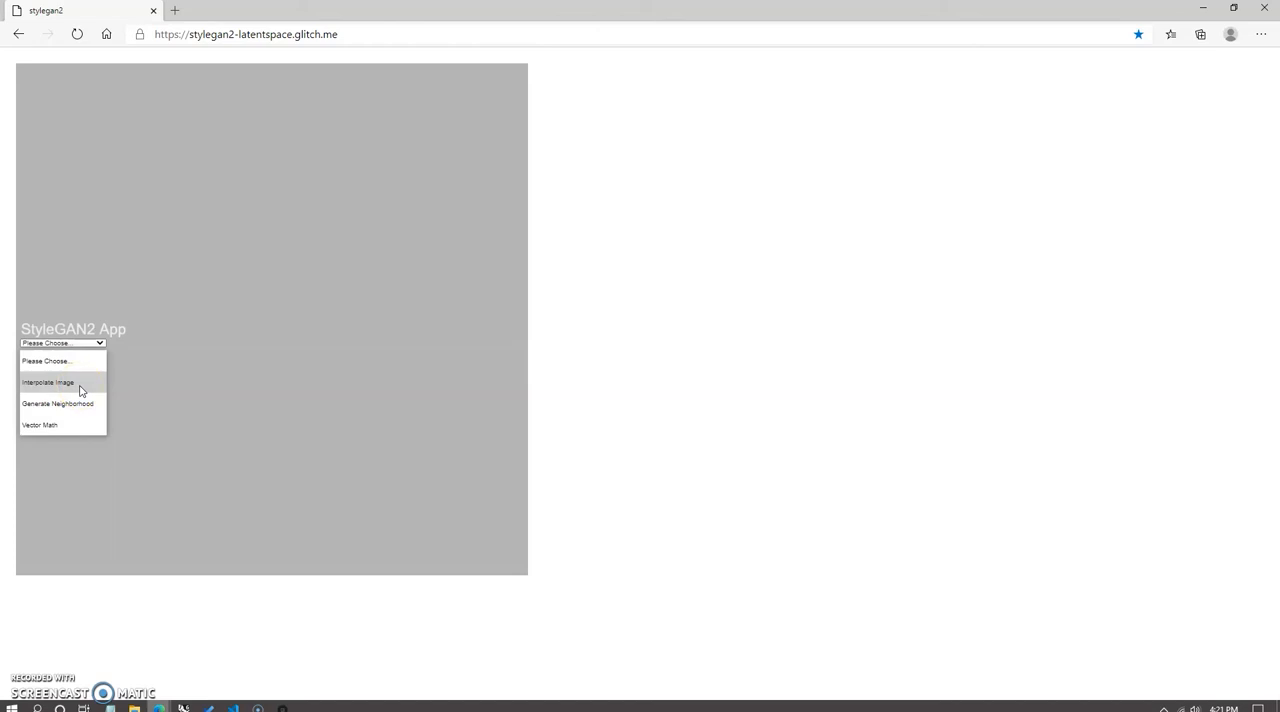
Set Interpolate Image mode, load the wallpaper vector files, and interpolate three times
click(47, 382)
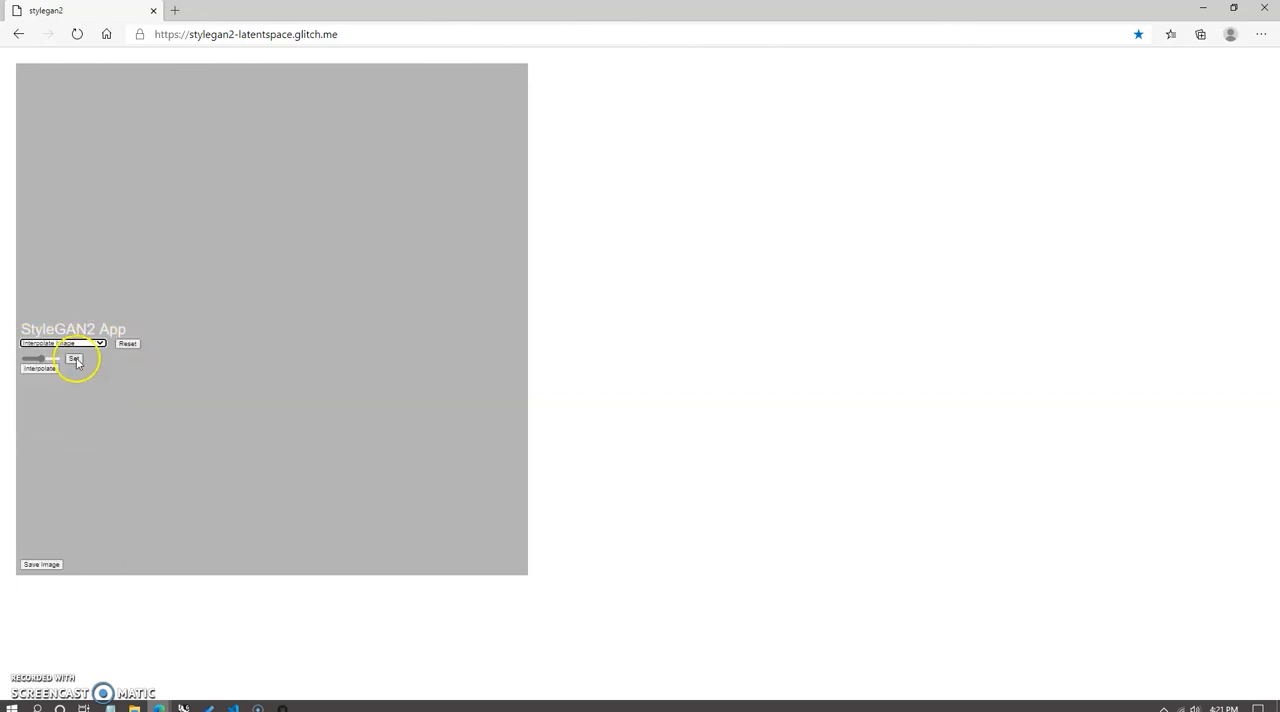
click(74, 358)
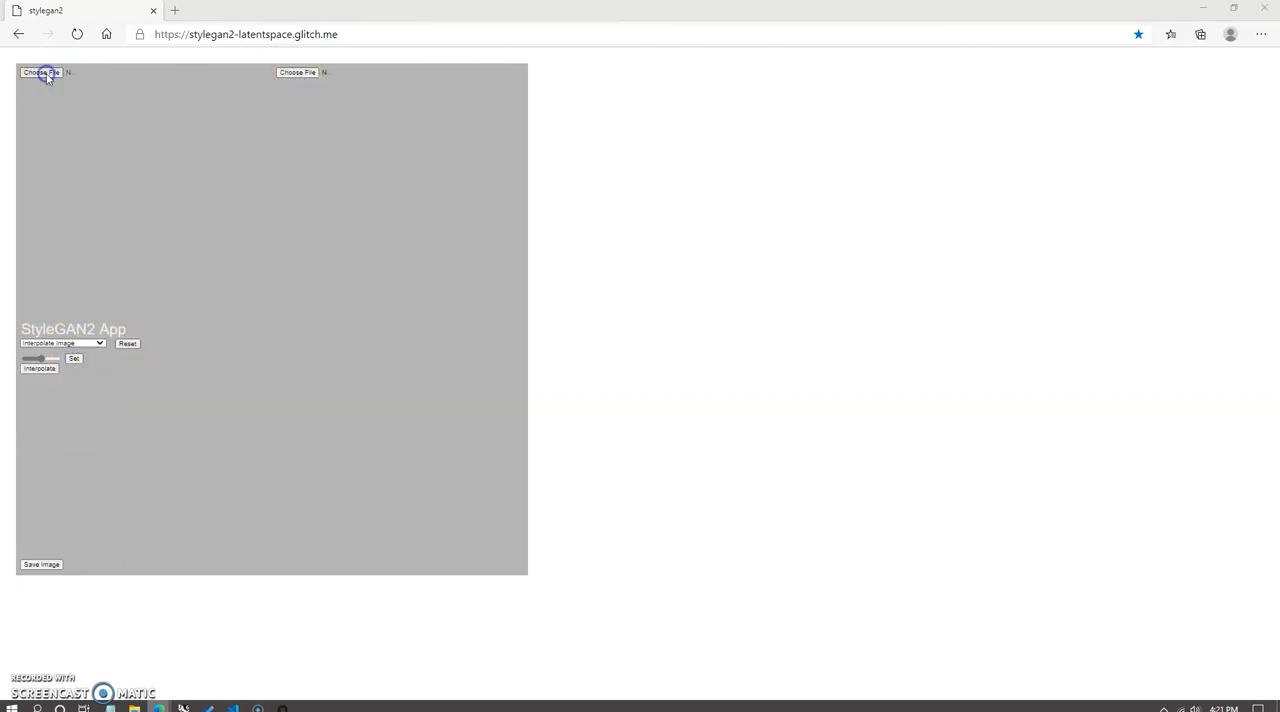
click(40, 72)
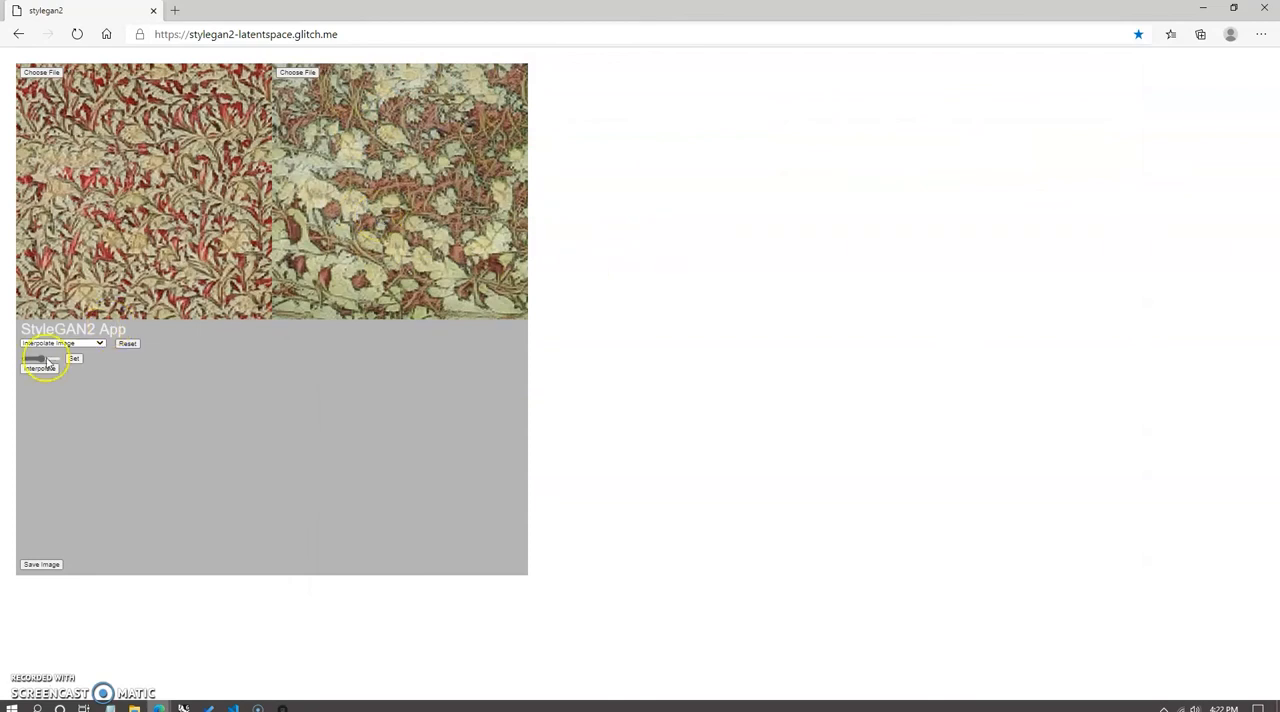
click(39, 368)
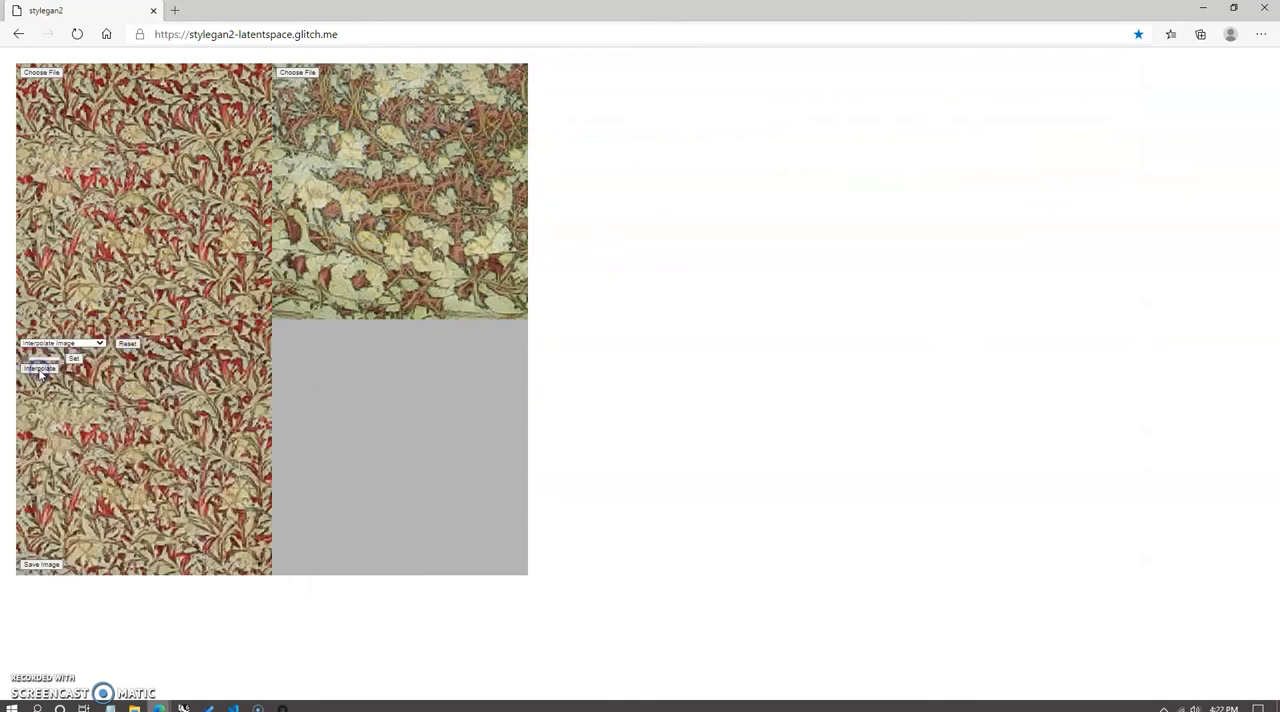
click(39, 368)
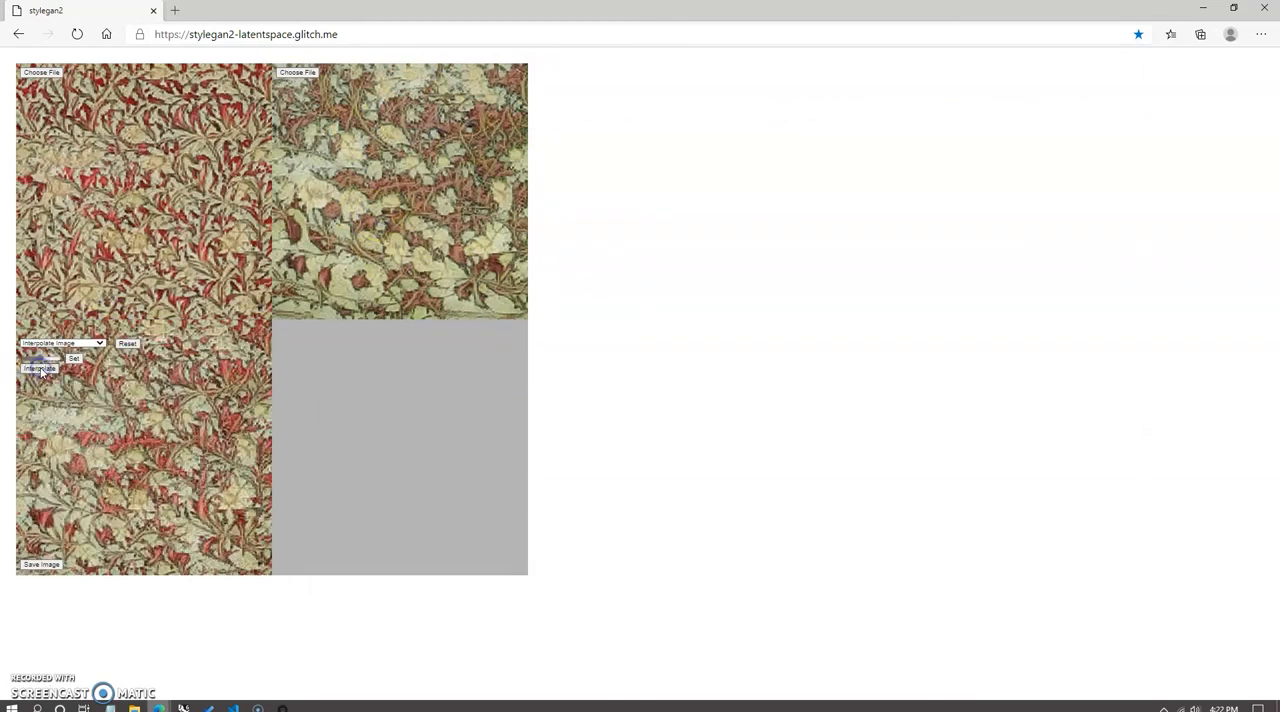
click(39, 368)
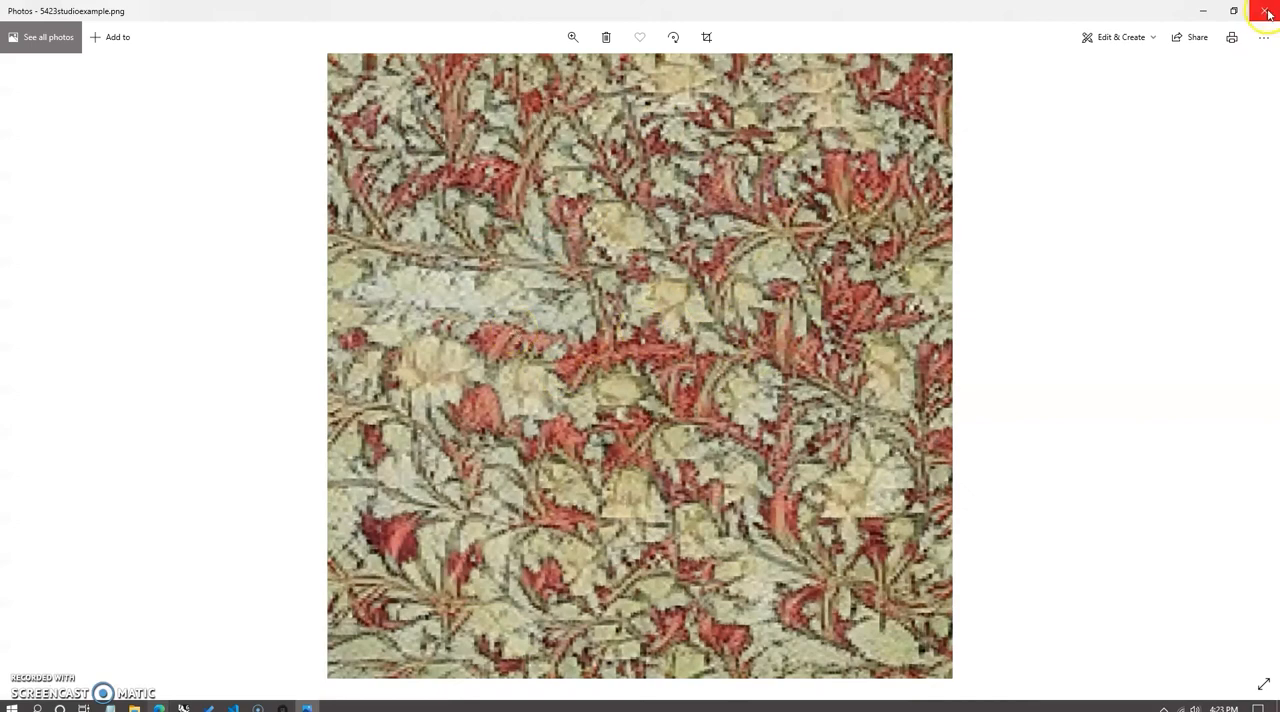
Close the saved 5423studioexample.png image in Photos
click(1268, 11)
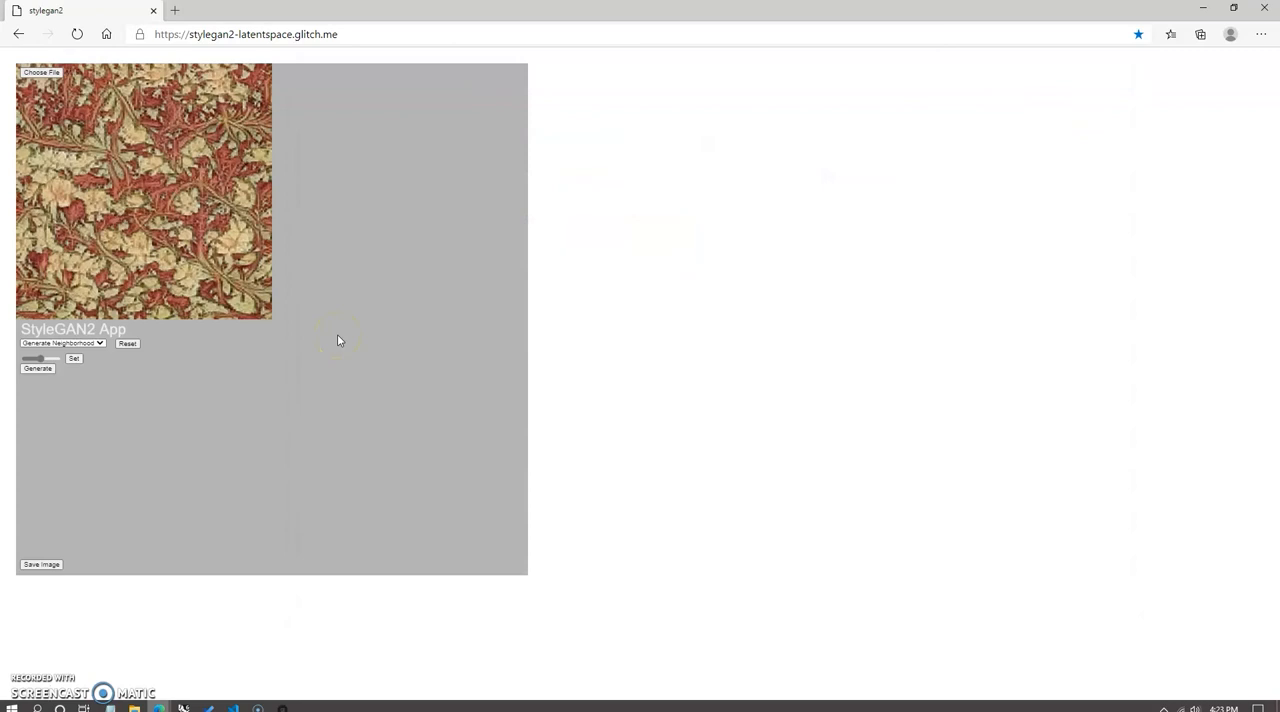
mouse_move(292, 342)
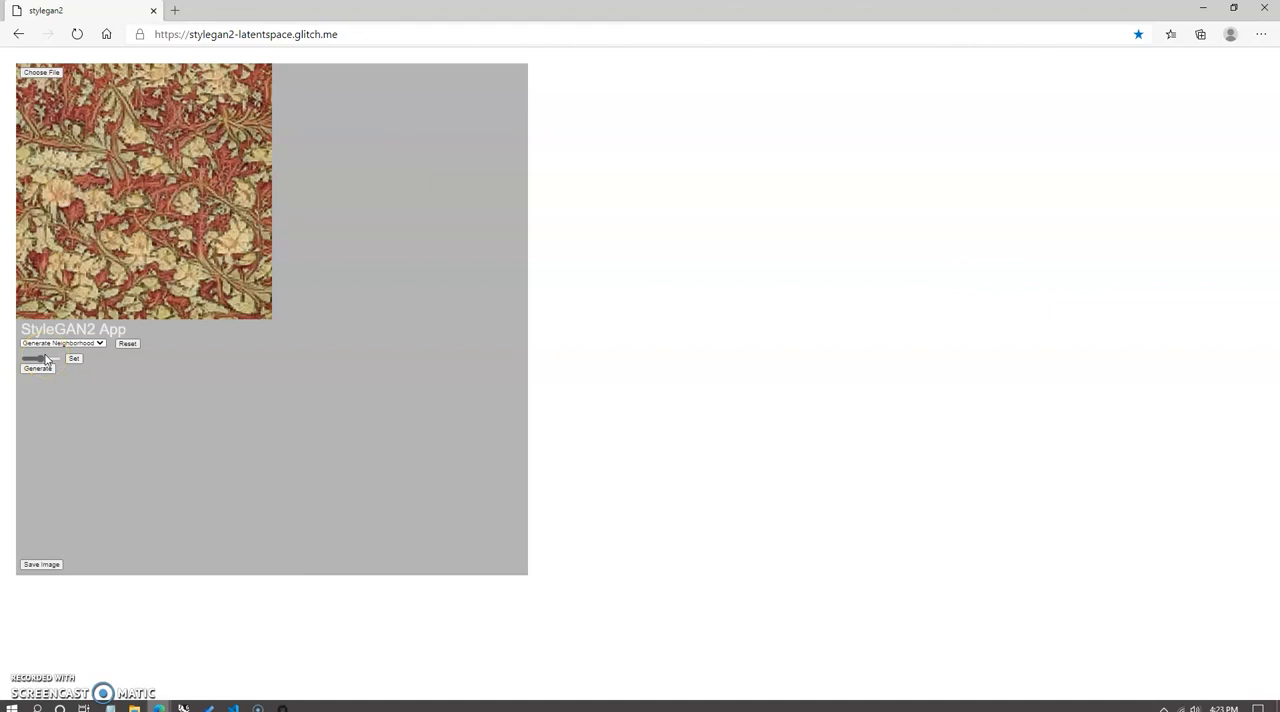
Lower the neighborhood variation, generate five nearby Morris wallpaper variations, and save the image
drag(52, 358, 25, 358)
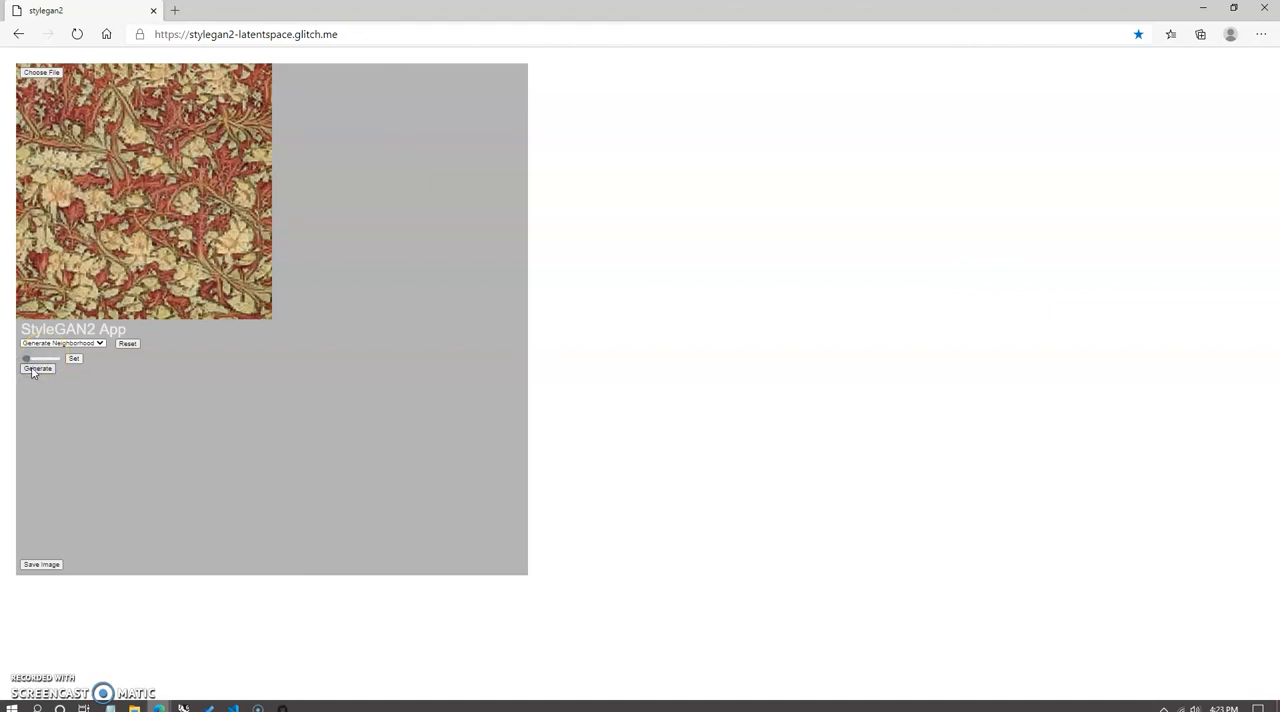
click(37, 369)
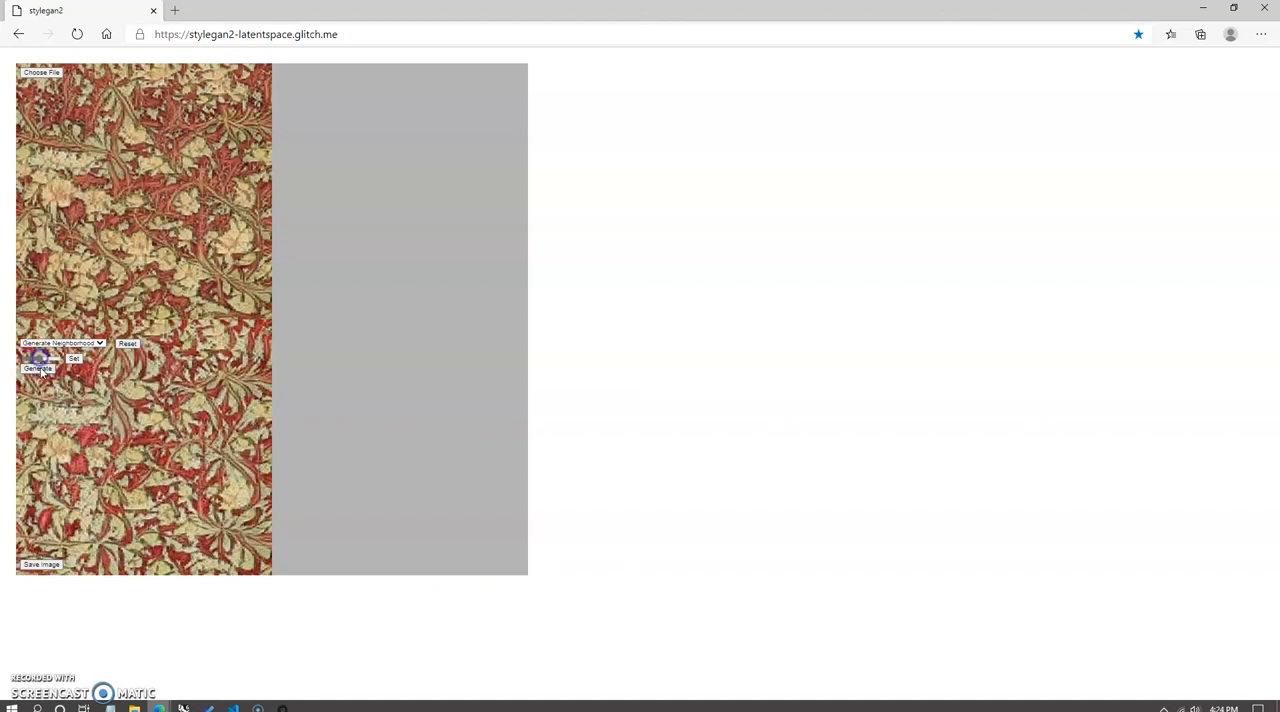
click(37, 368)
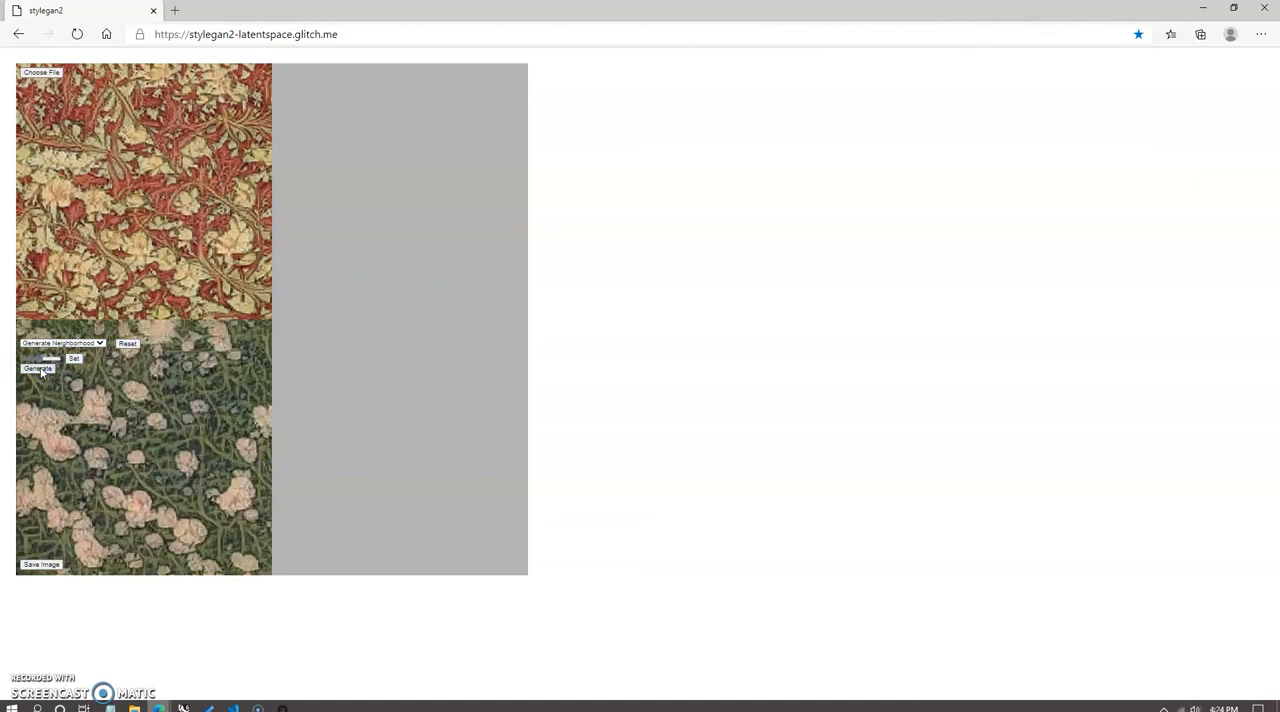
click(37, 368)
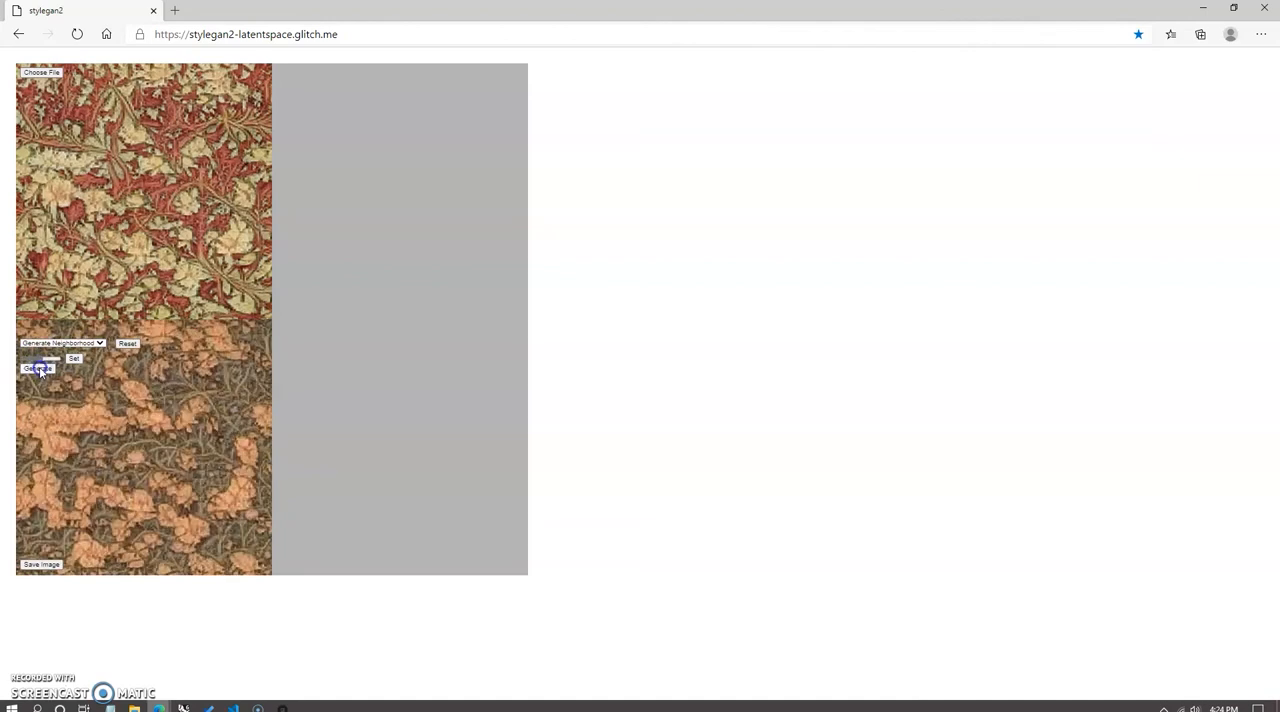
click(37, 368)
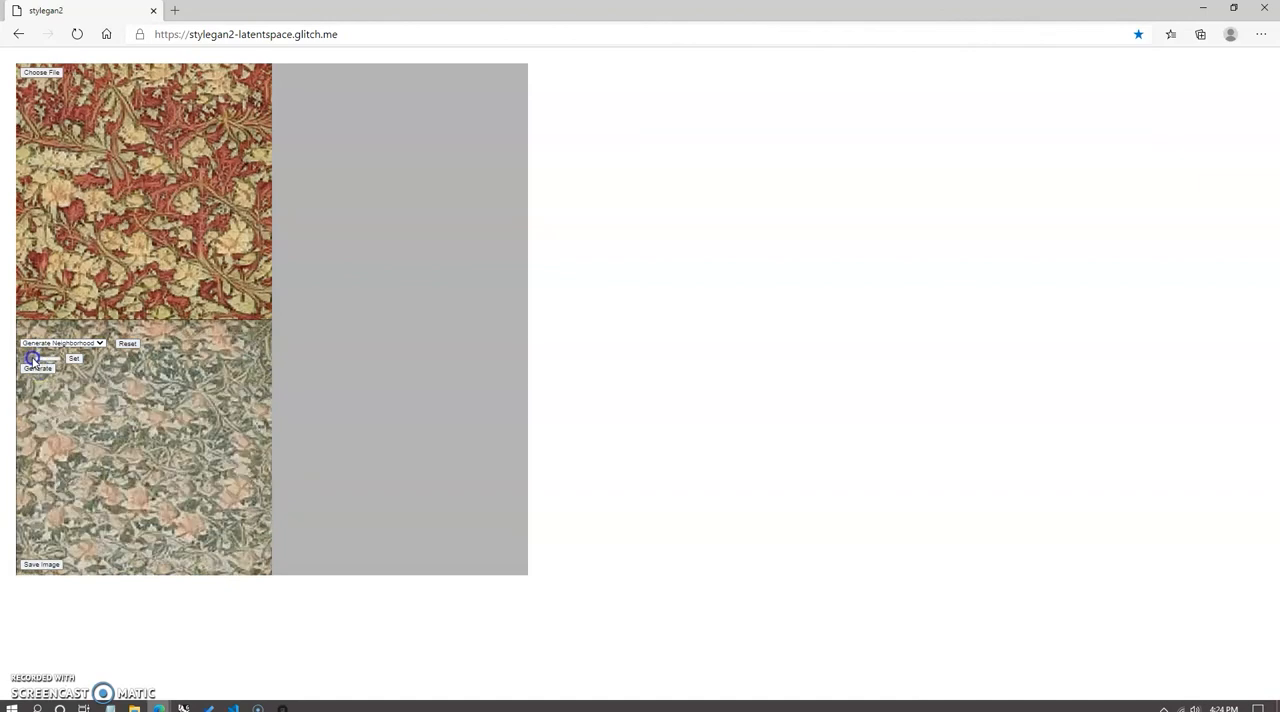
click(38, 368)
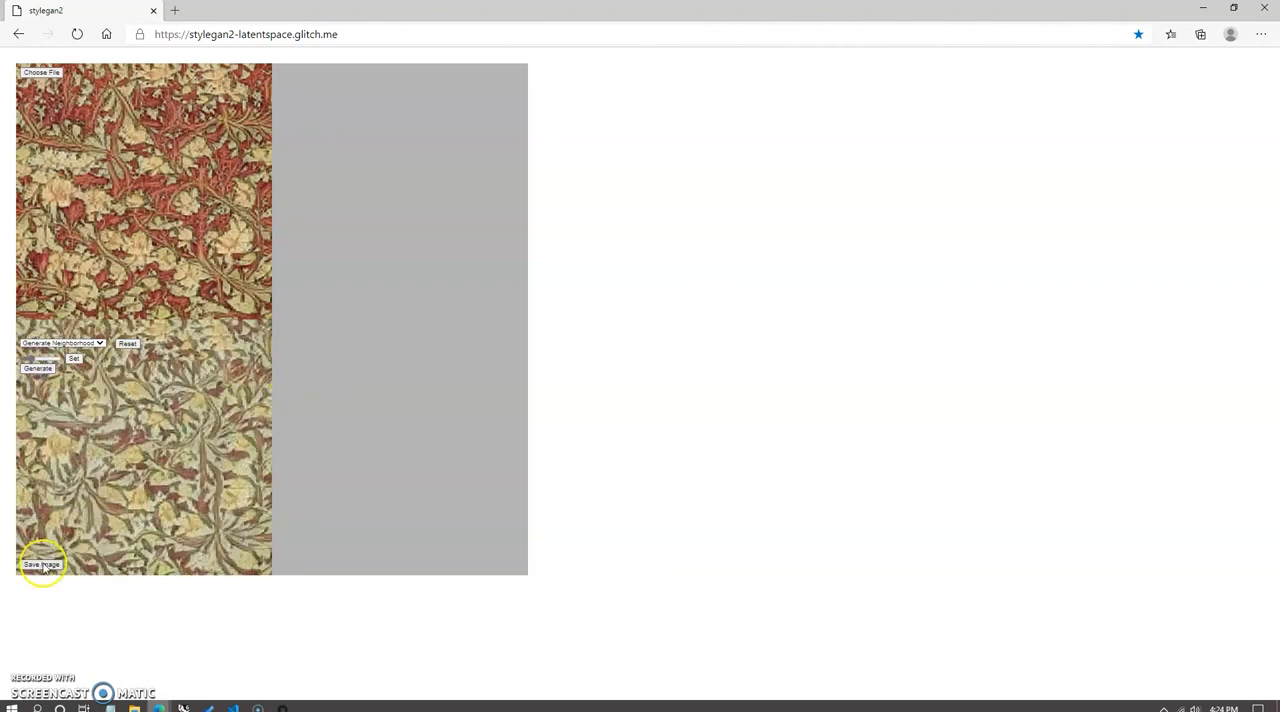
click(42, 564)
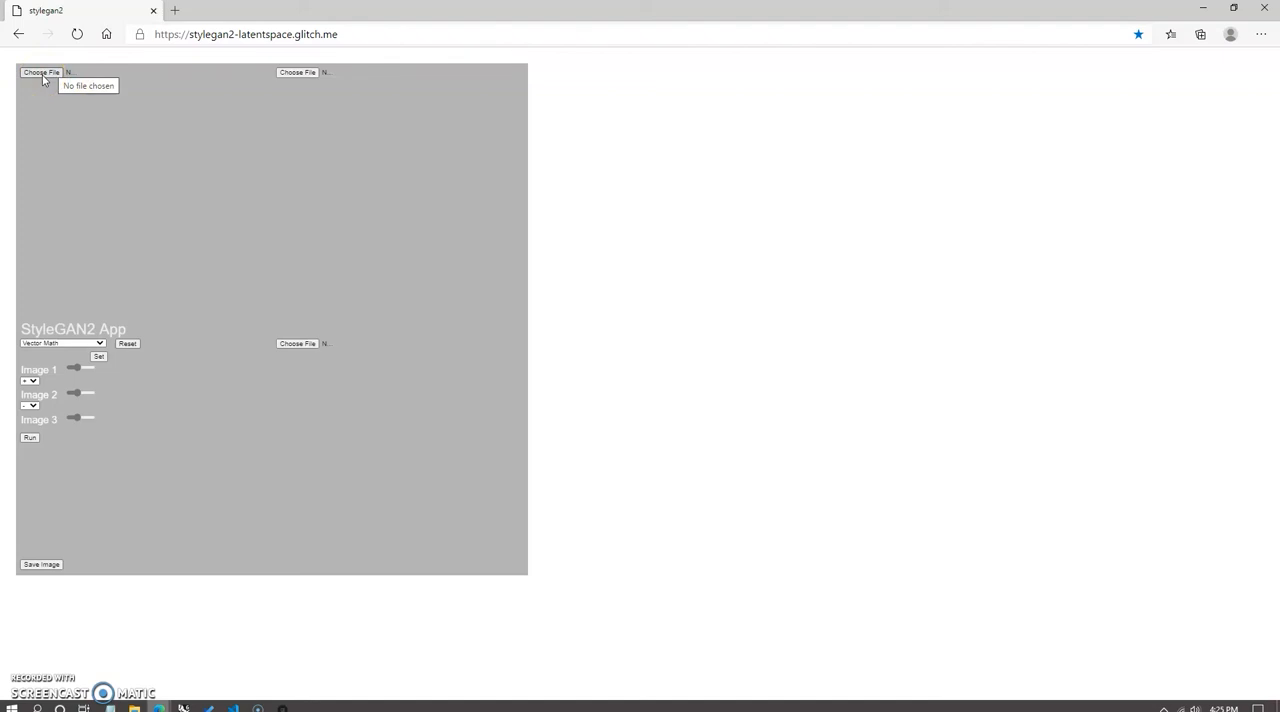
Load the first latent vector file and change the third image's +/- operator
click(41, 72)
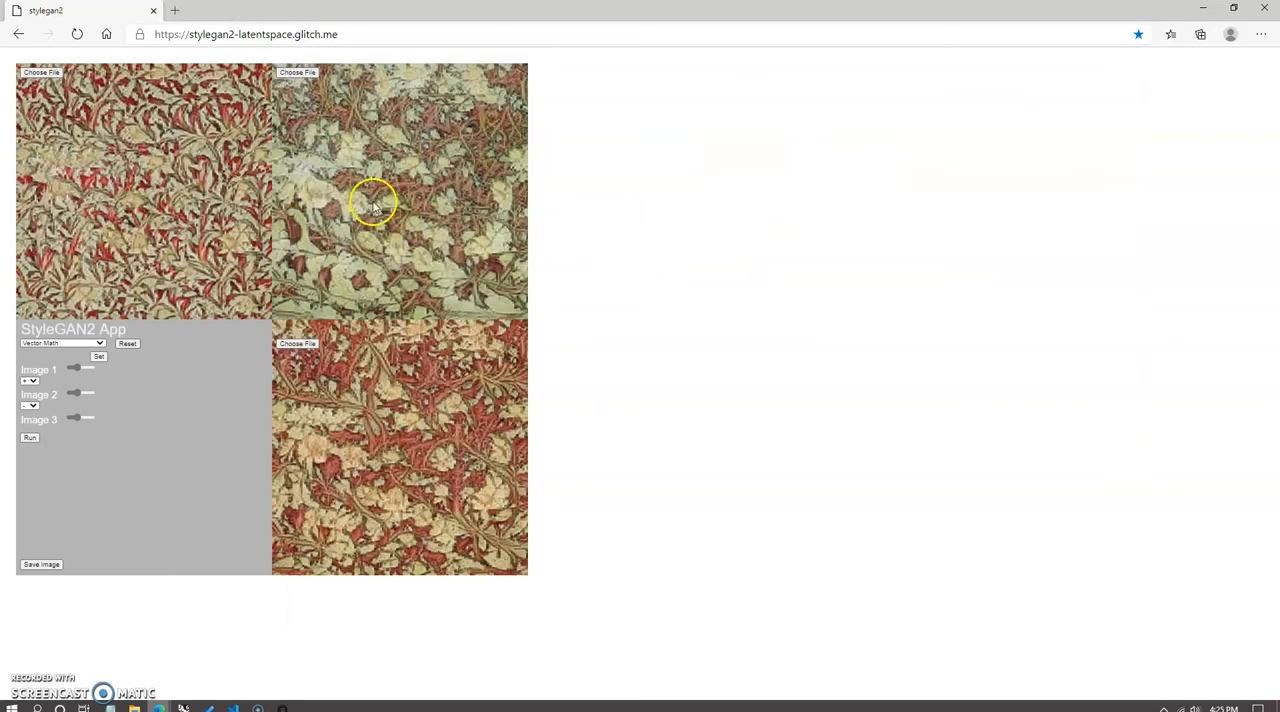
mouse_move(347, 313)
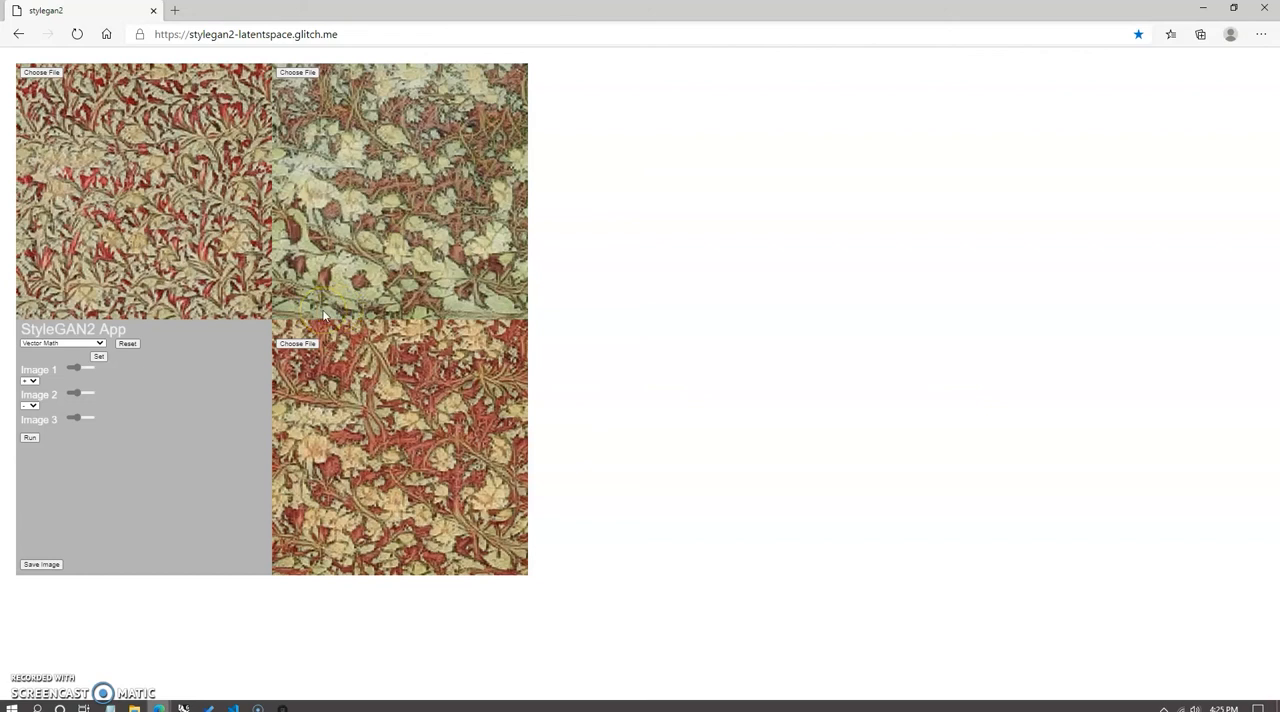
mouse_move(247, 245)
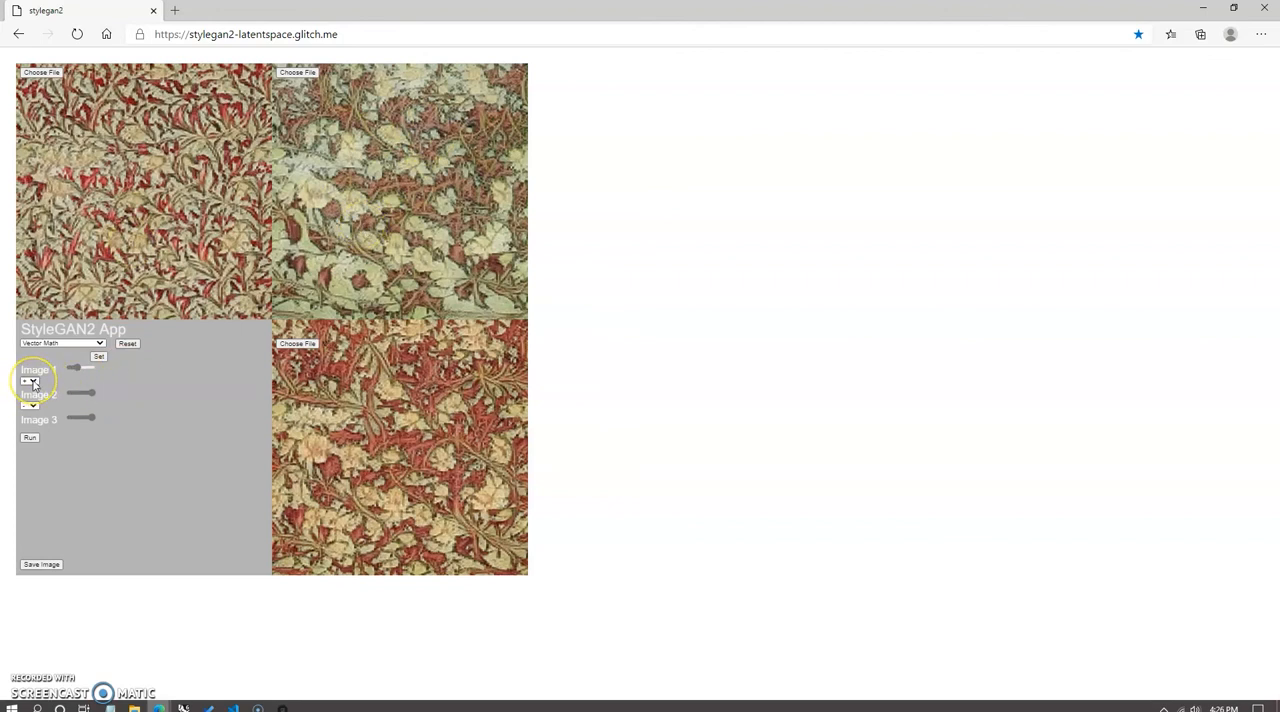
mouse_move(150, 356)
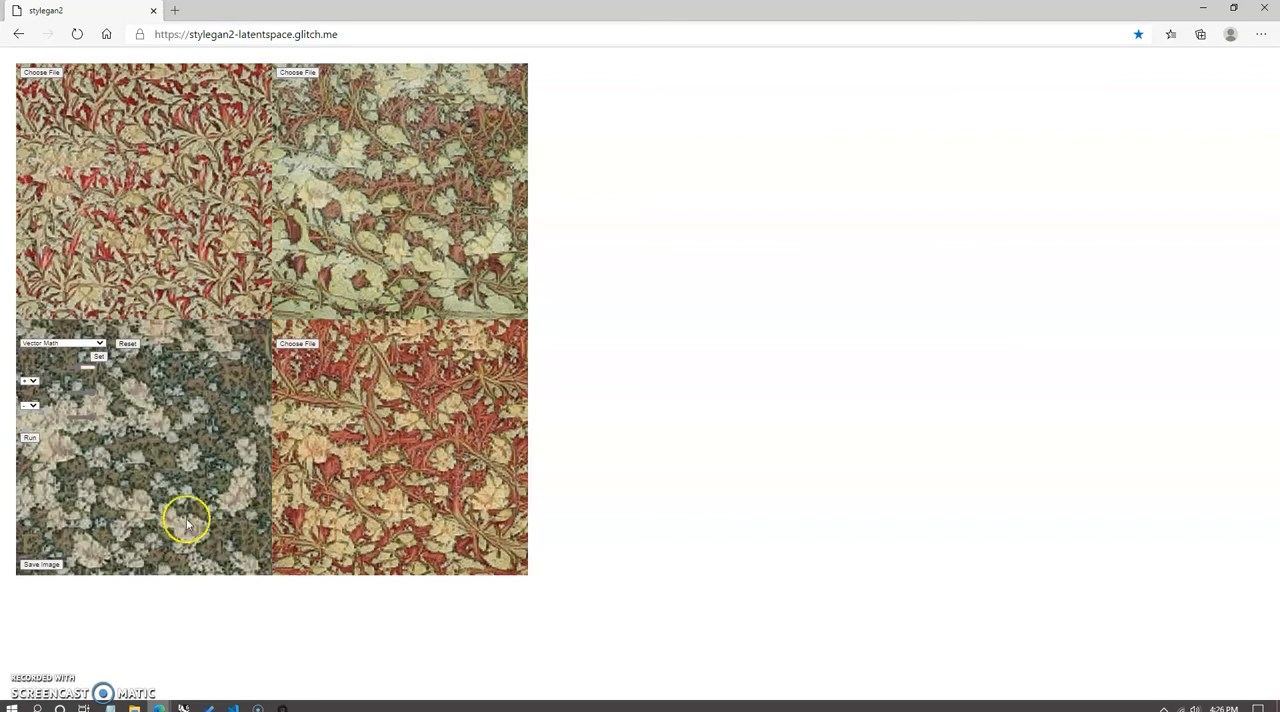
mouse_move(208, 458)
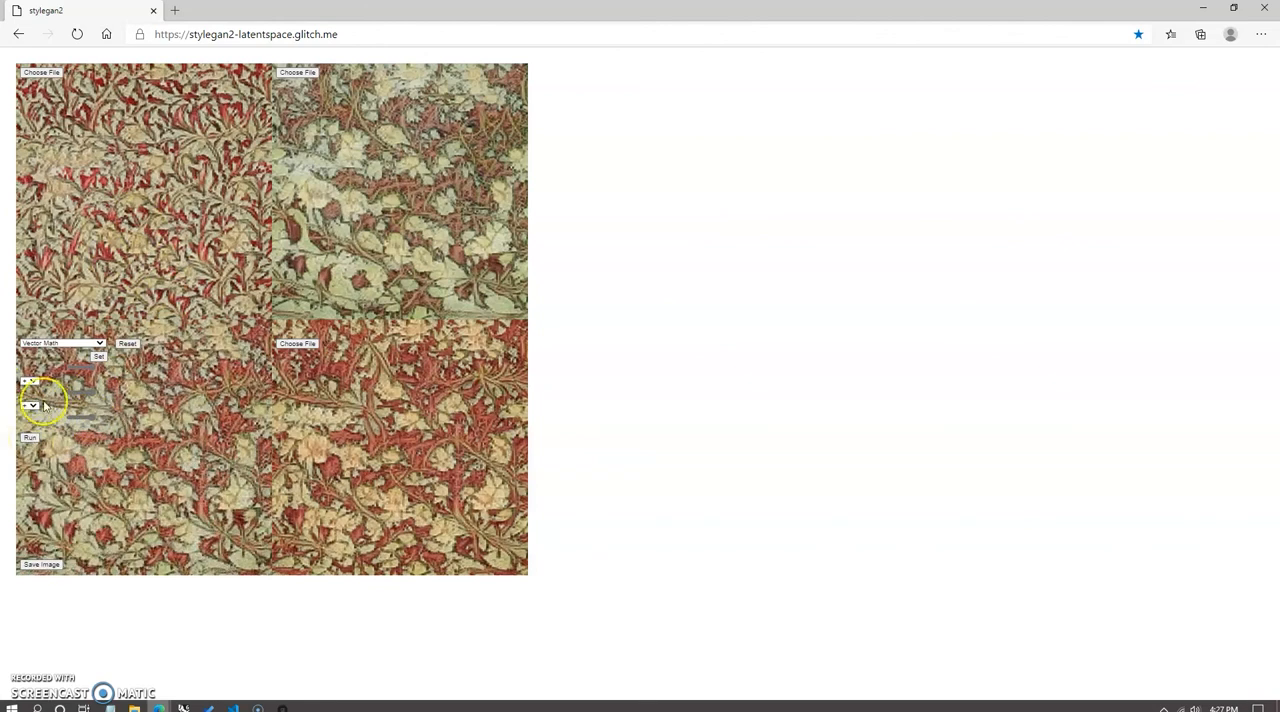
click(29, 437)
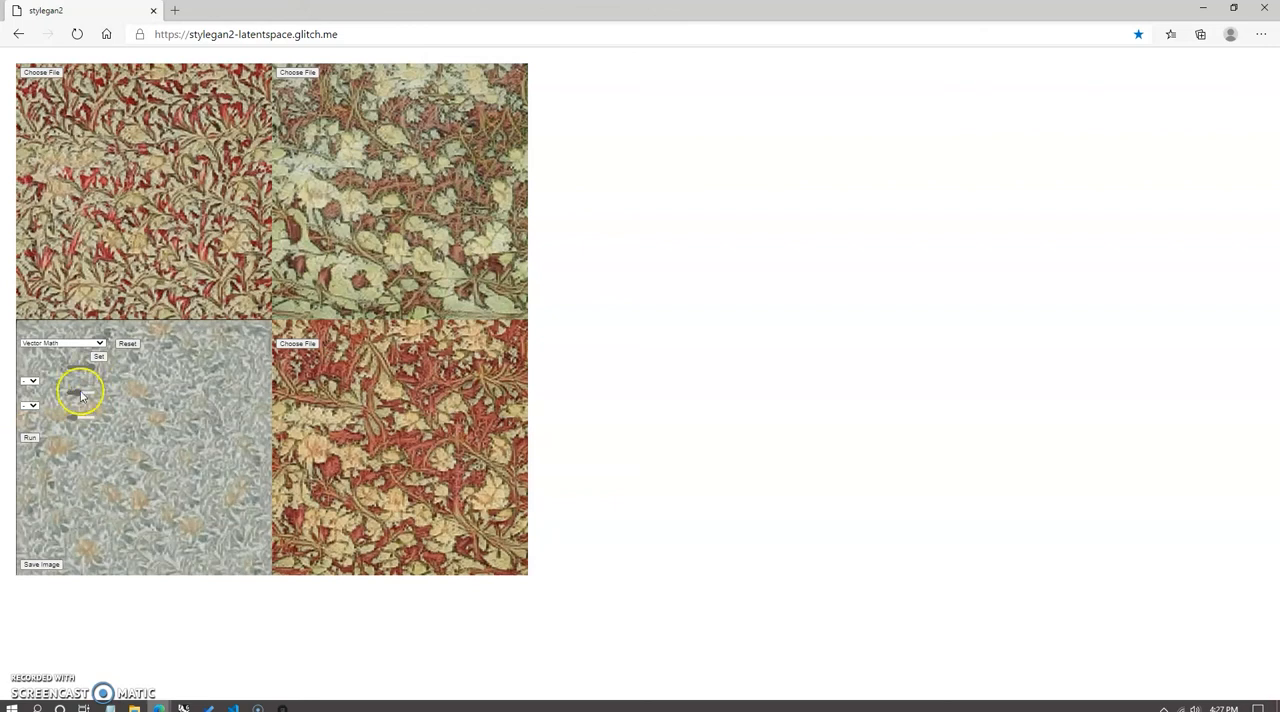
click(29, 437)
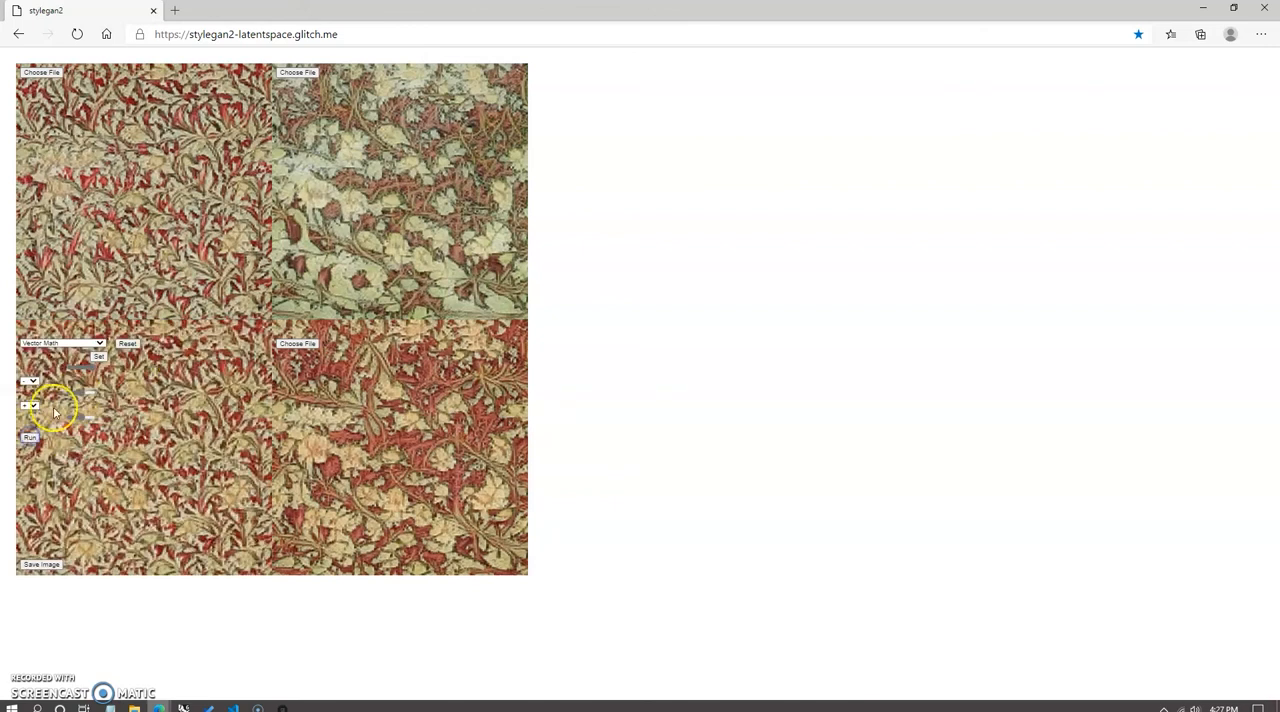
mouse_move(192, 237)
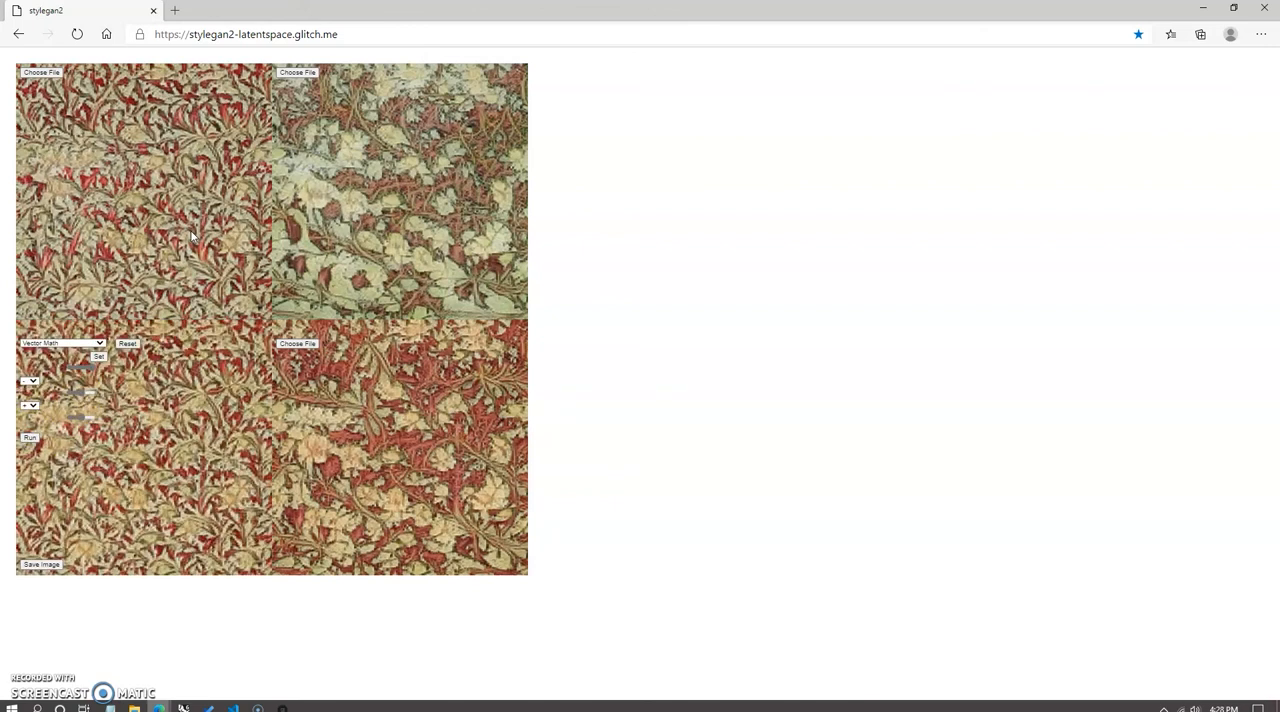